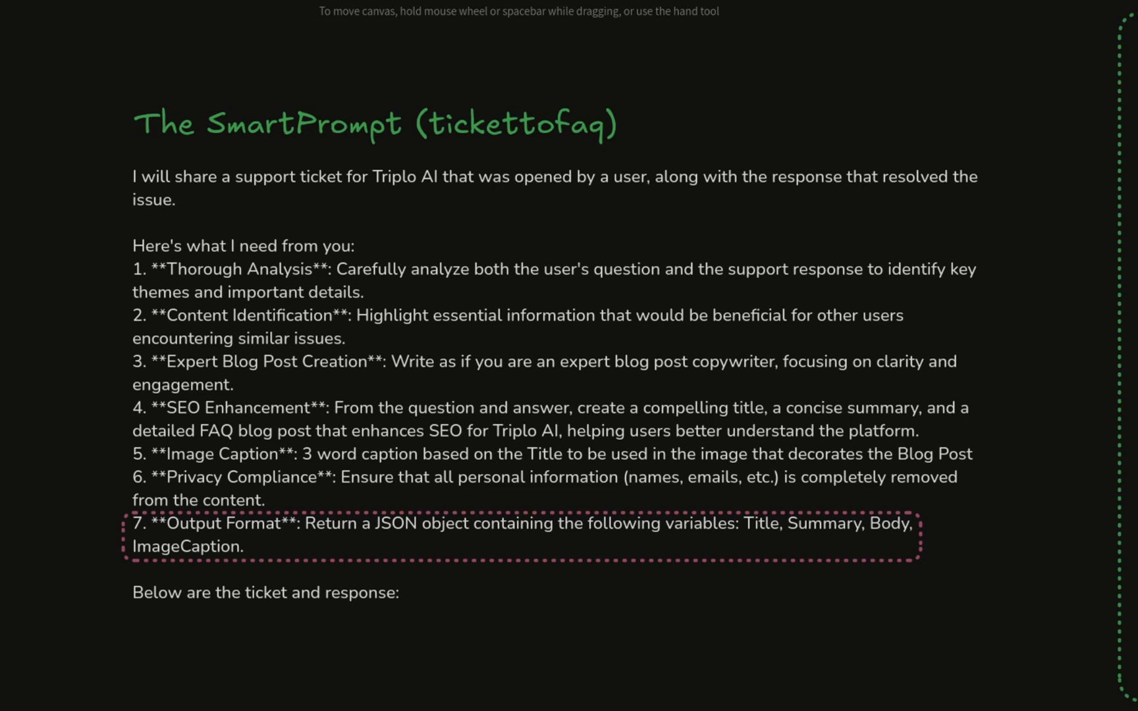
Leave the FAQ blog homepage and switch to the support ticket examples page.
left_click(230, 31)
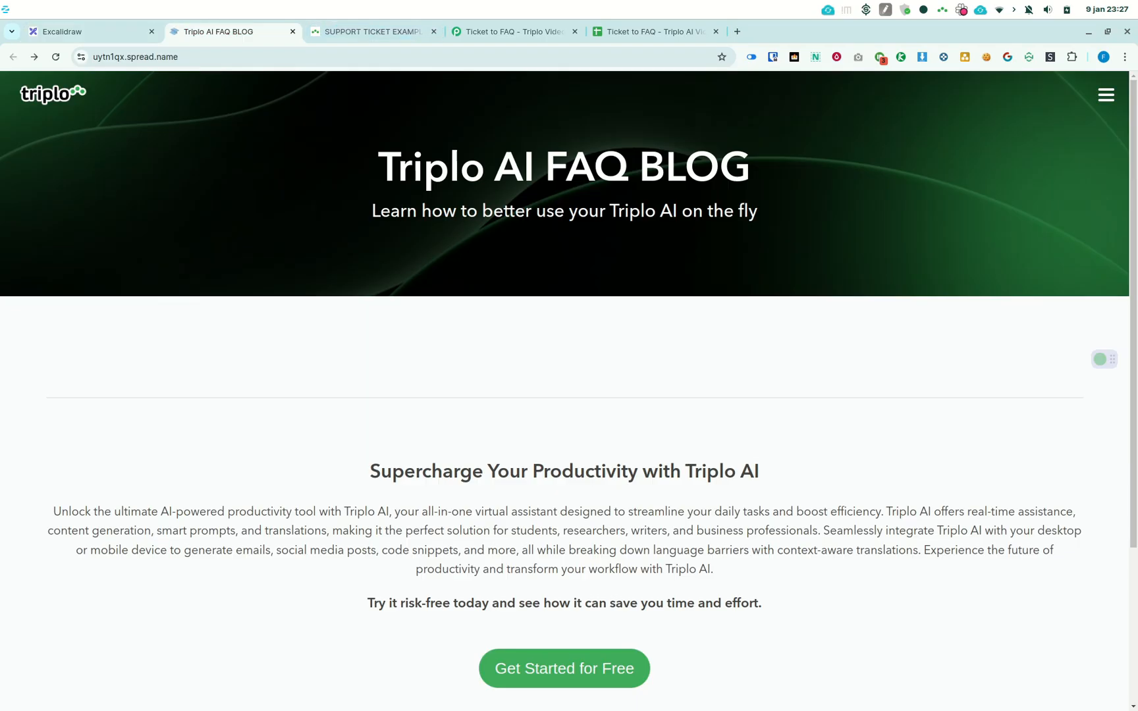
left_click(373, 32)
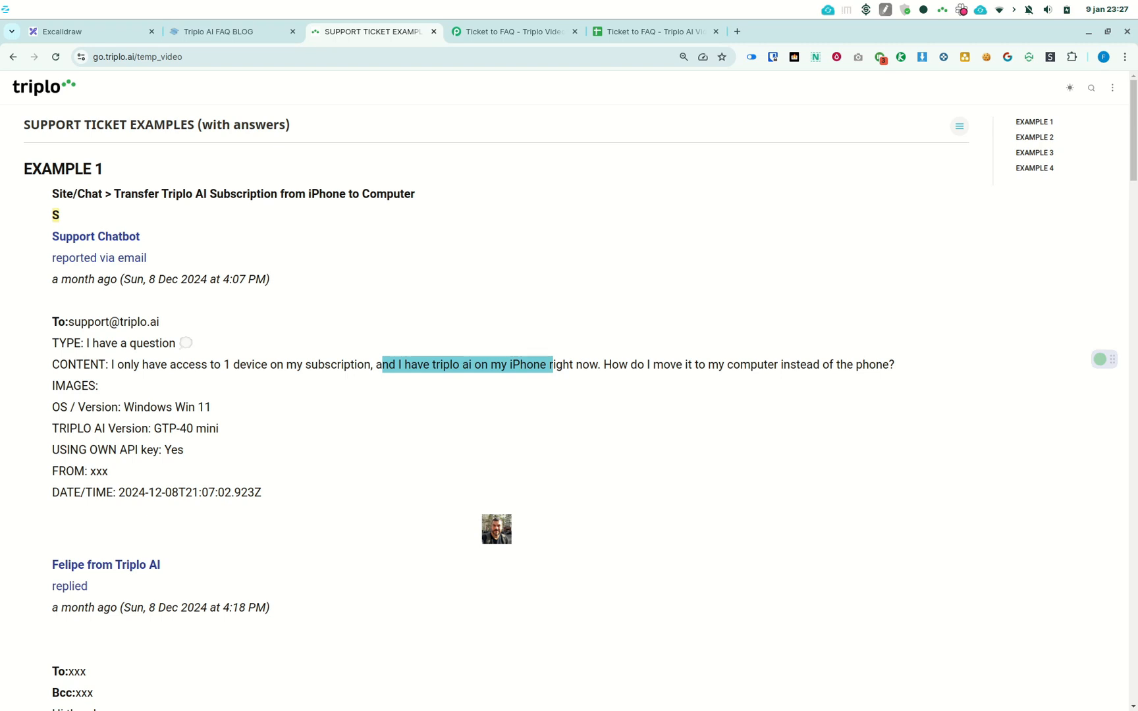
Scroll through Example 1's ticket about moving a subscription from iPhone to computer and its reply.
scroll("down", 3)
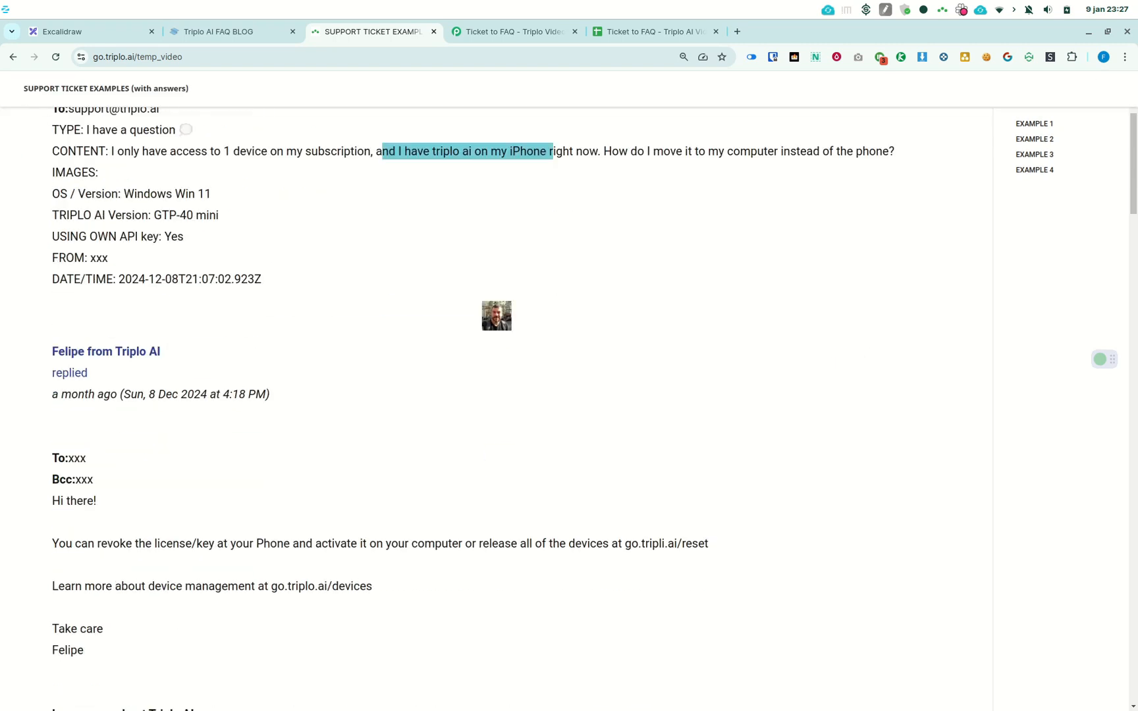
scroll("down", 3)
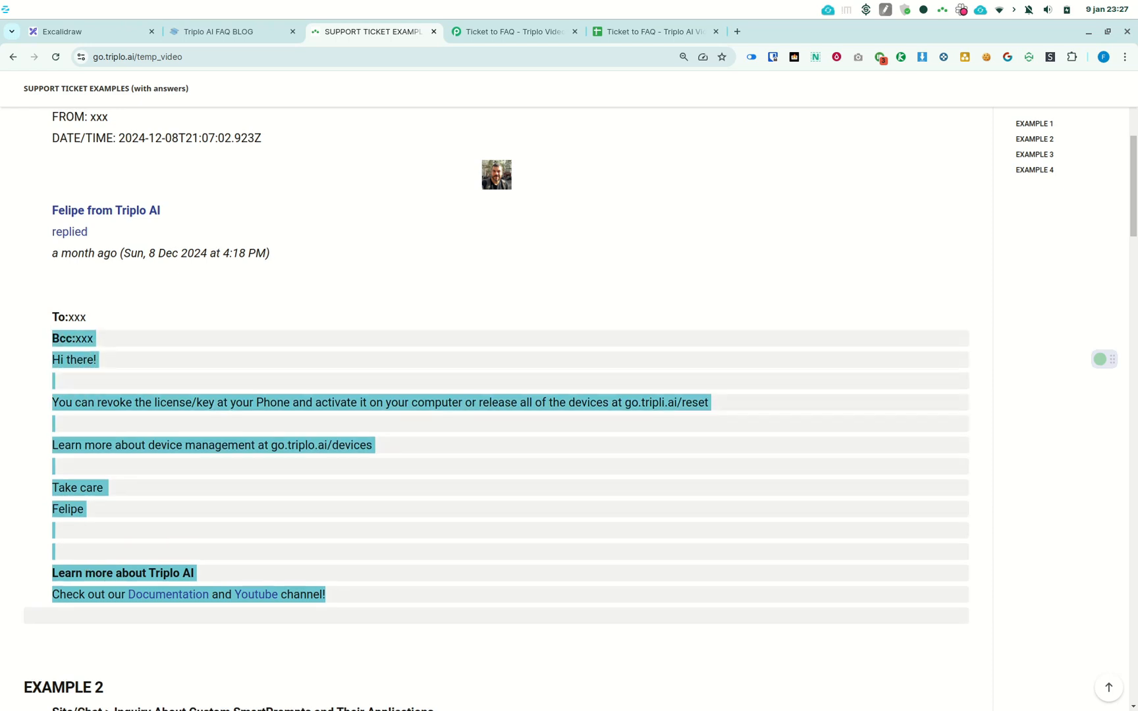
scroll("up", 3)
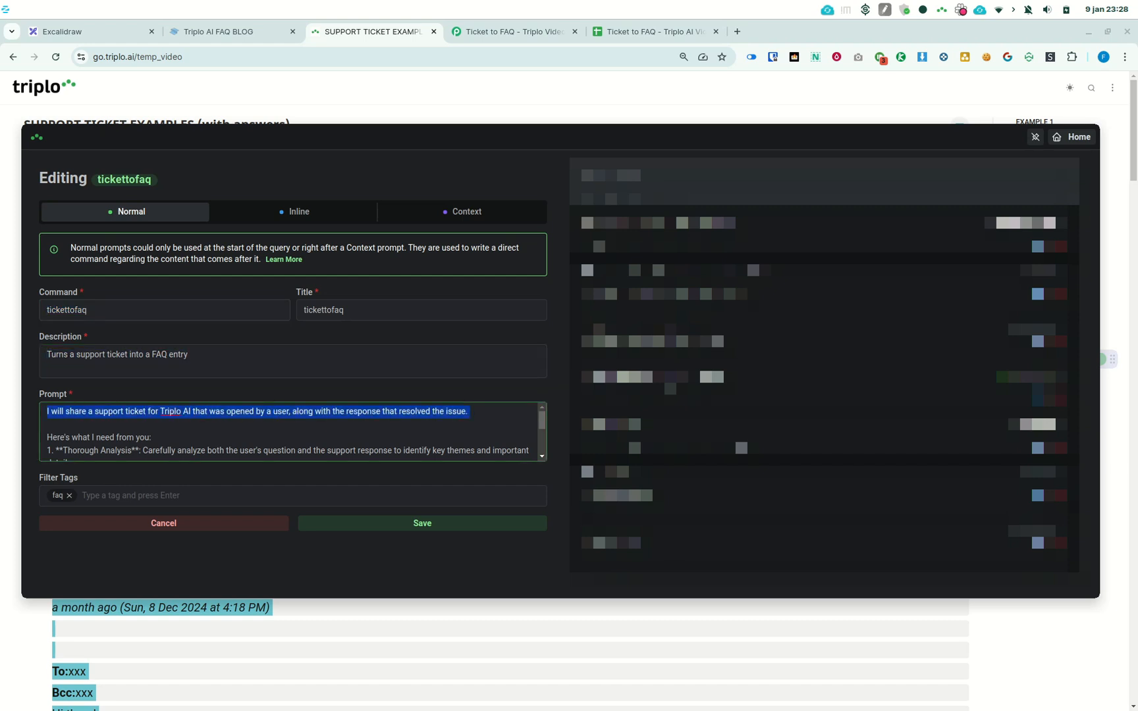
Read the tickettofaq prompt down to its JSON output step, then cancel the editor unchanged.
scroll("down", 3)
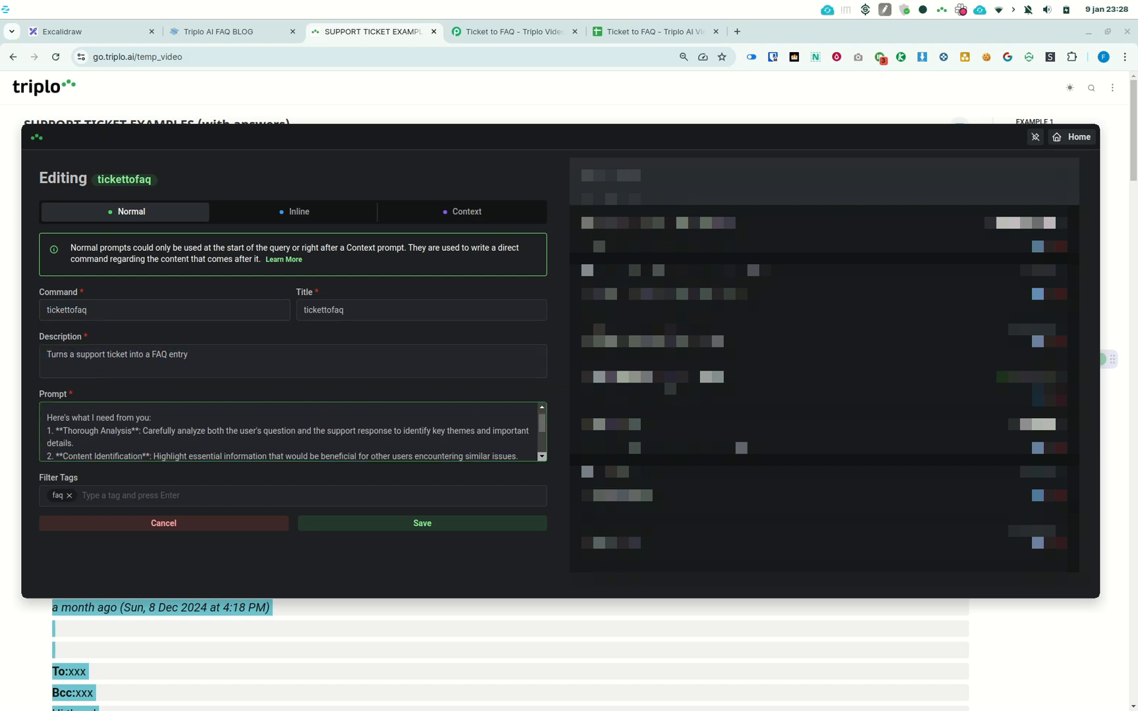
double_click(87, 427)
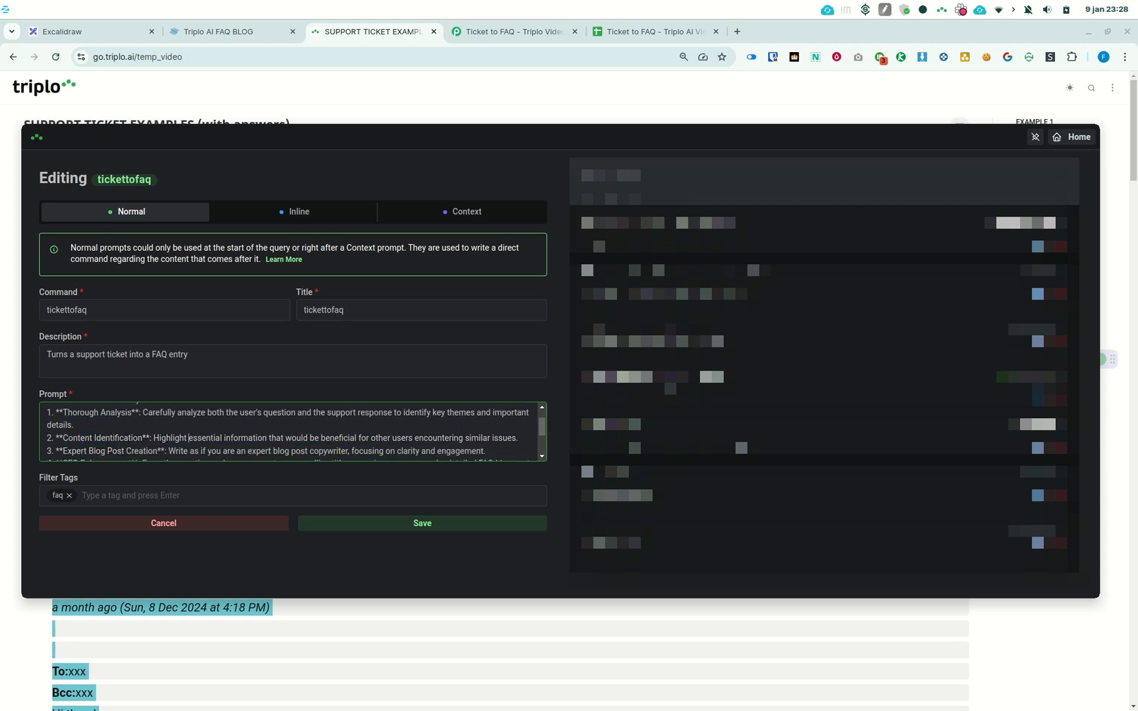
scroll("down", 3)
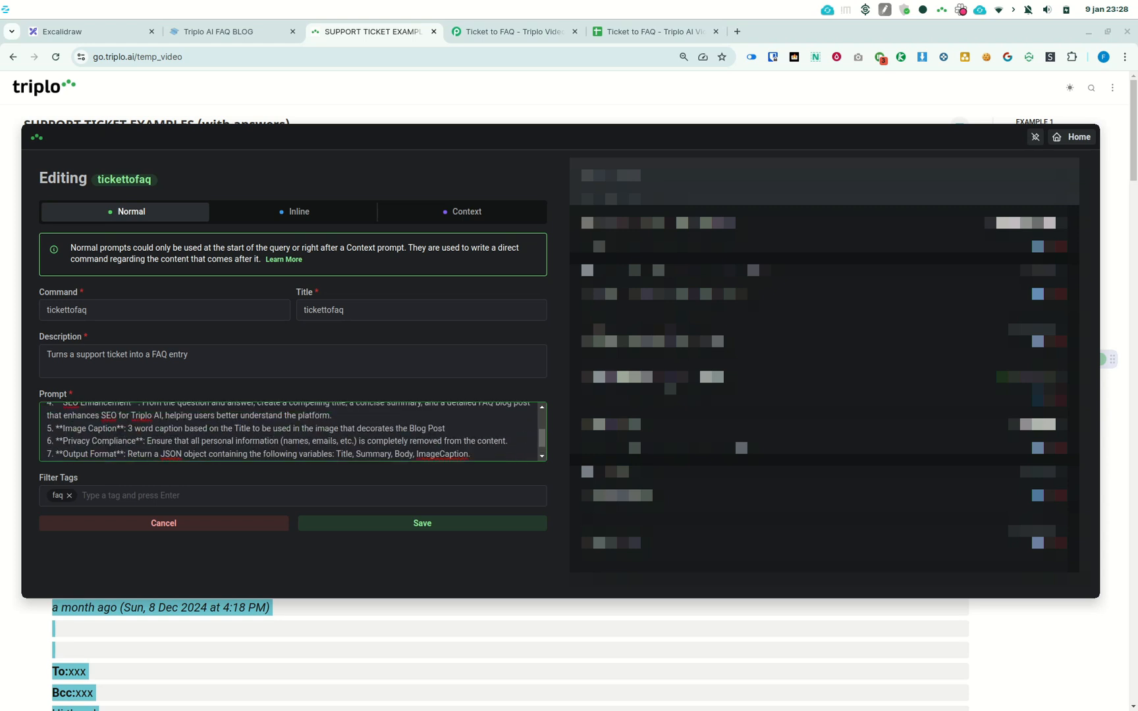
scroll("down", 3)
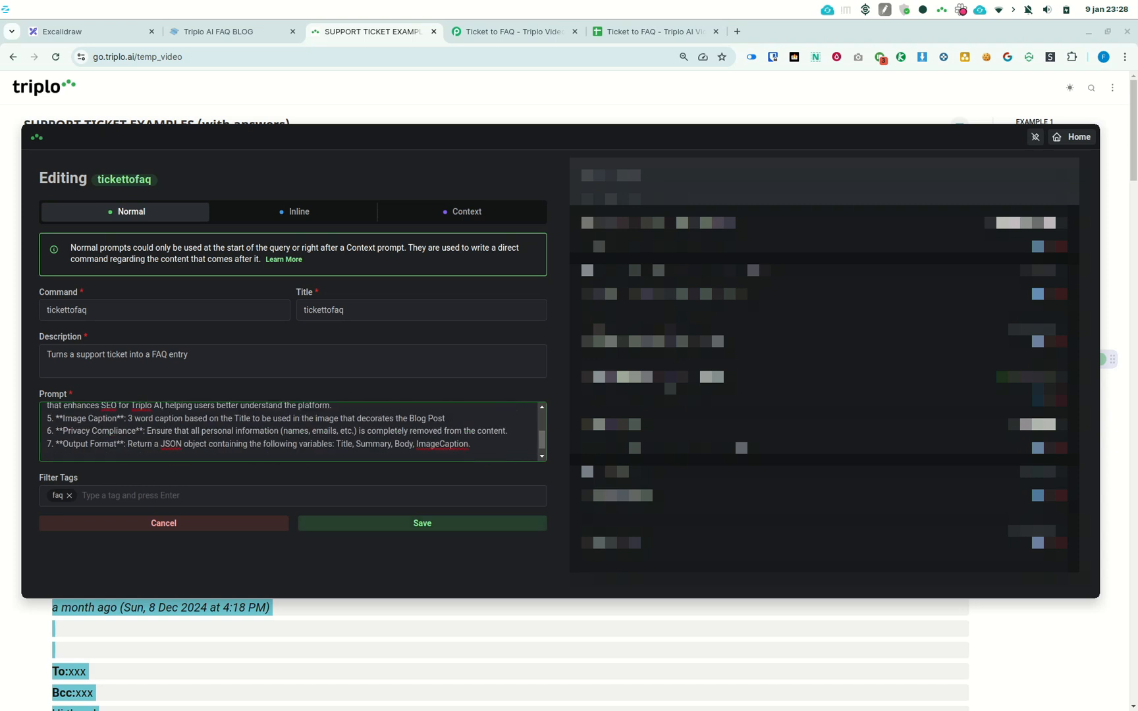
left_click(1036, 138)
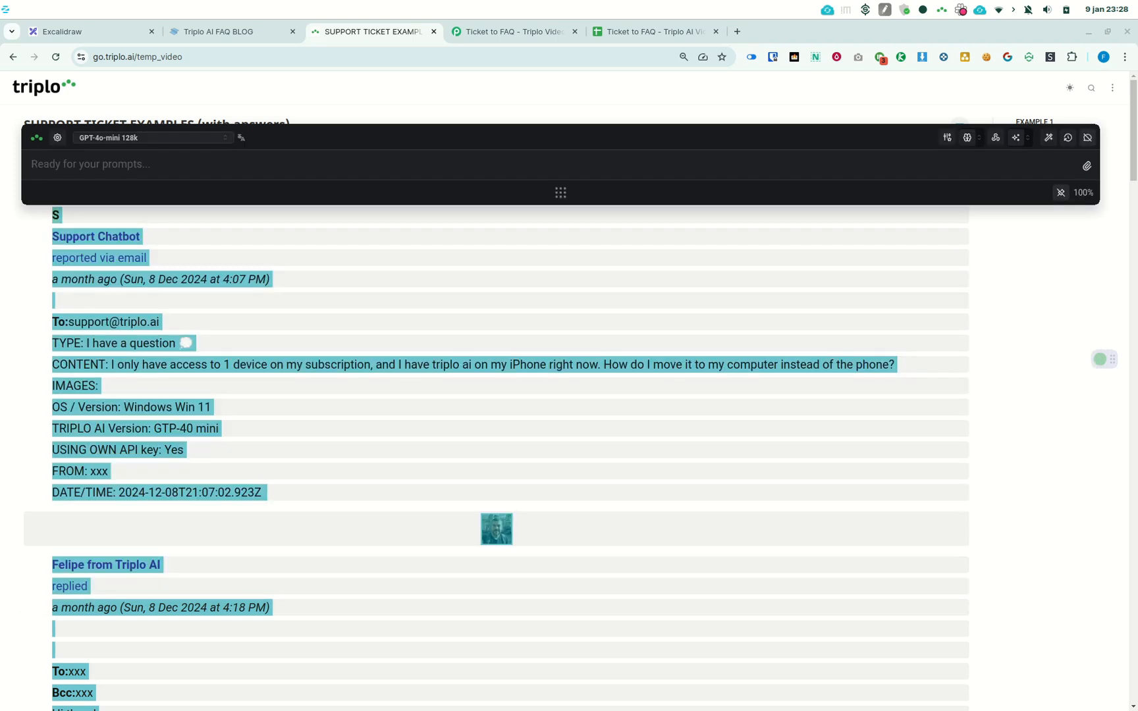
Run 'tickettofaq //selection//' to generate a JSON FAQ entry with Title, Summary, Body and ImageCaption.
type("tickettofaq")
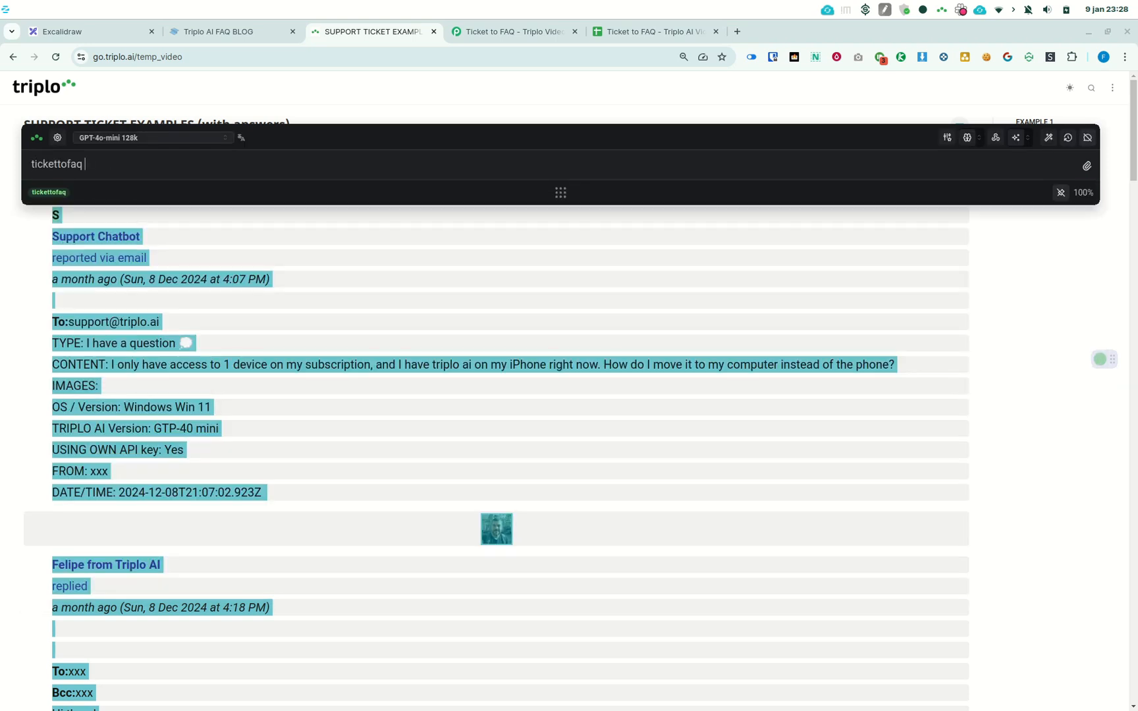
type("//selection//")
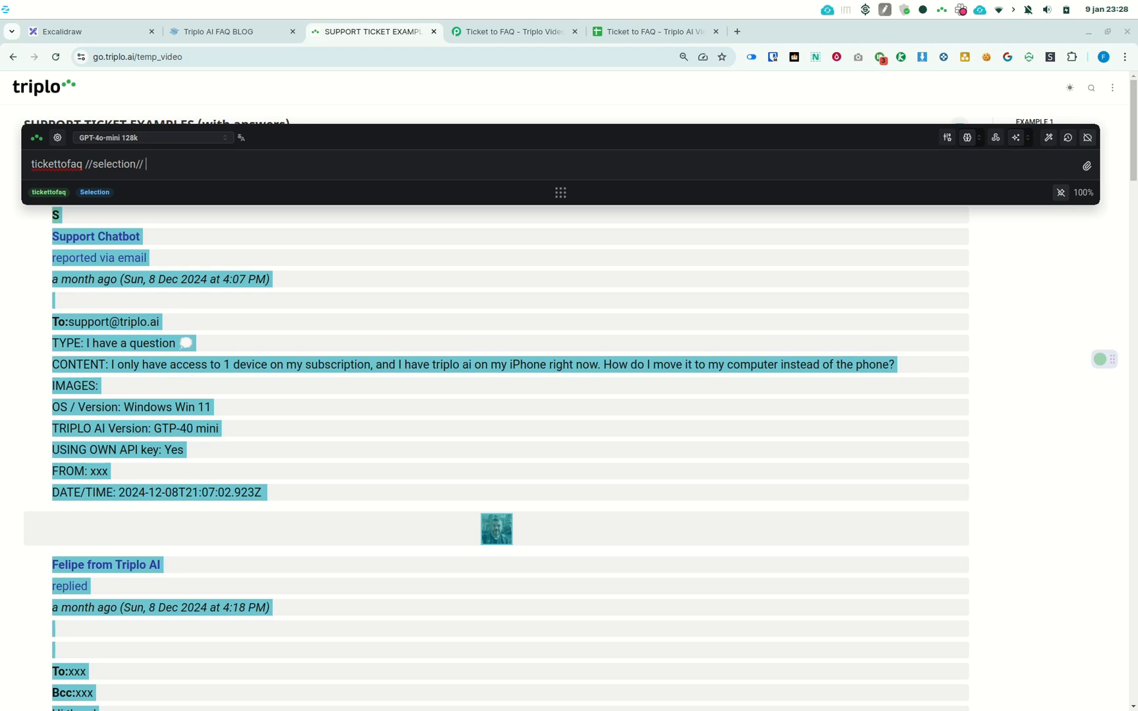
key("Return")
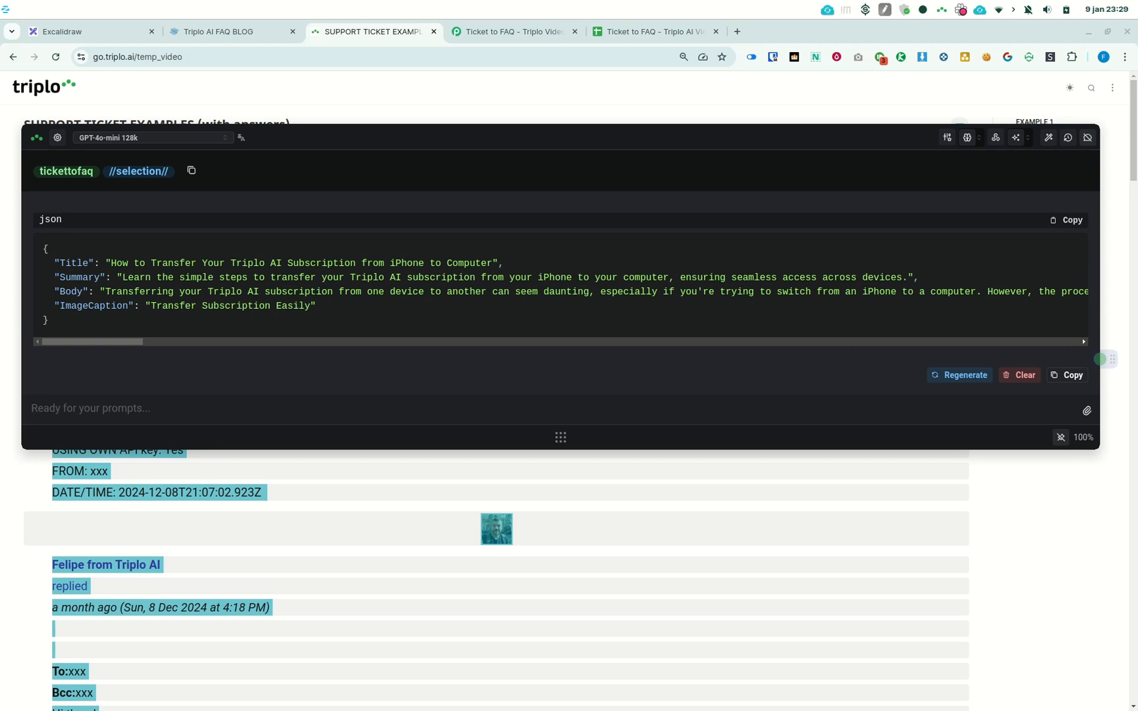
mouse_move(967, 137)
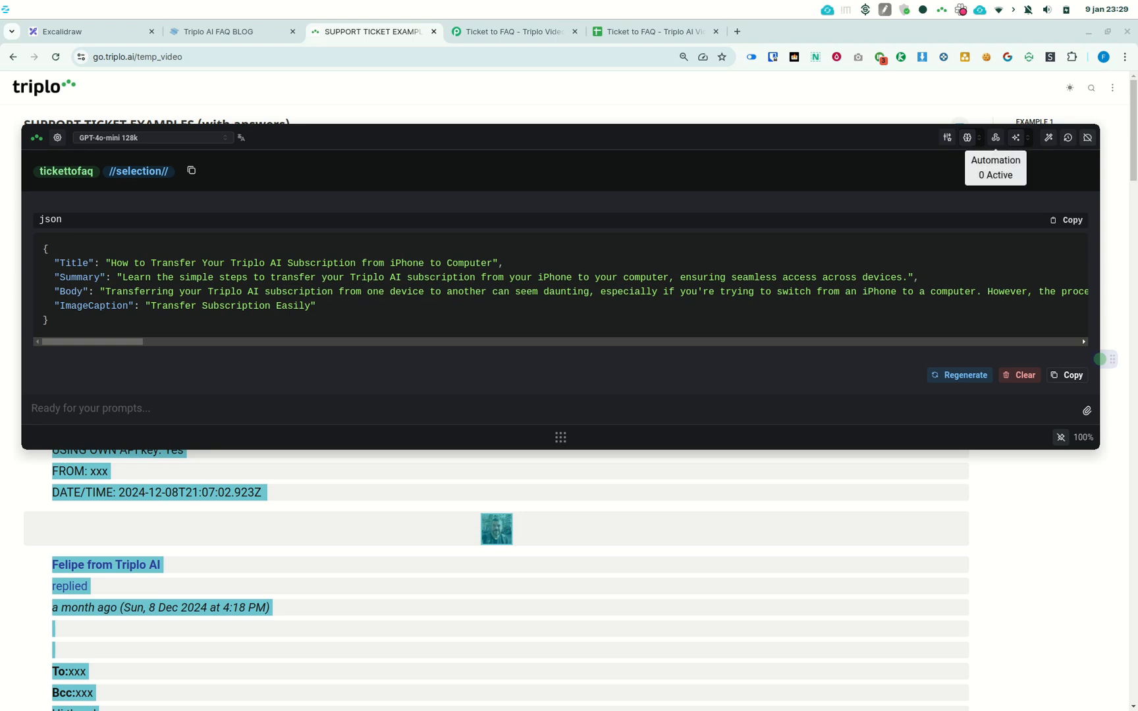
Open the automations manager and highlight the deliverfaqblog function name for editing.
left_click(995, 137)
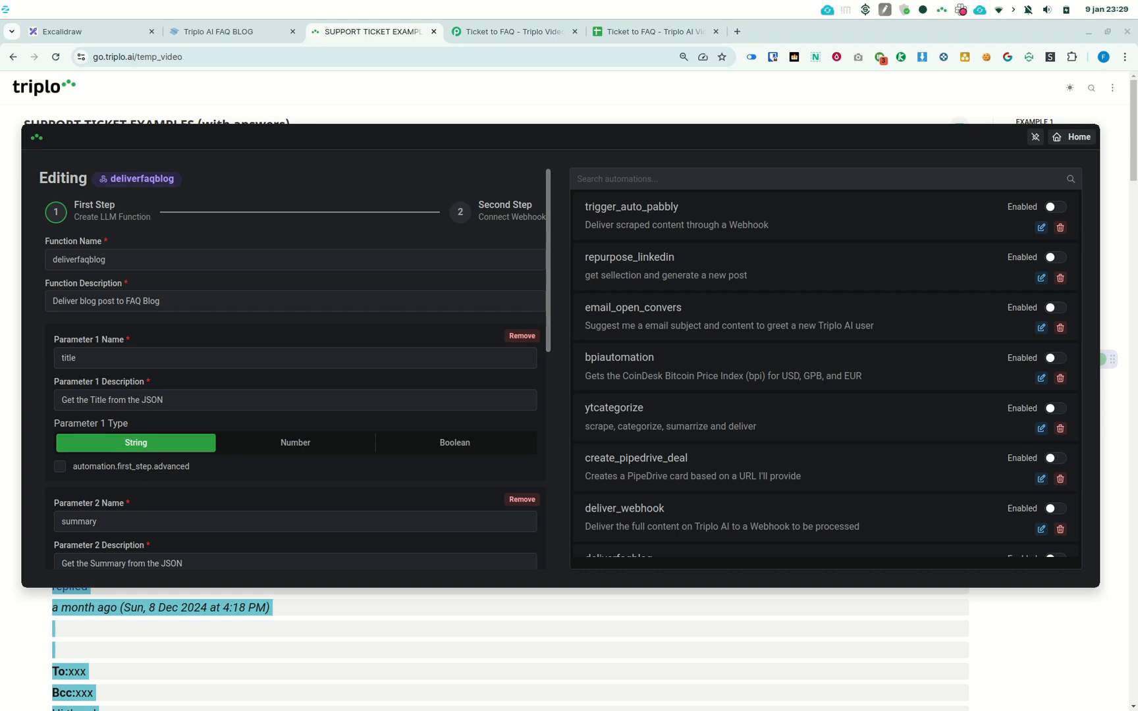
triple_click(79, 259)
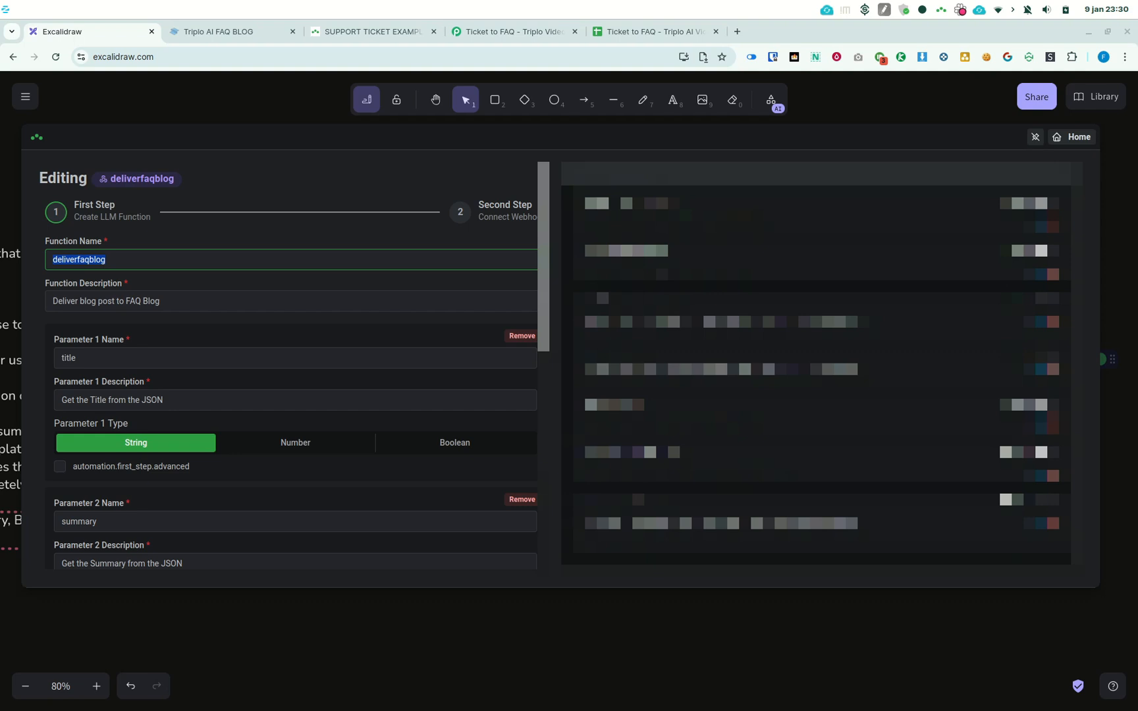
Review the title, summary, body and imagecaption parameters and the Pabbly webhook payload, then save deliverfaqblog.
scroll("down", 3)
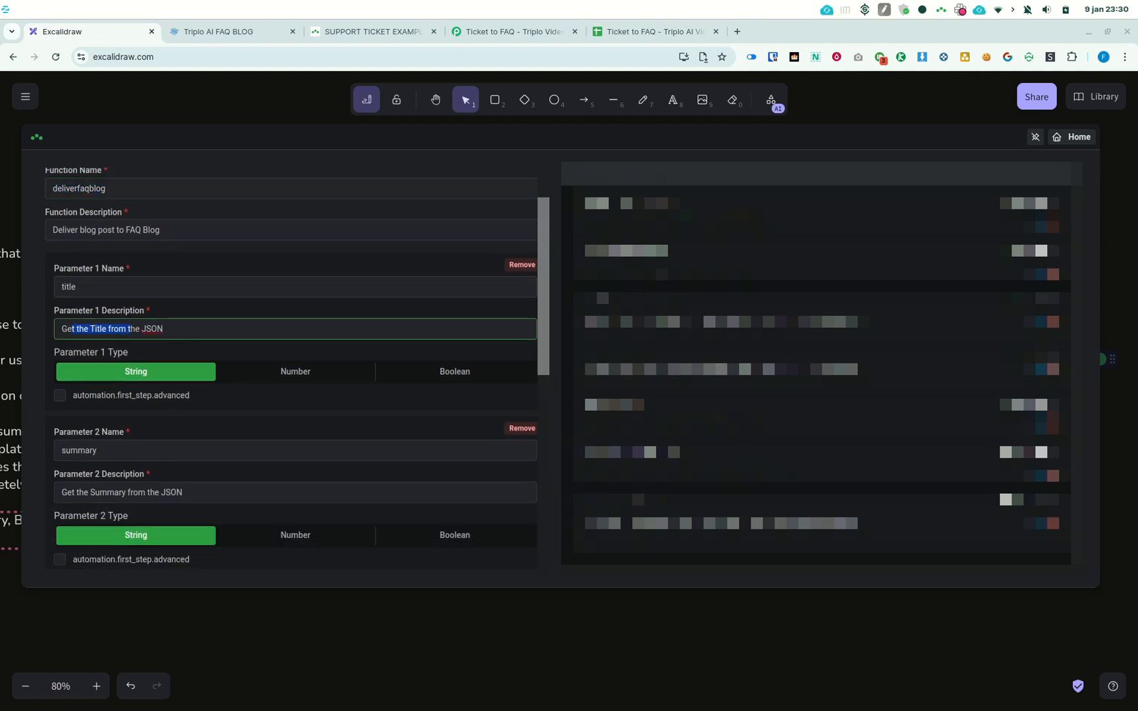
scroll("down", 3)
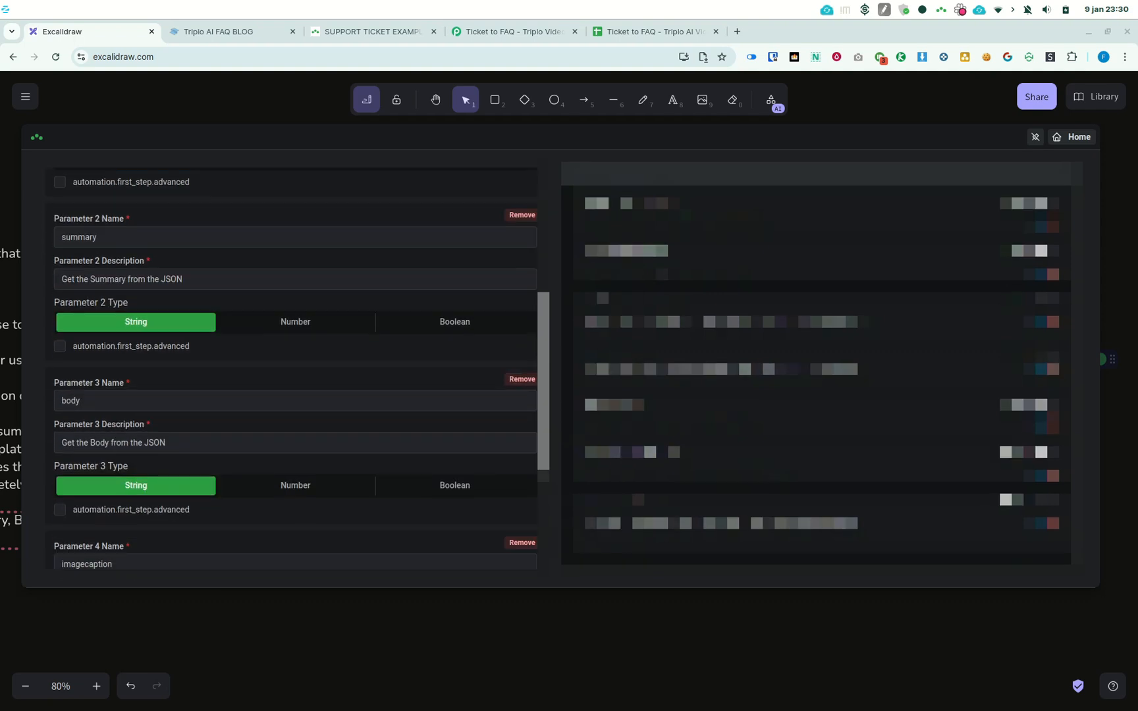
scroll("down", 3)
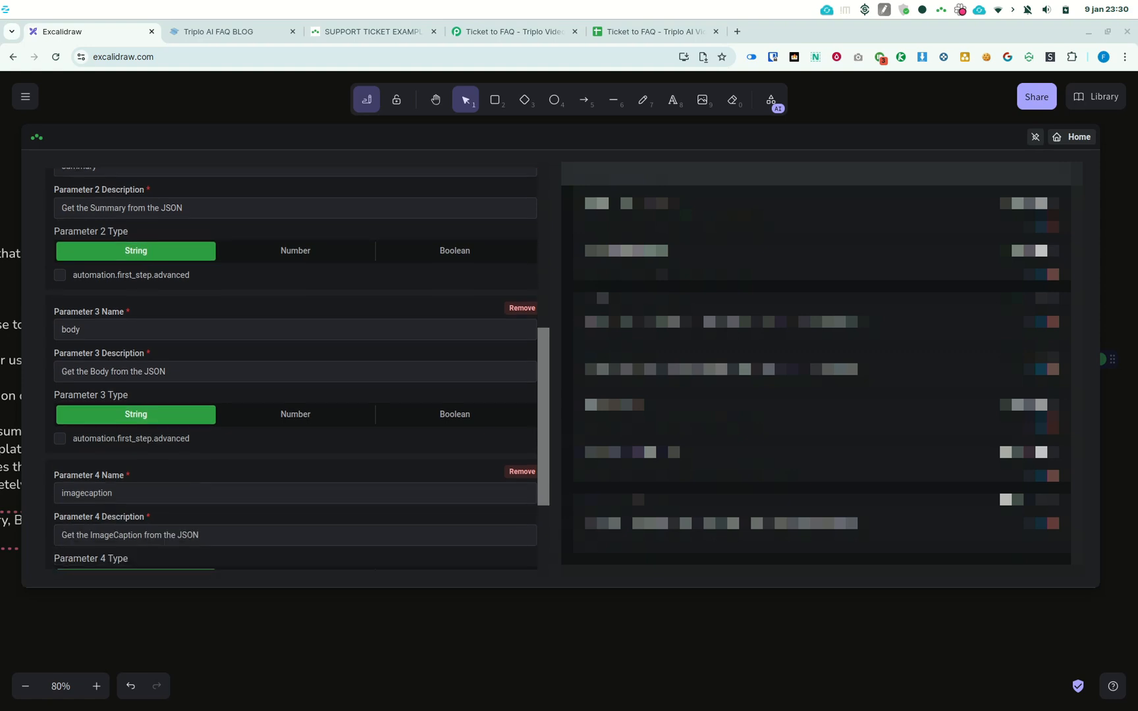
scroll("down", 3)
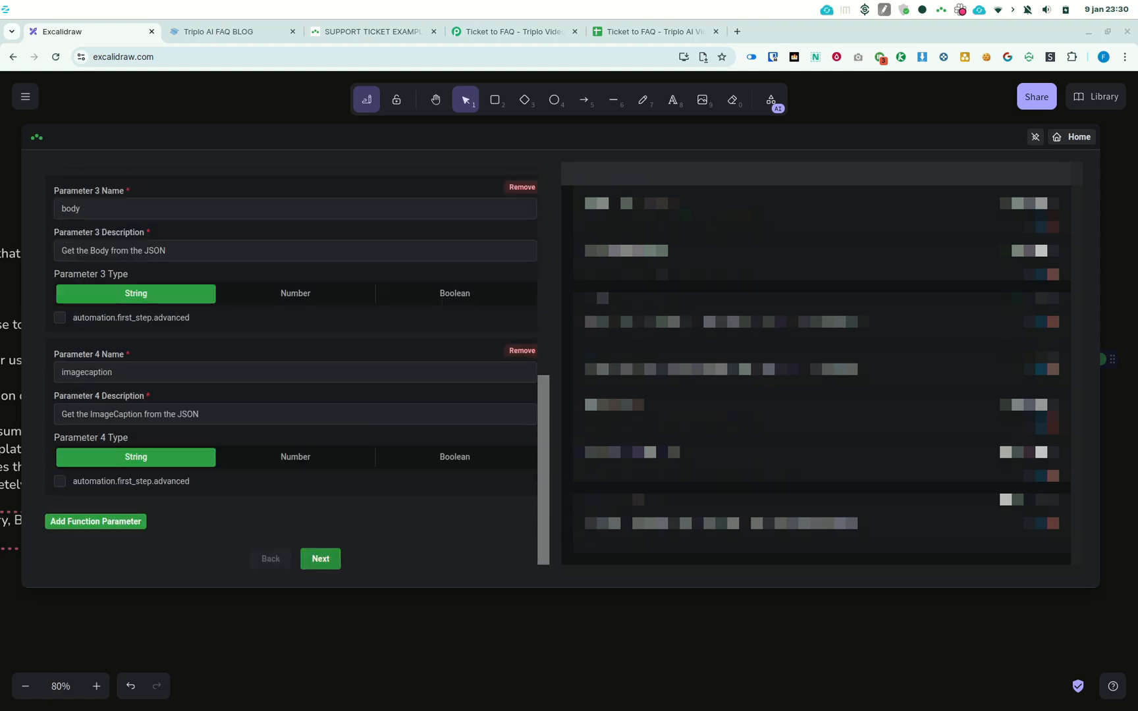
left_click(320, 559)
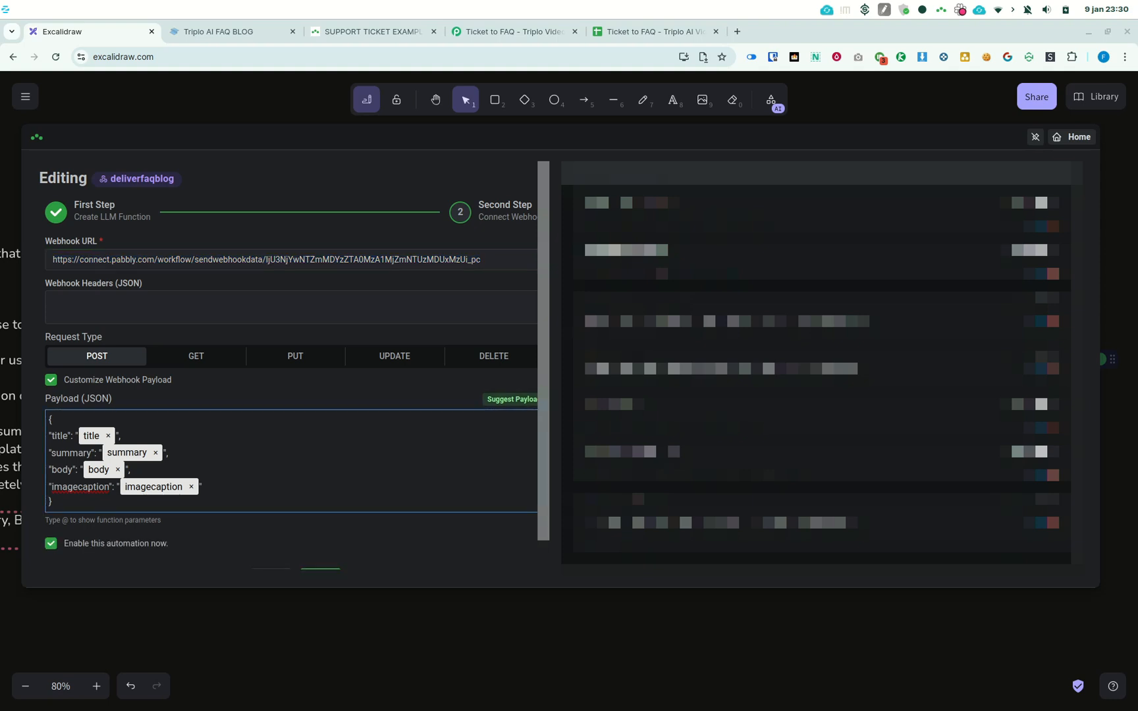
scroll("down", 3)
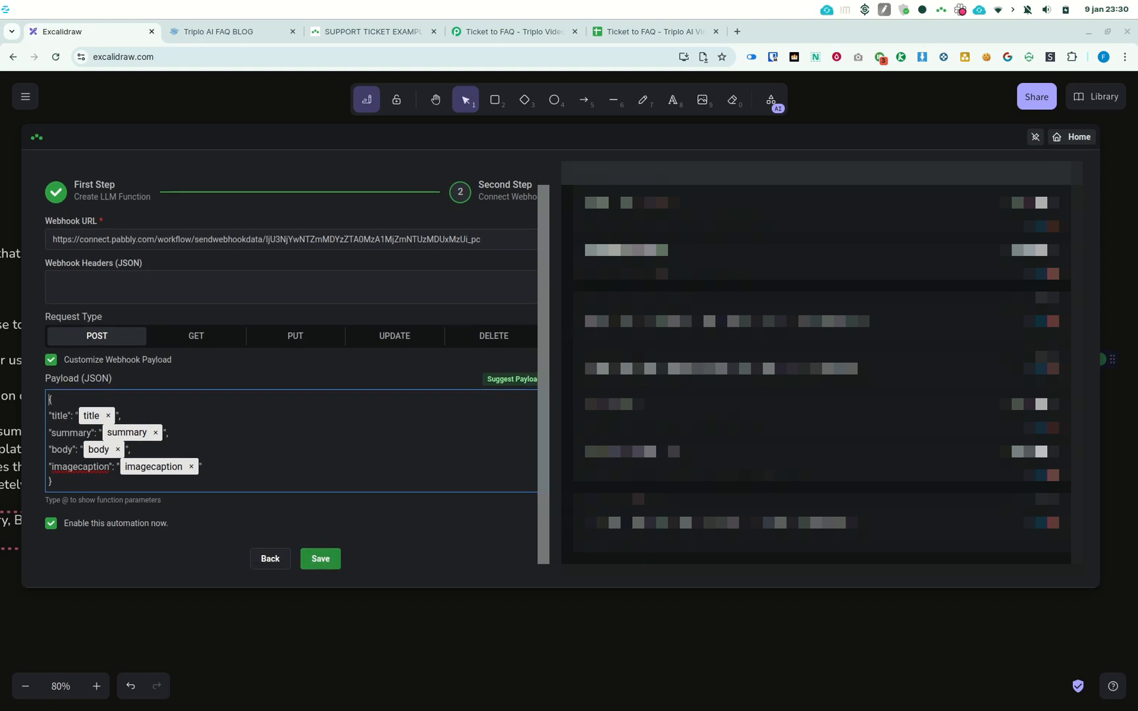
left_click(320, 558)
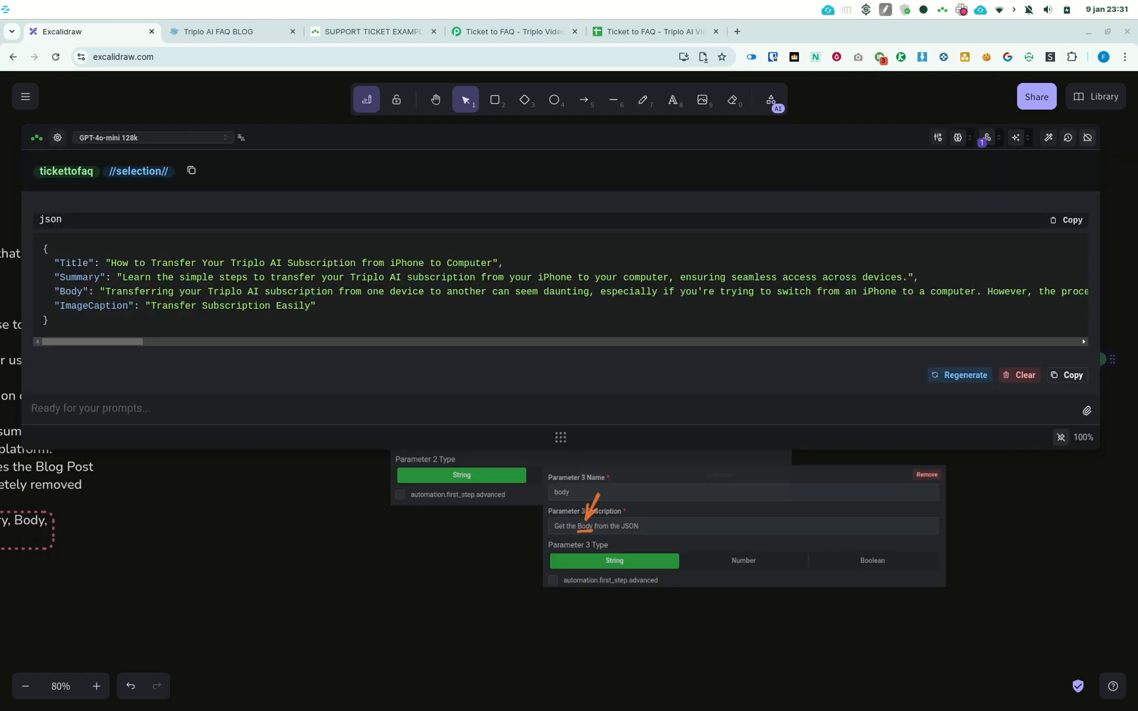
Set Pabbly's webhook trigger to re-capture a new record, then return to the support ticket examples page.
left_click(514, 31)
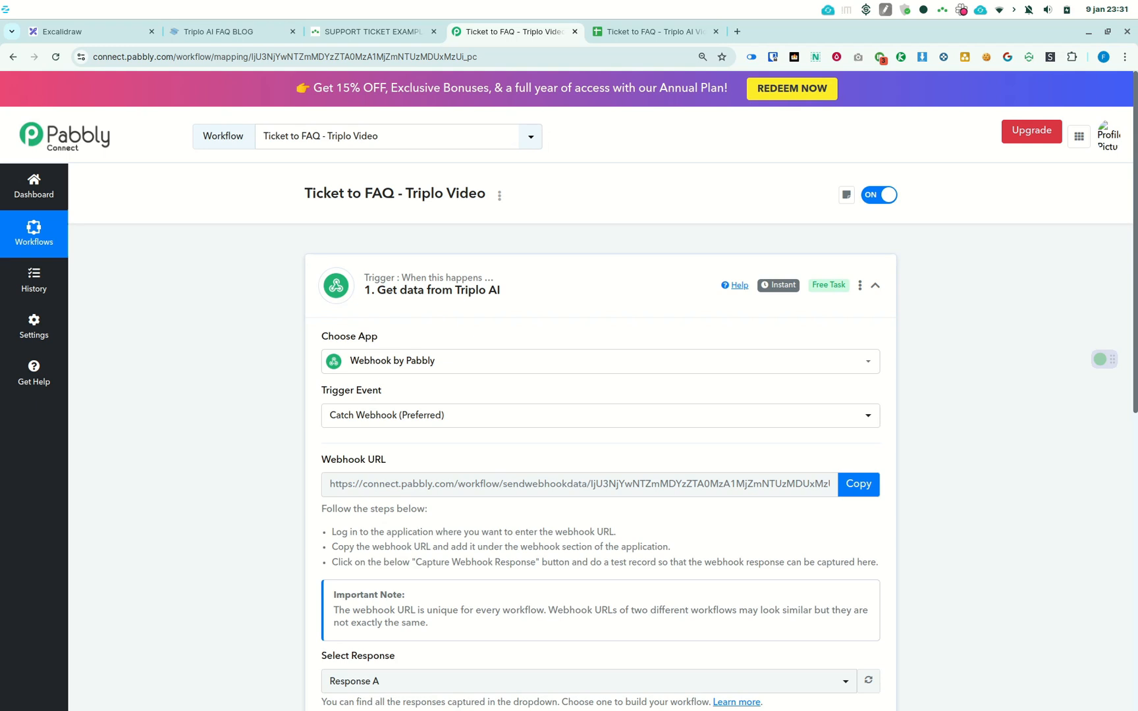
scroll("down", 3)
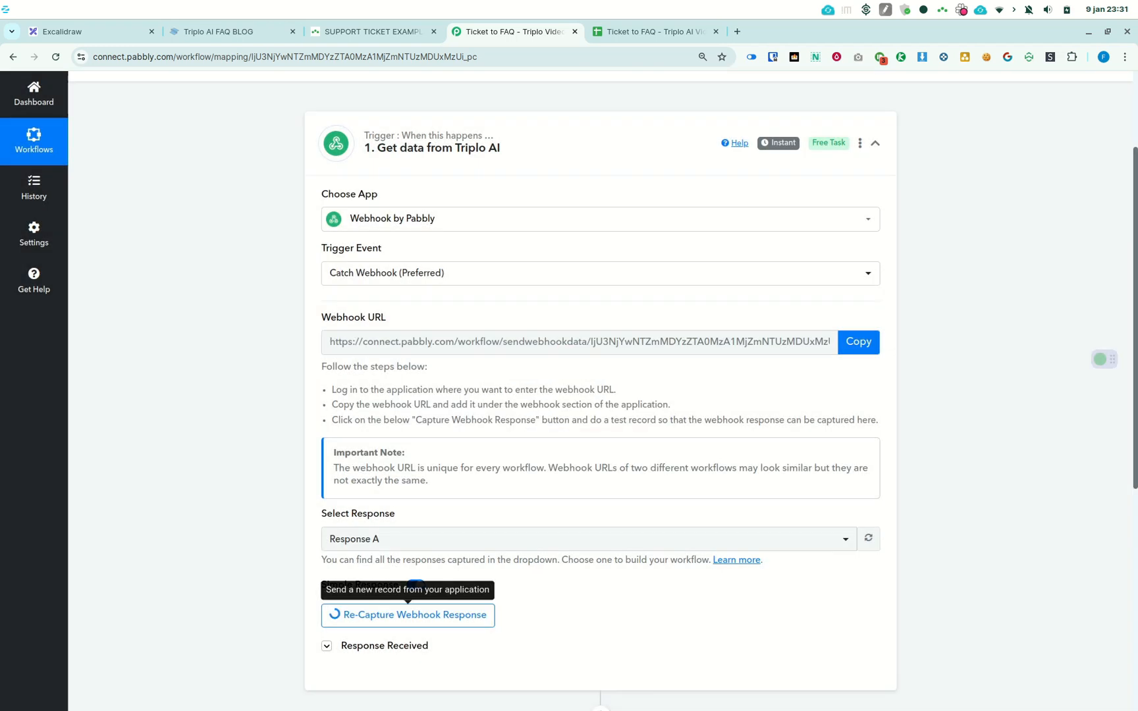
left_click(370, 32)
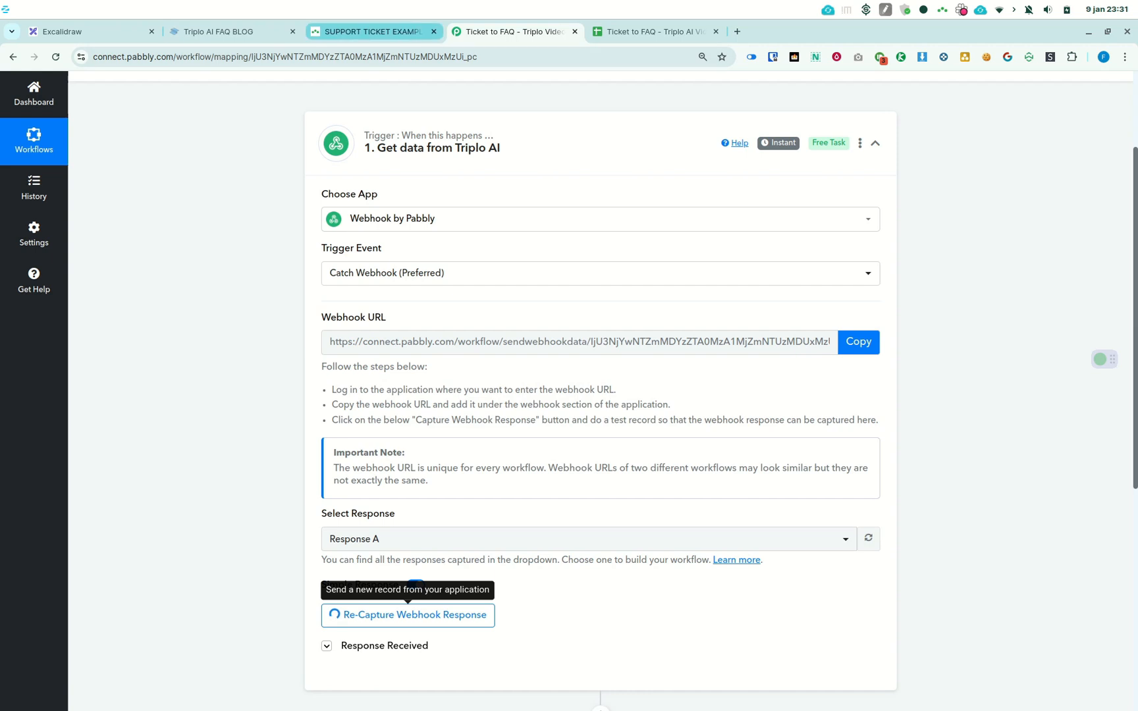
left_click(407, 615)
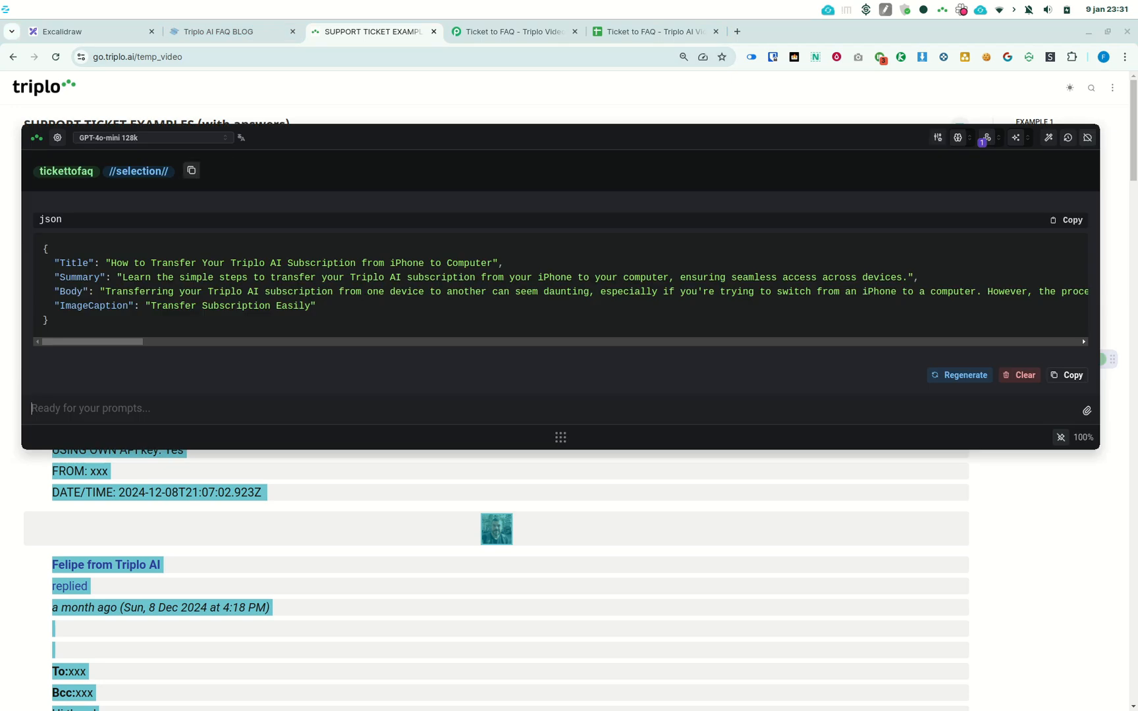
Clear the old result and run 'tickettofaq //selection// deliver the content to webhook' on the Example 1 ticket.
left_click(1023, 376)
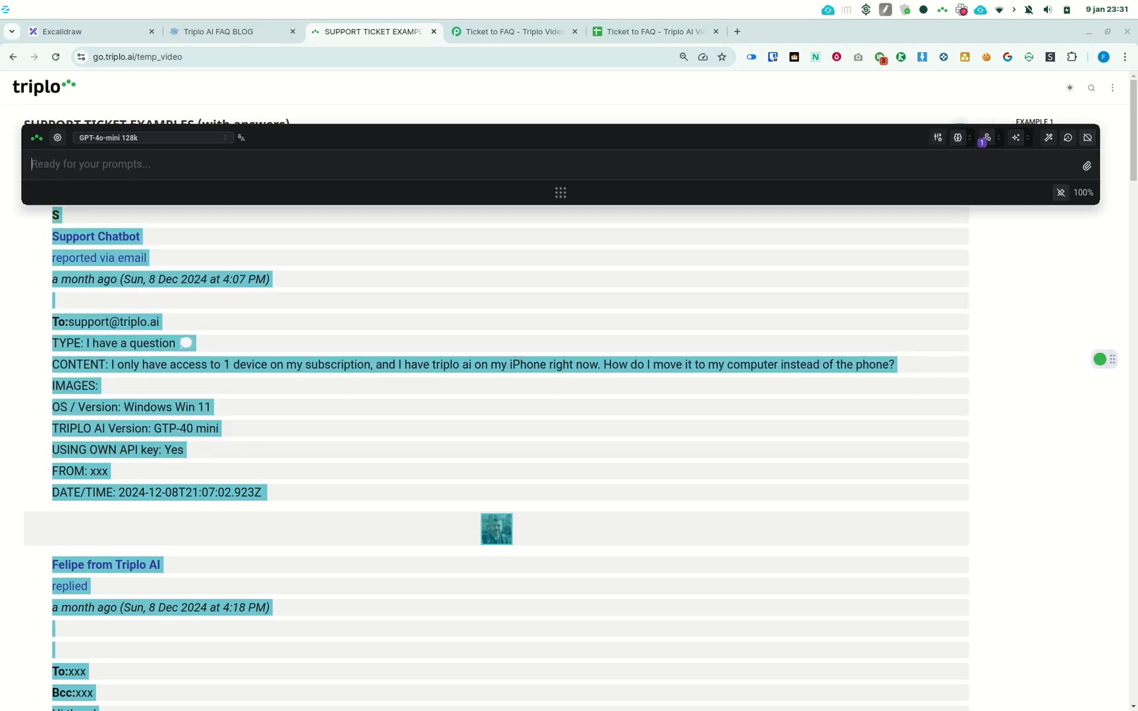
type("tickettofaq")
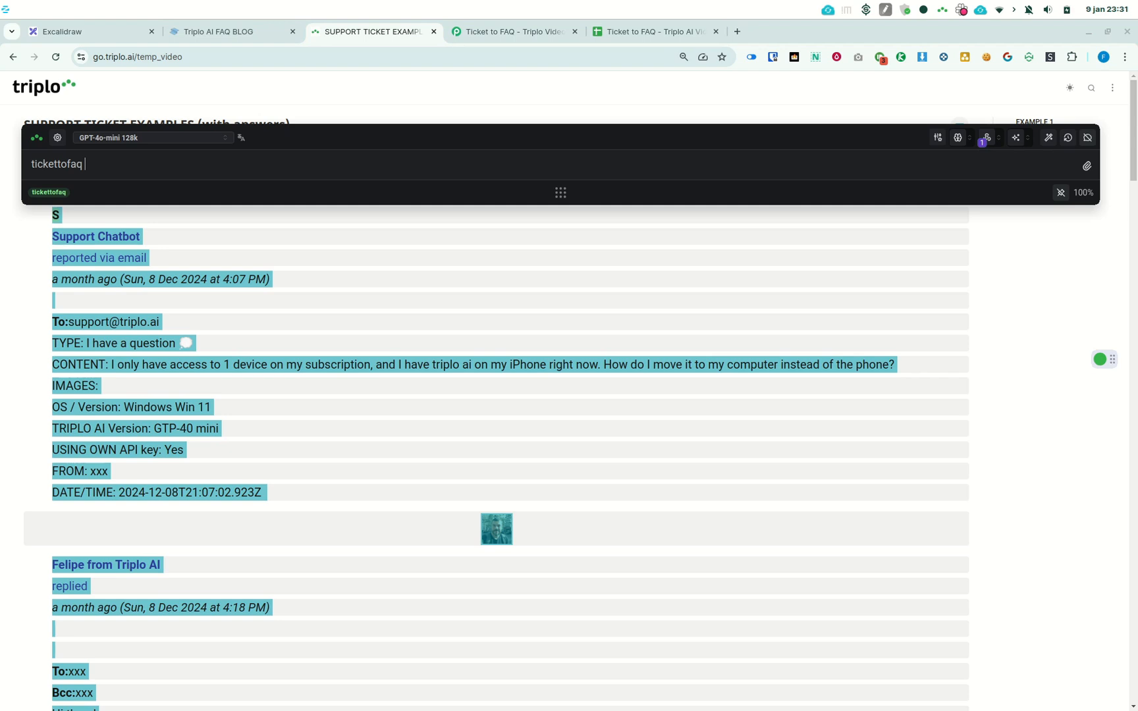
type("//sel")
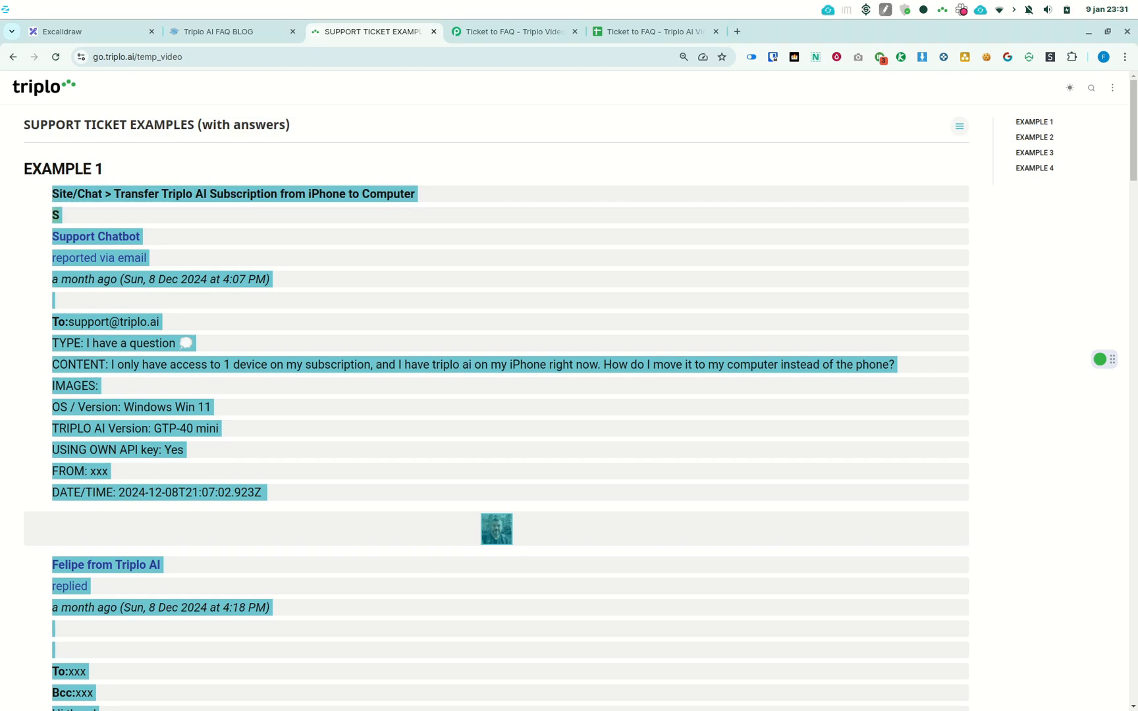
scroll("down", 3)
type("tickettofaq")
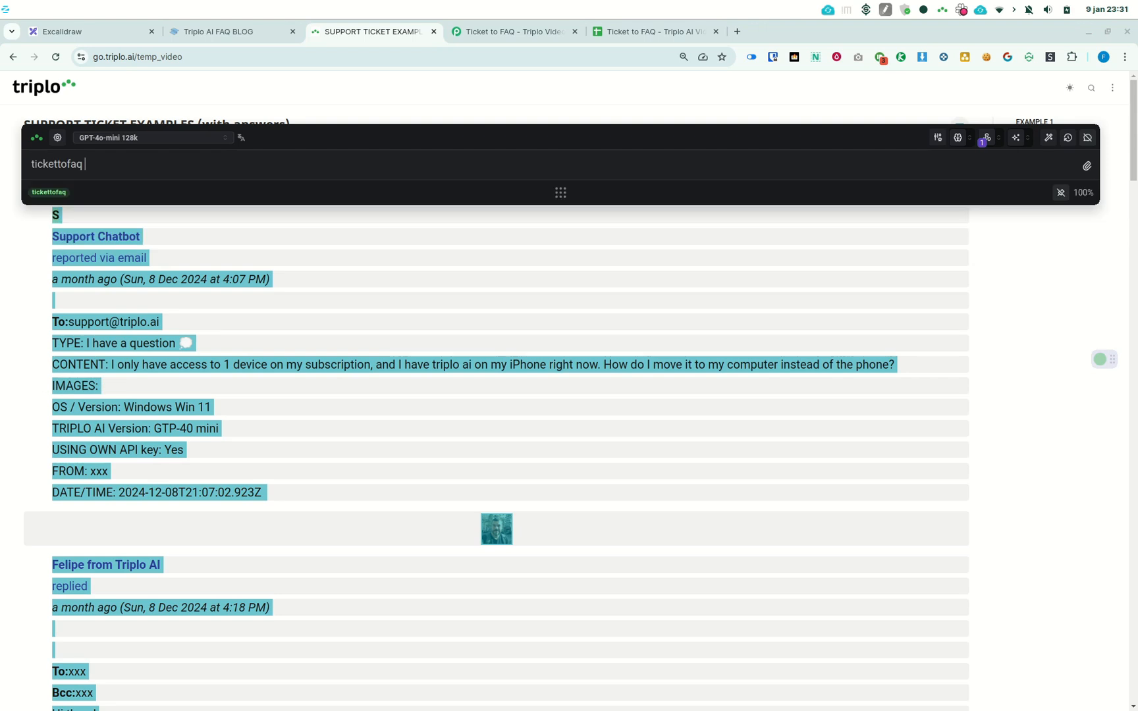
type("//selection//")
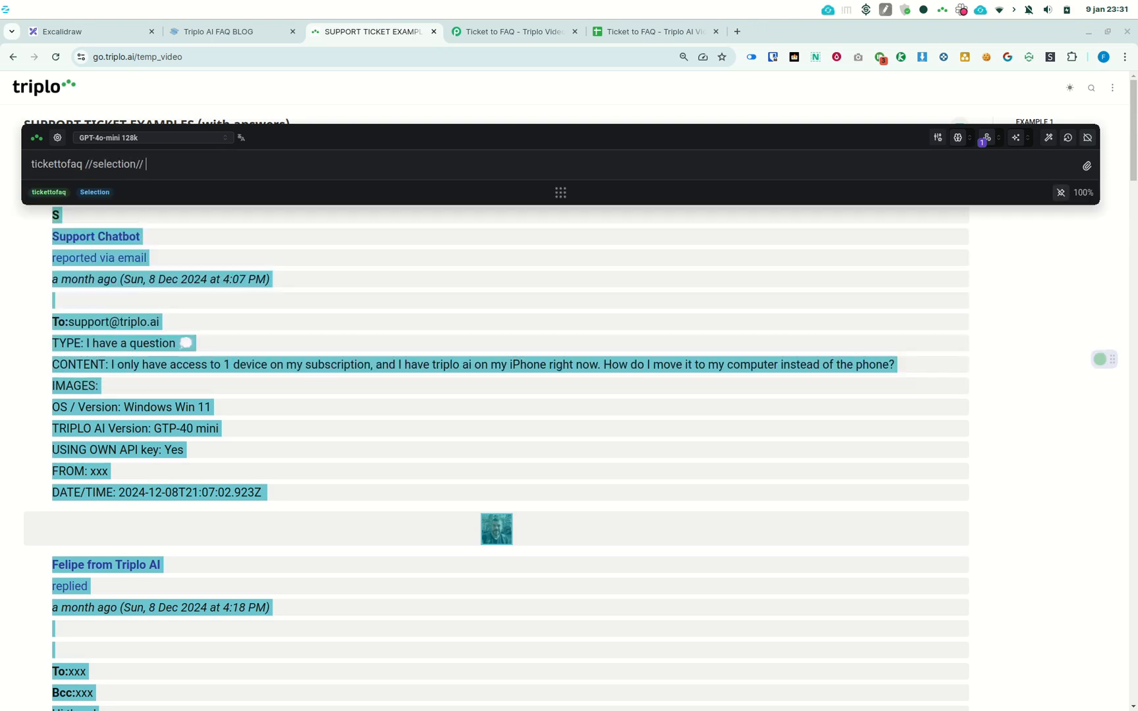
type("deliver t")
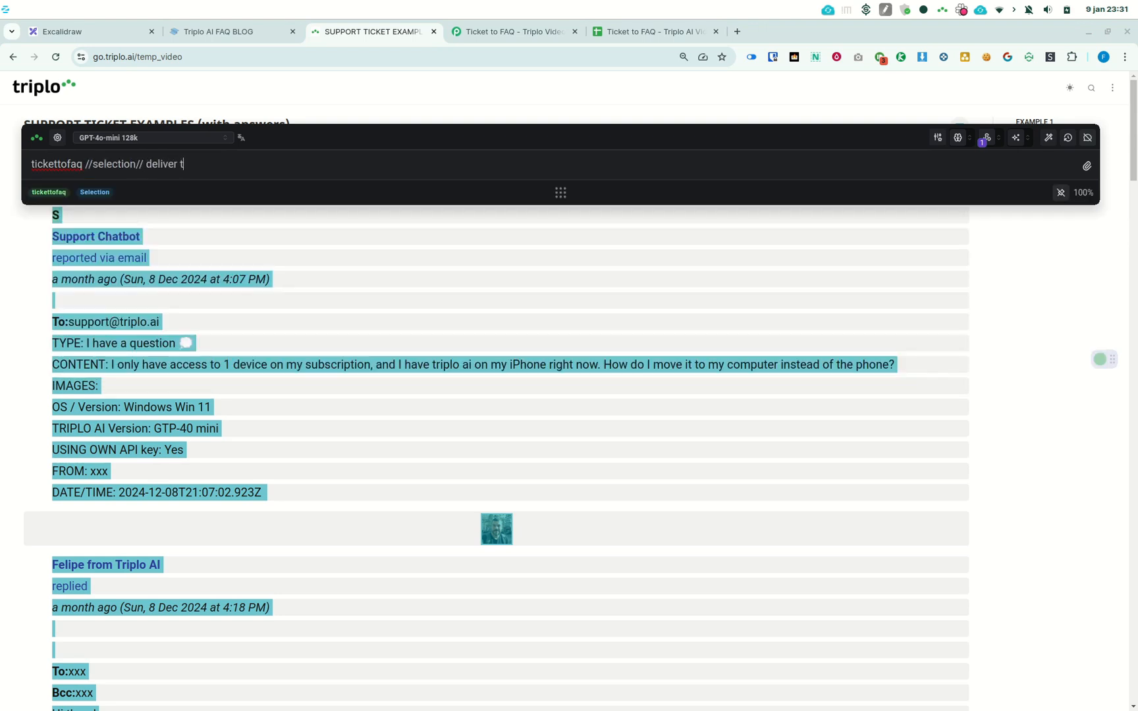
type("he content")
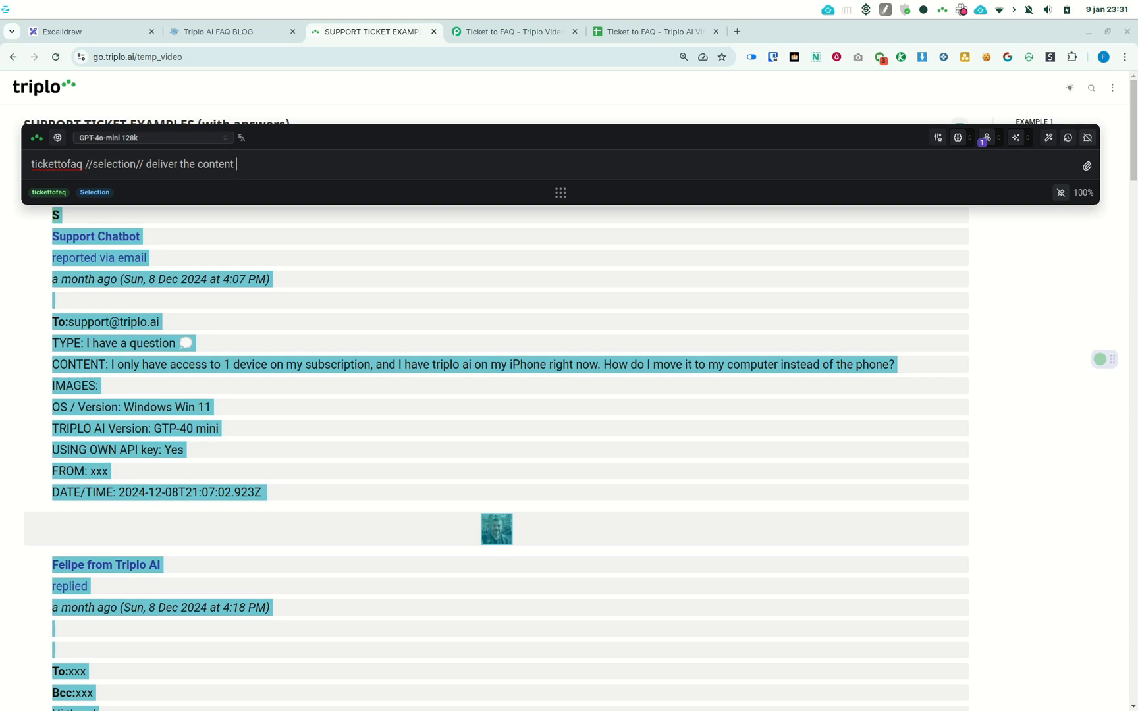
type("to webho")
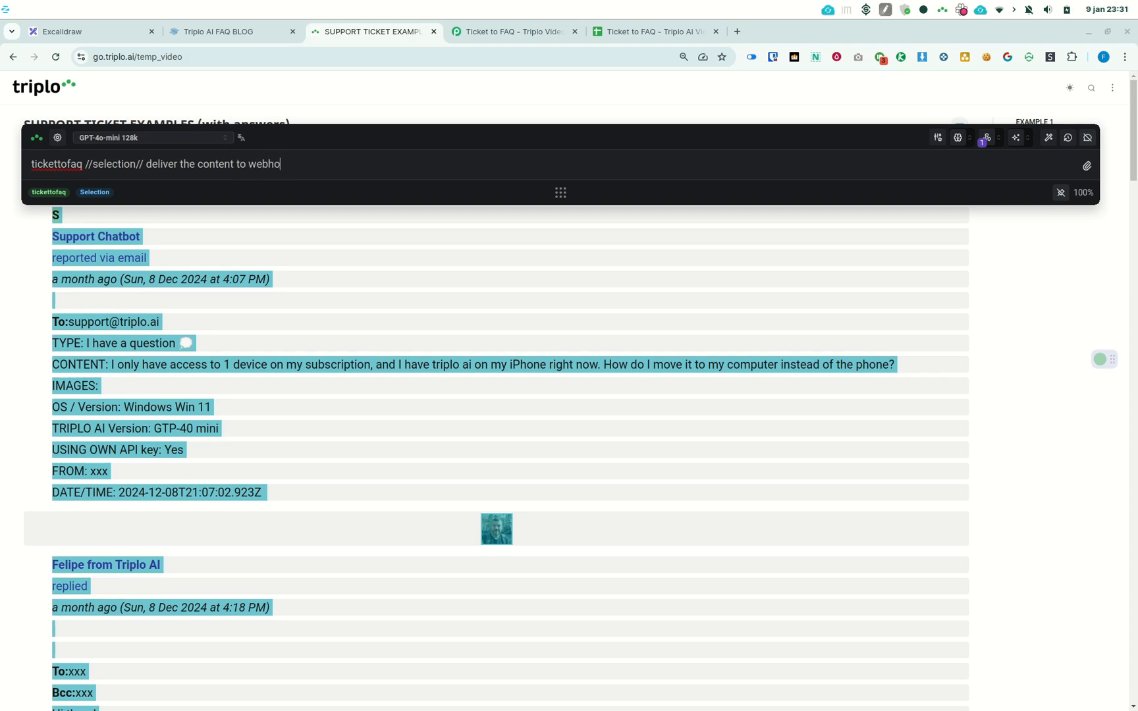
type("ok")
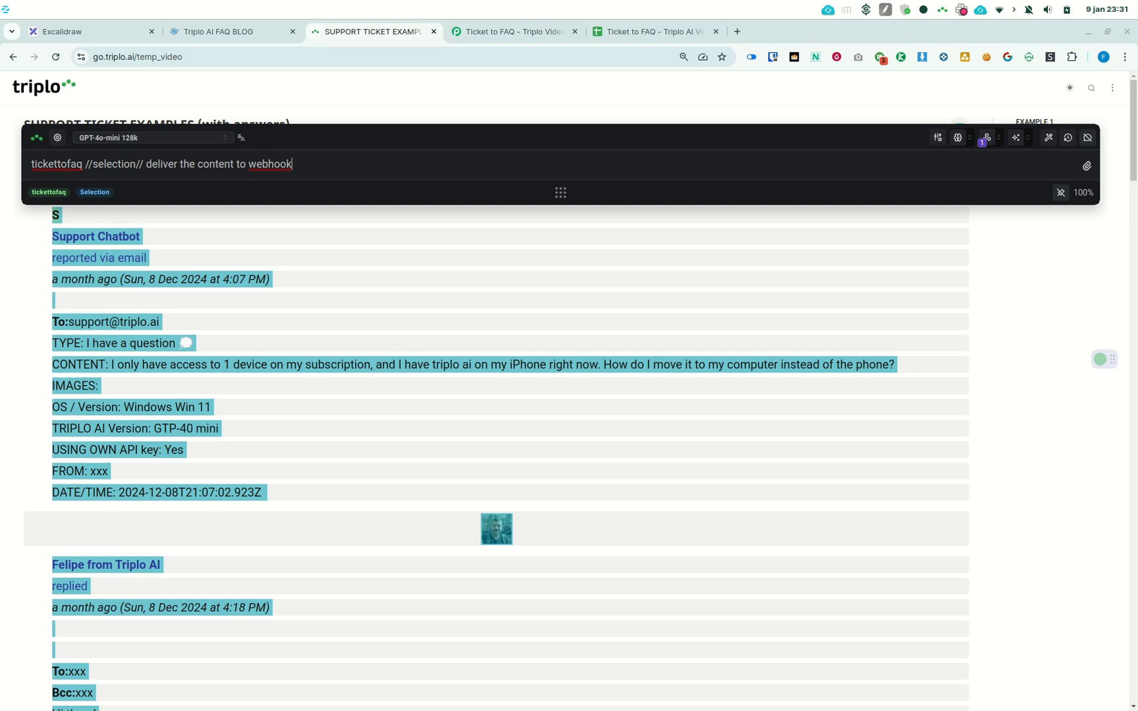
key("Return")
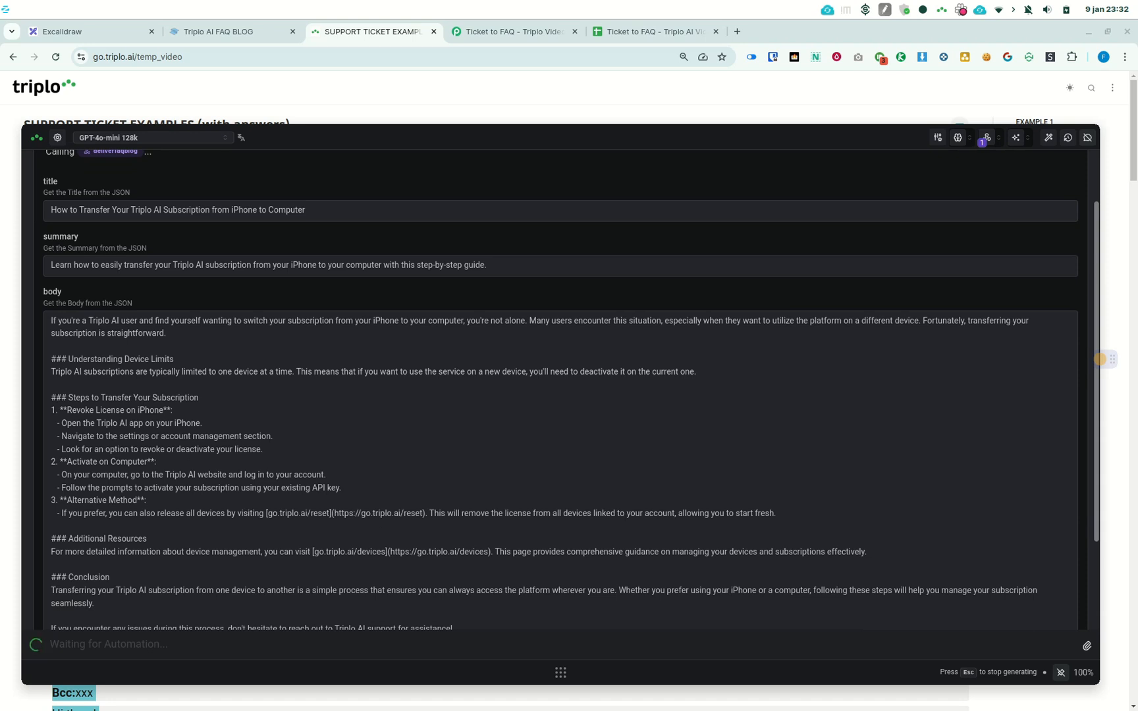
Start Pabbly's webhook capture and submit Triplo AI's generated FAQ fields so they arrive as Response B.
left_click(512, 32)
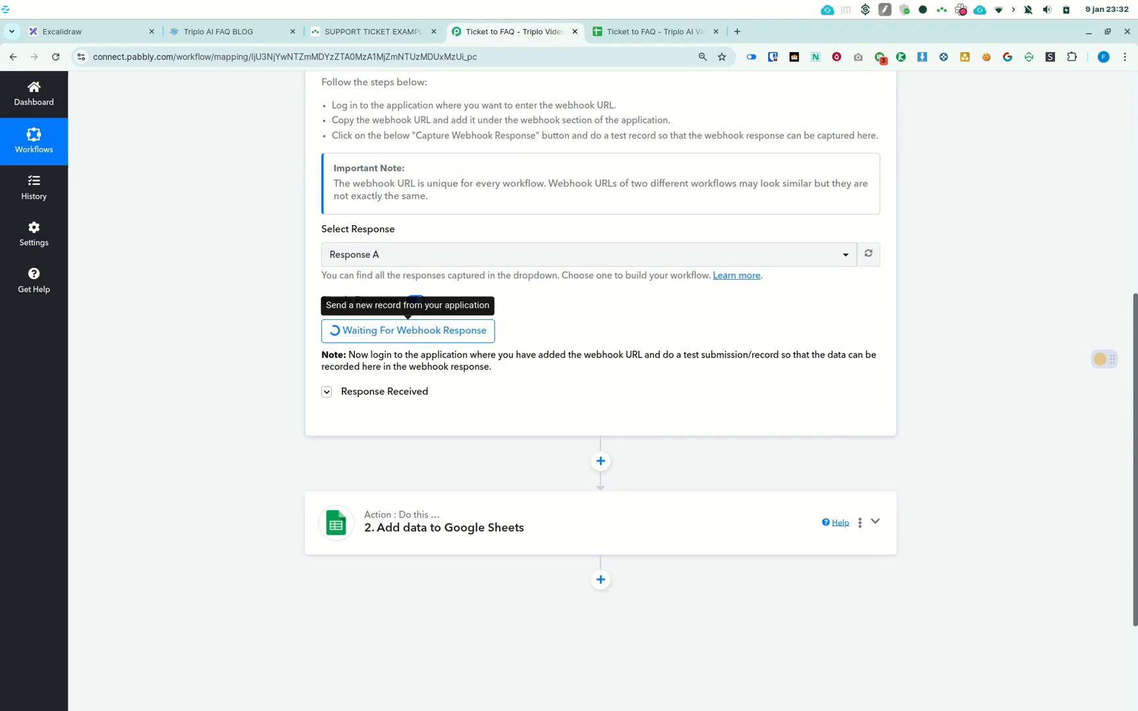
left_click(372, 31)
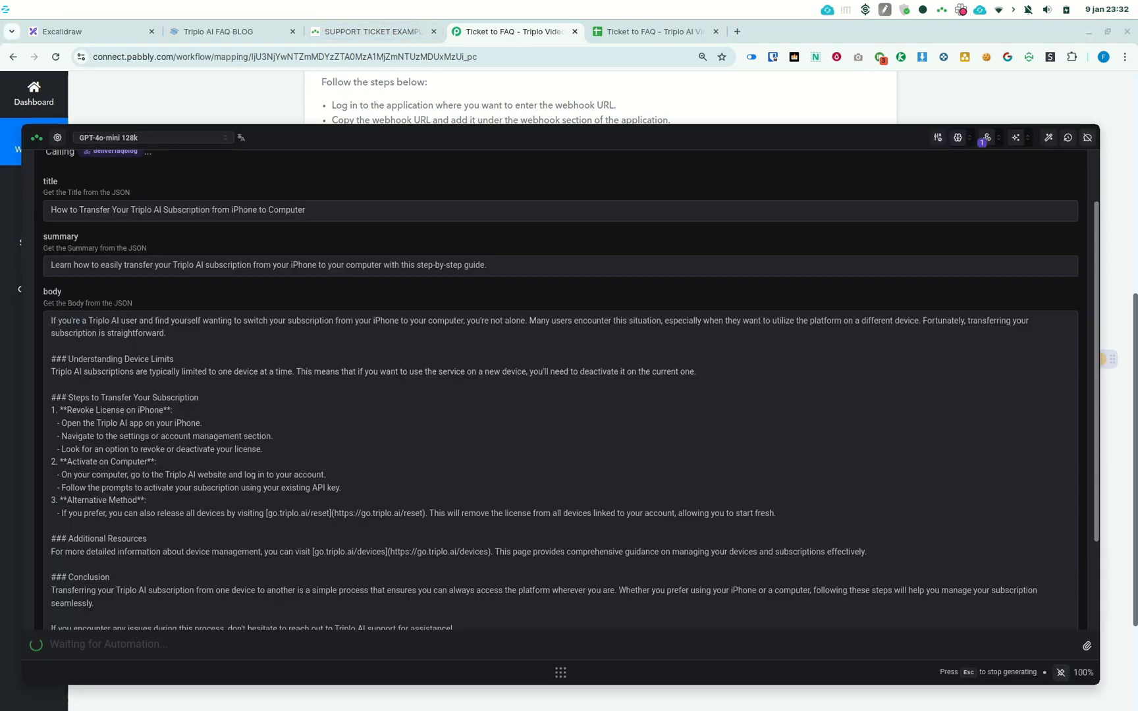
scroll("down", 3)
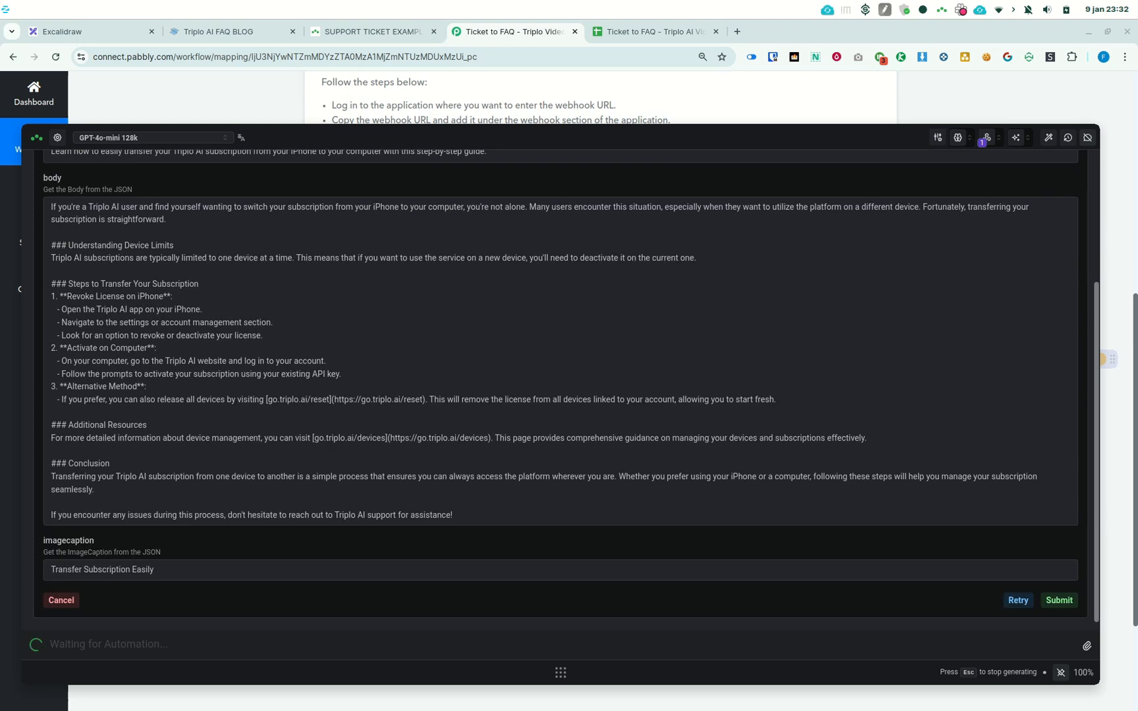
left_click(1058, 601)
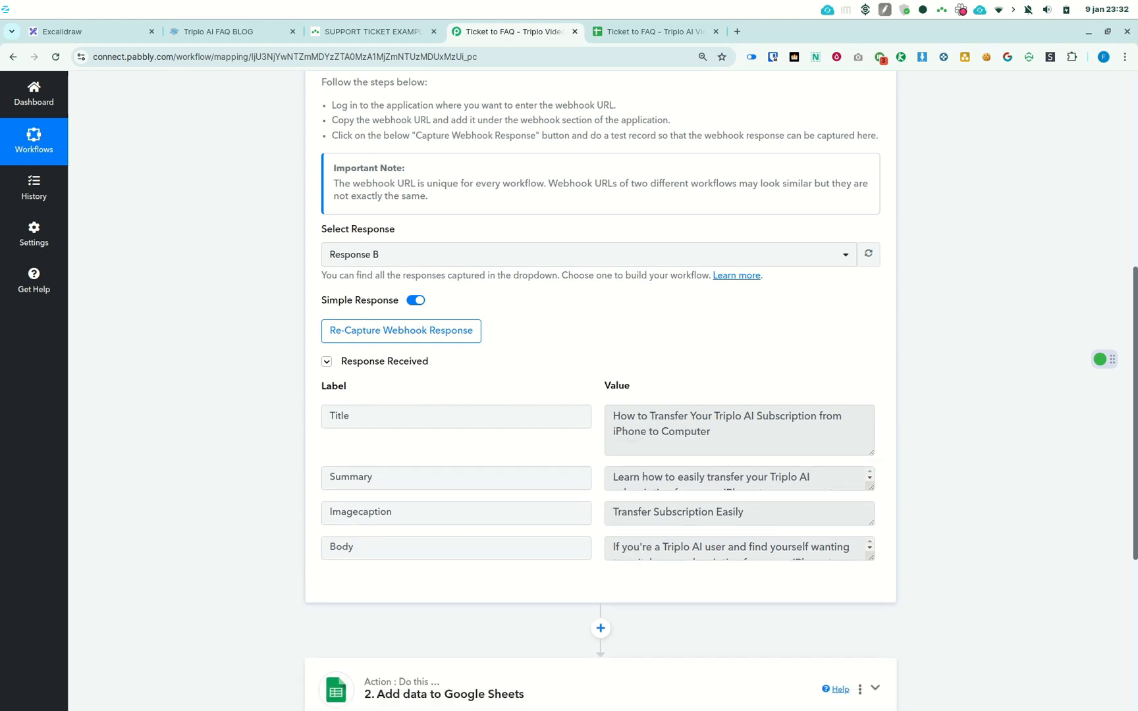
Expand the Add data to Google Sheets action and check the $temp sheet in the Ticket to FAQ spreadsheet.
scroll("up", 3)
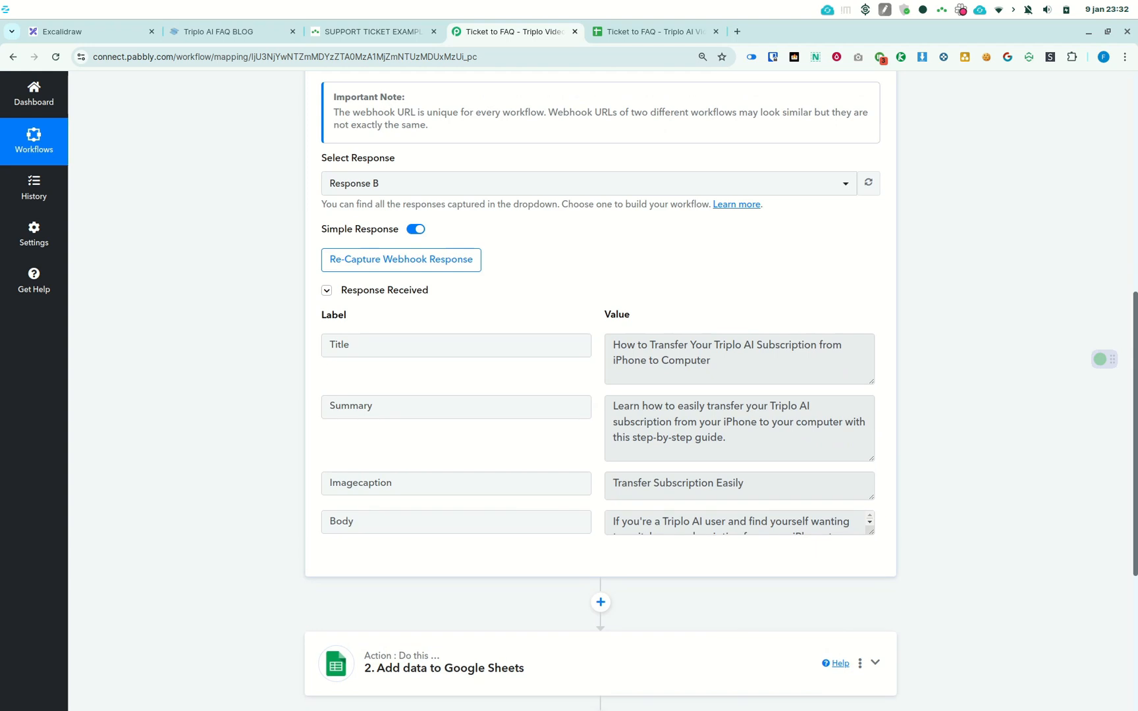
scroll("down", 3)
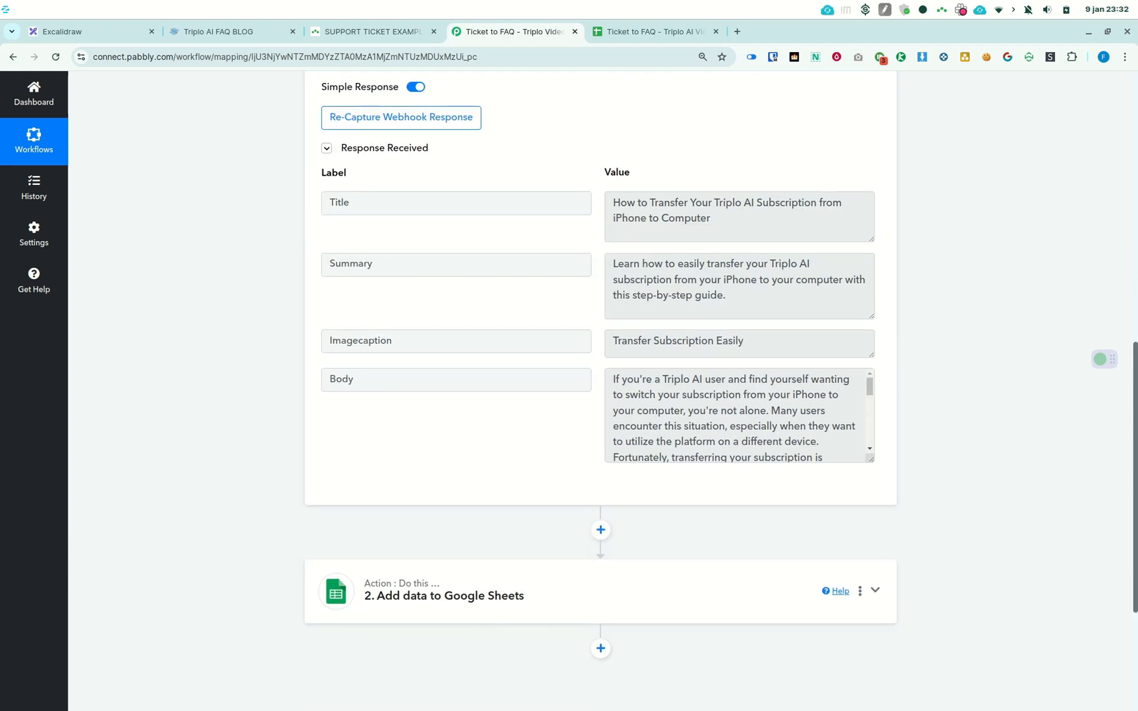
left_click(875, 591)
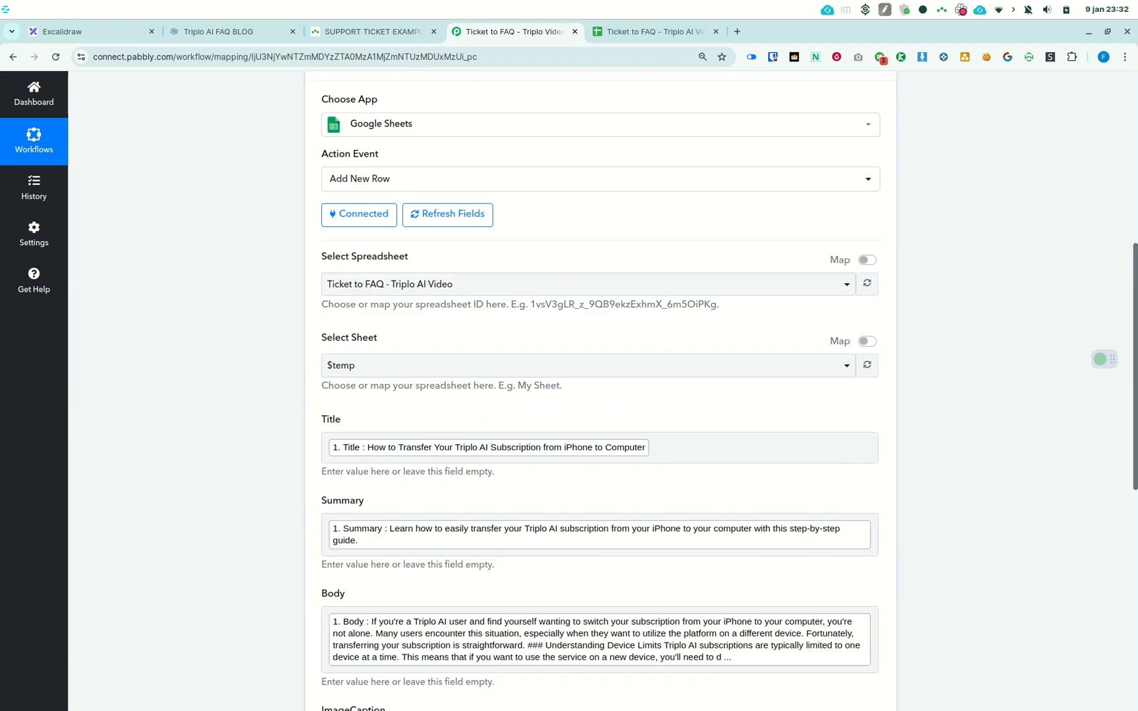
scroll("up", 3)
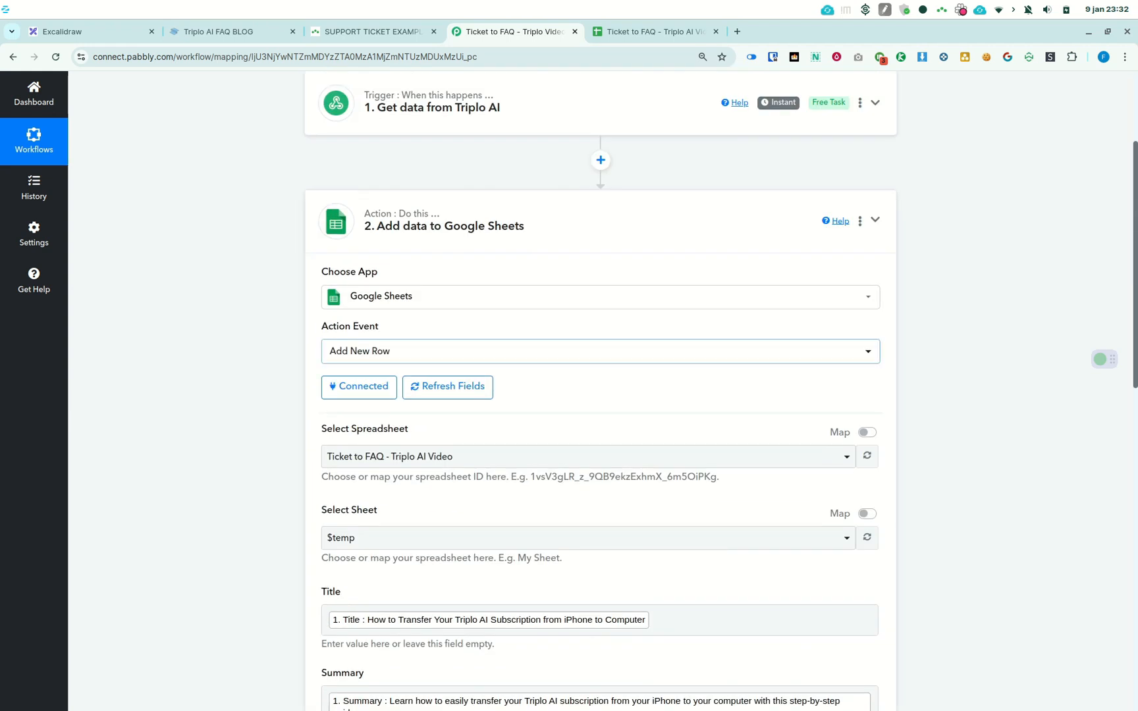
left_click(653, 32)
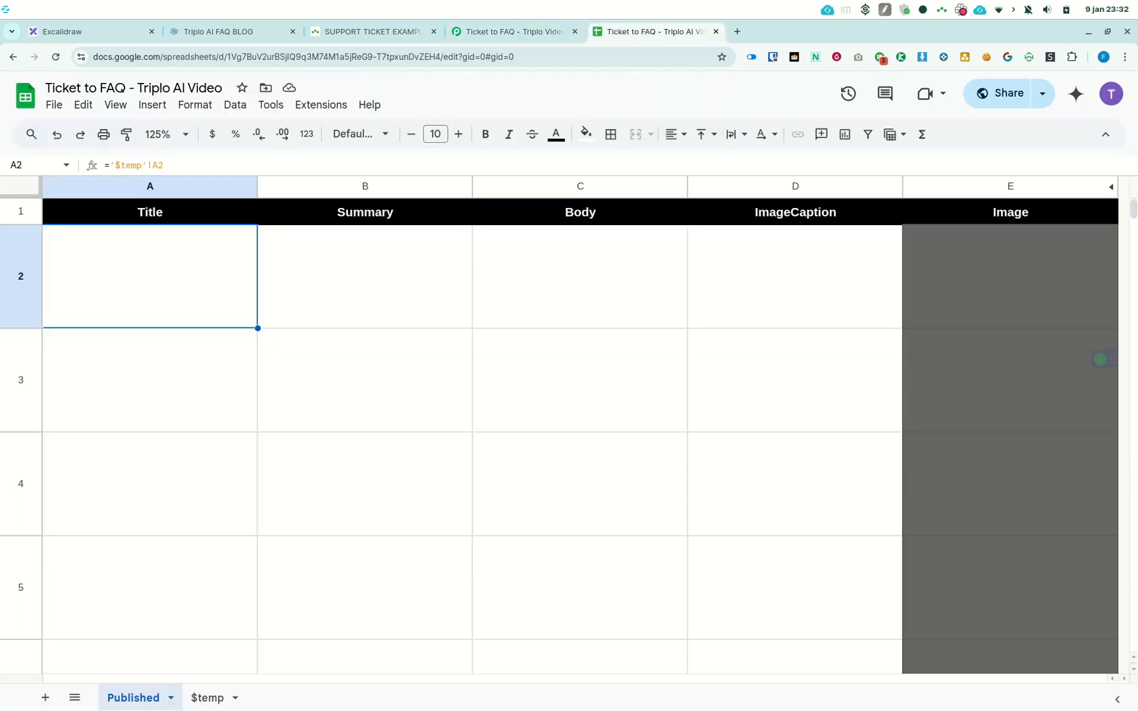
left_click(207, 698)
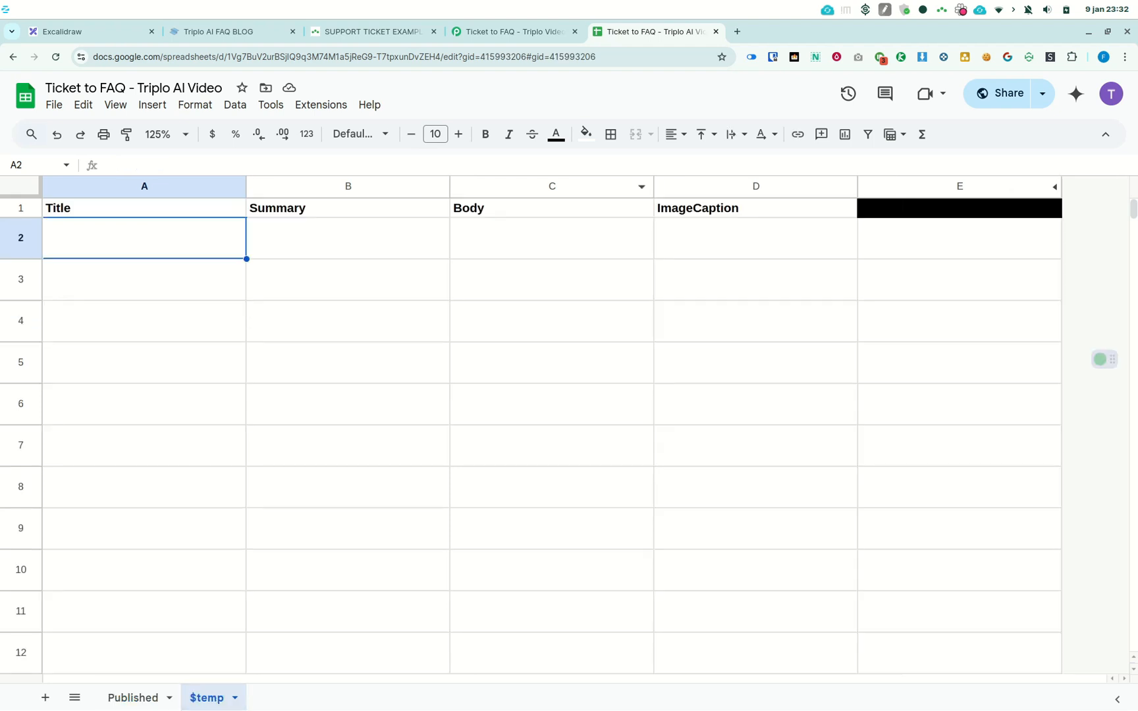
Send the test request adding Title, Summary, Body and ImageCaption as row 2 of $temp and confirm it in the spreadsheet.
left_click(511, 32)
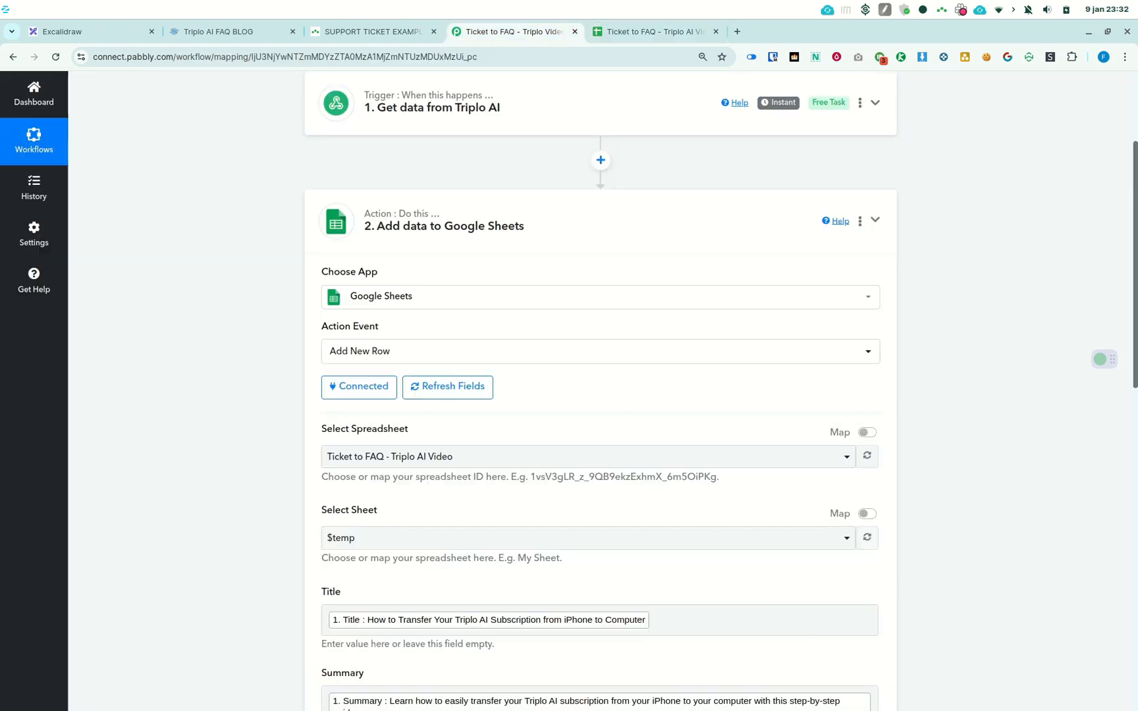
scroll("down", 3)
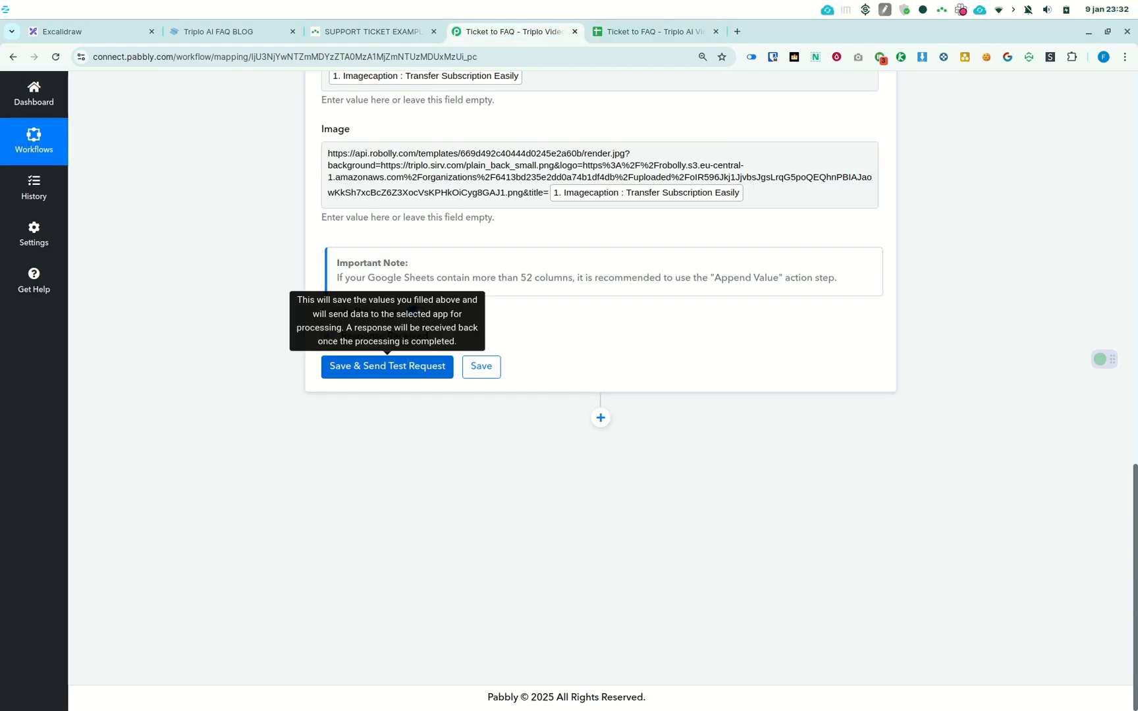
left_click(387, 366)
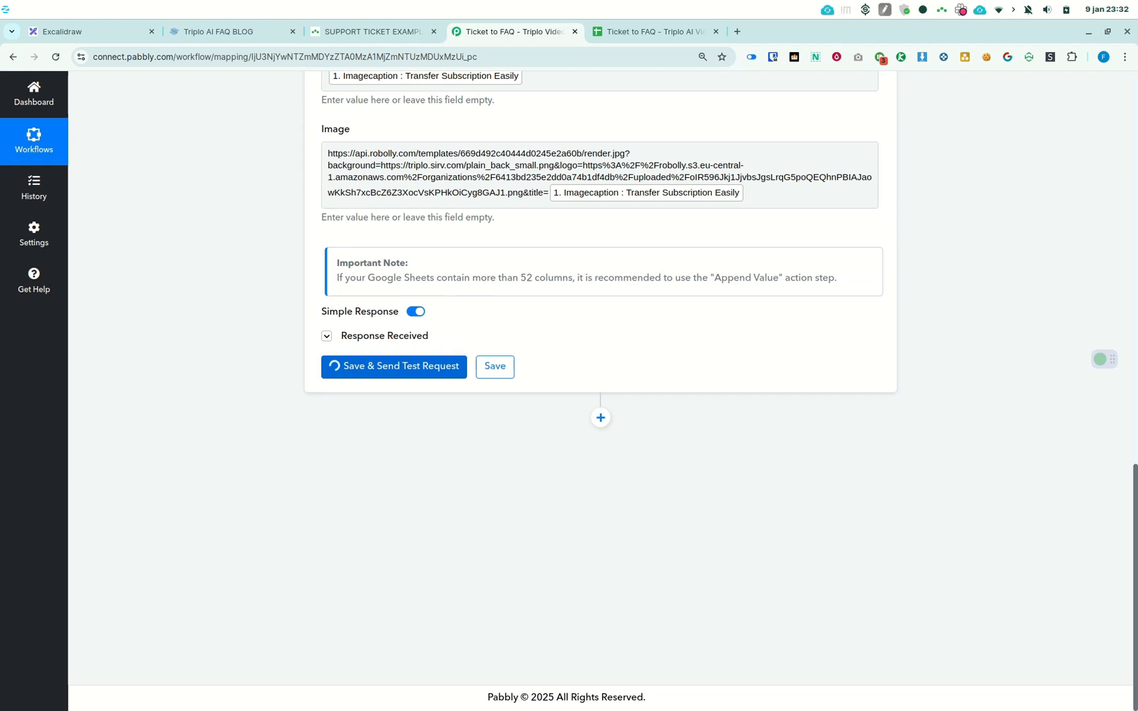
left_click(325, 336)
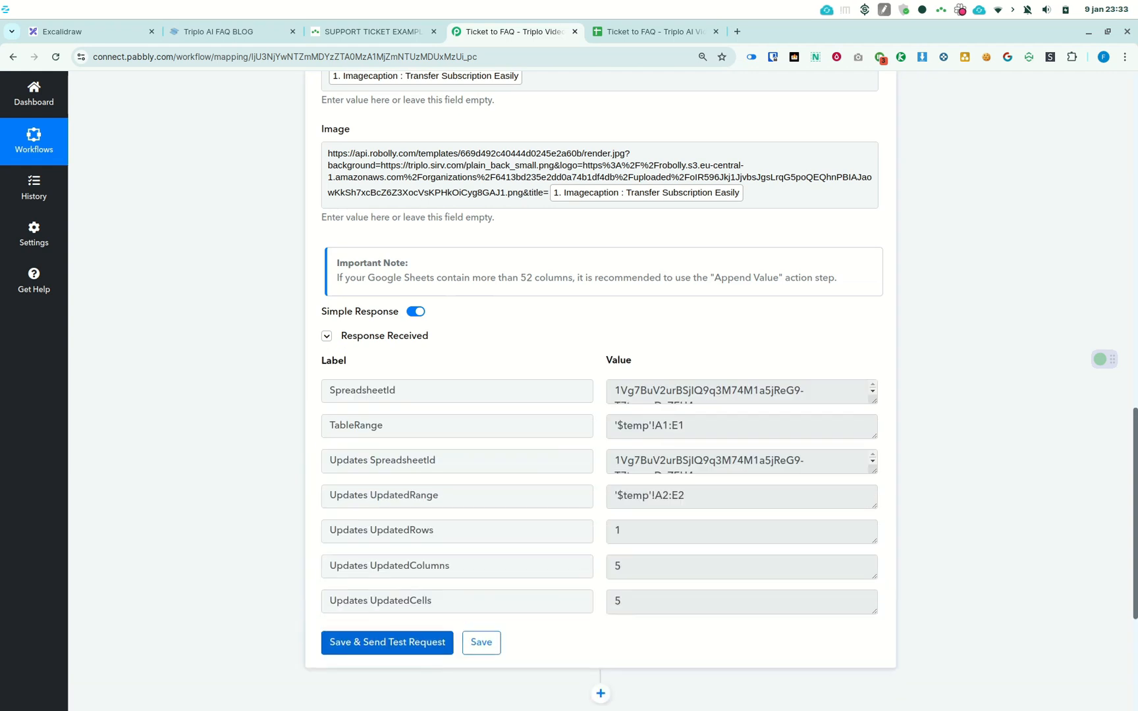
left_click(651, 32)
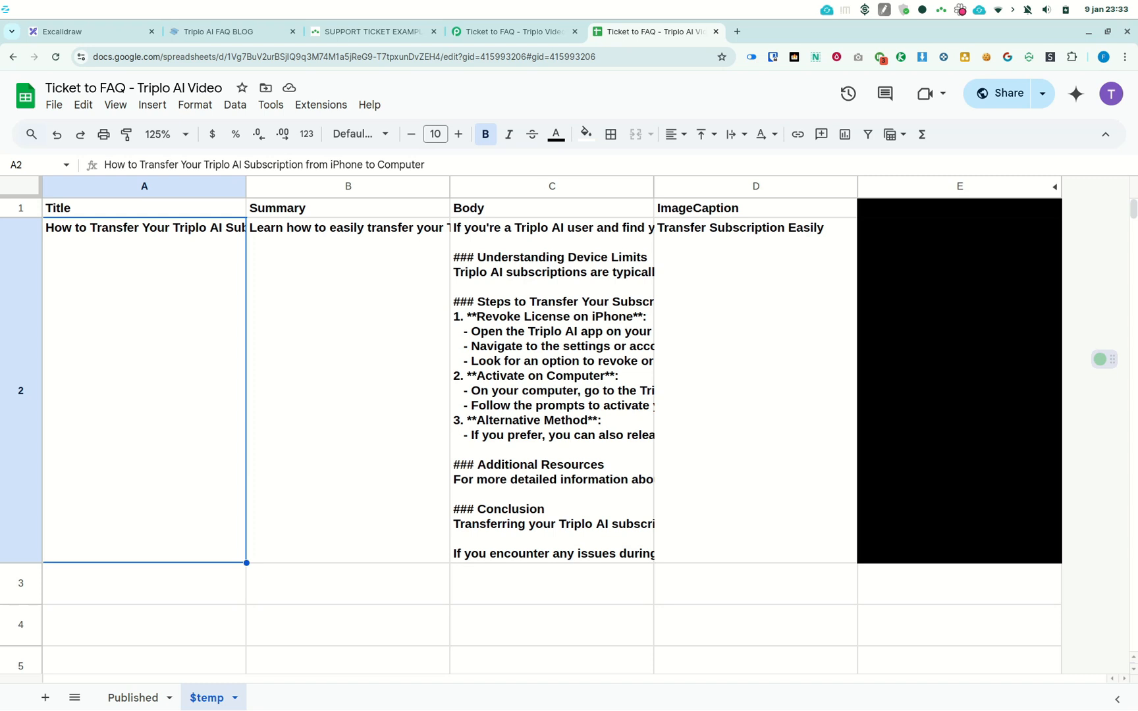
Check the Published sheet's A2 '$temp' reference formula, then return to the support ticket examples.
left_click(132, 698)
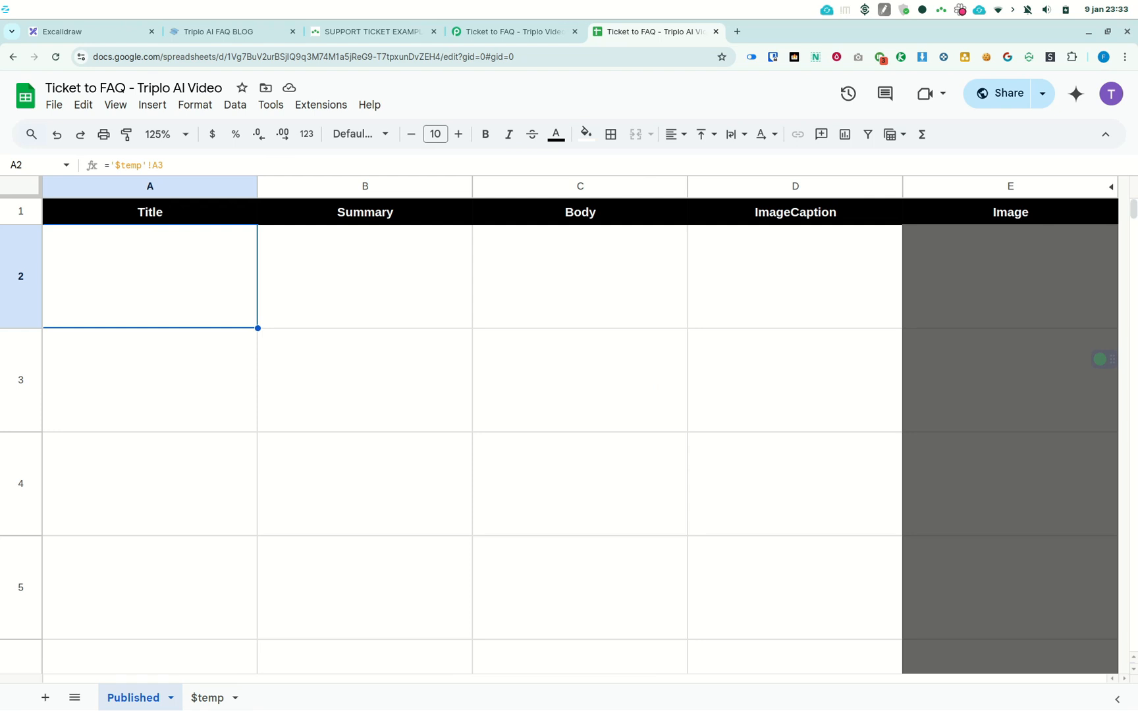
double_click(150, 276)
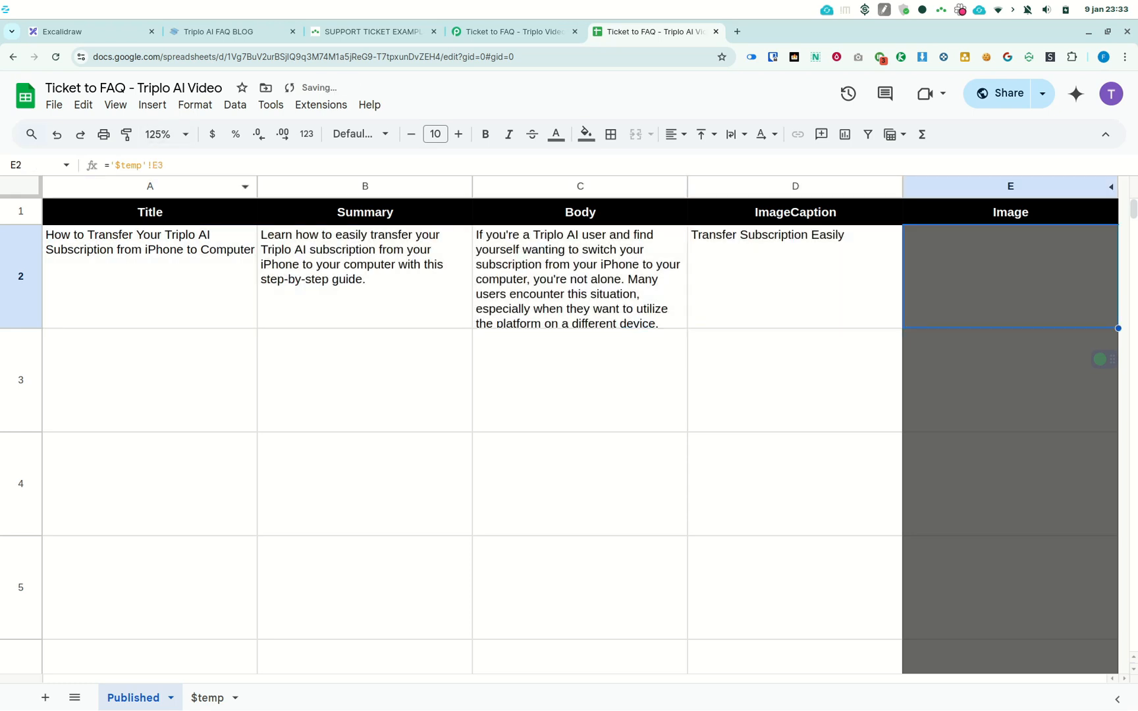
left_click(1009, 380)
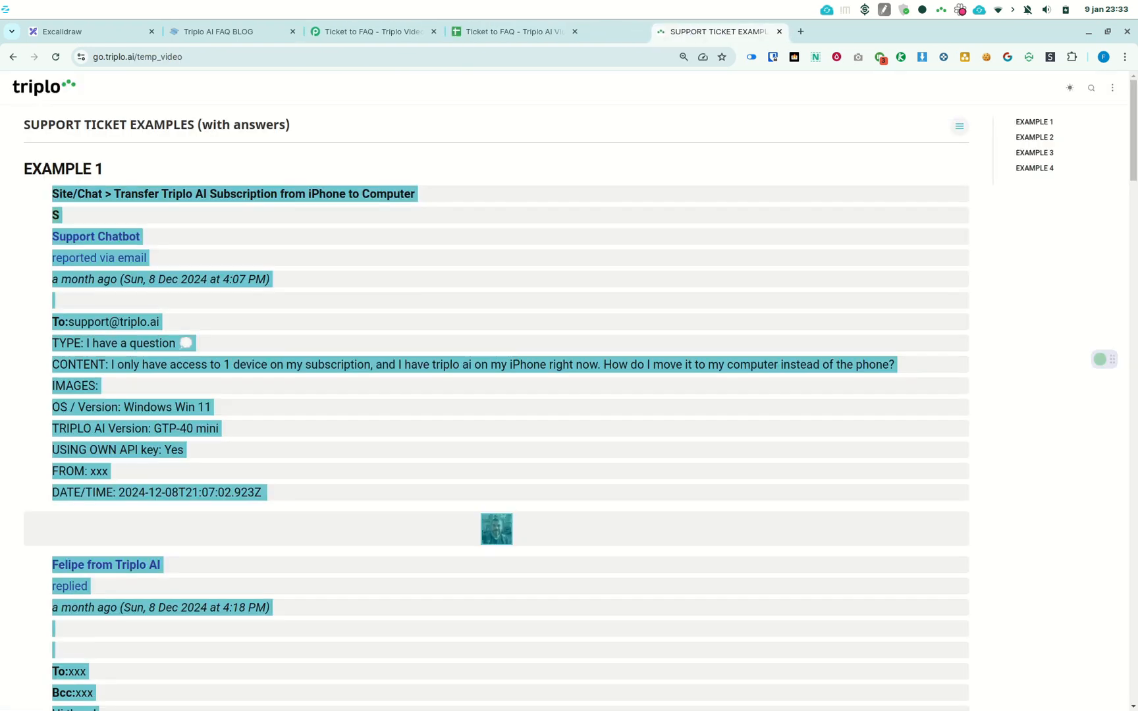
Read the full 'Transfer Your Triplo AI Subscription from iPhone to Computer' post on the FAQ blog.
left_click(748, 32)
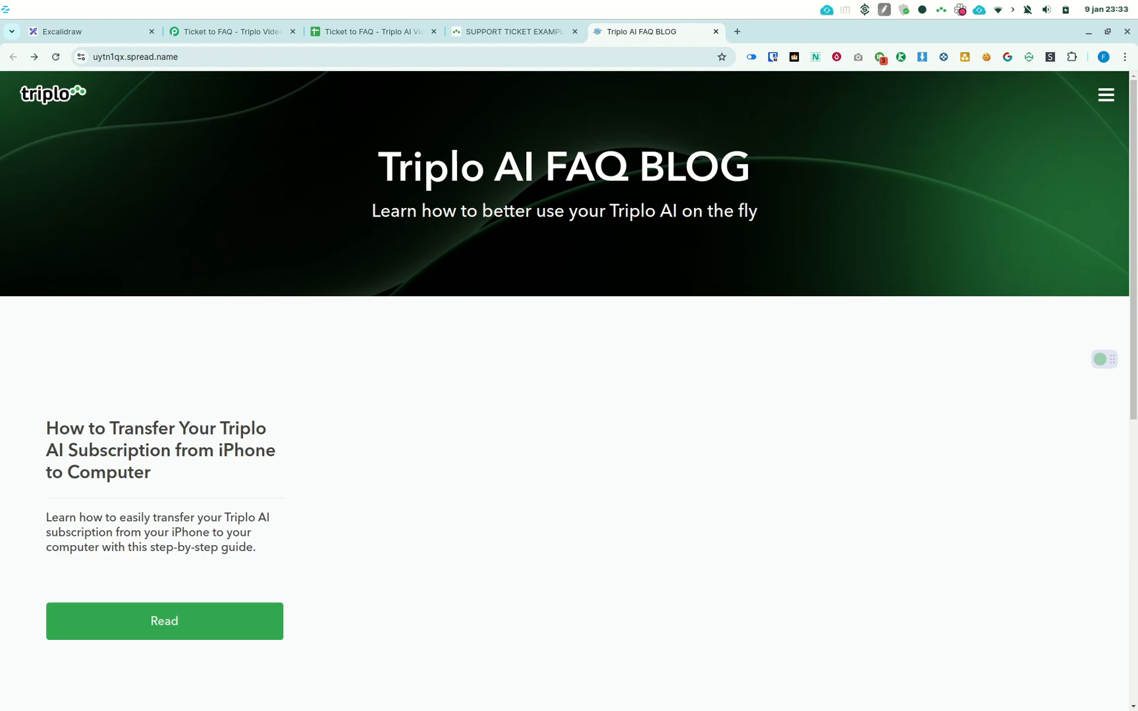
scroll("down", 3)
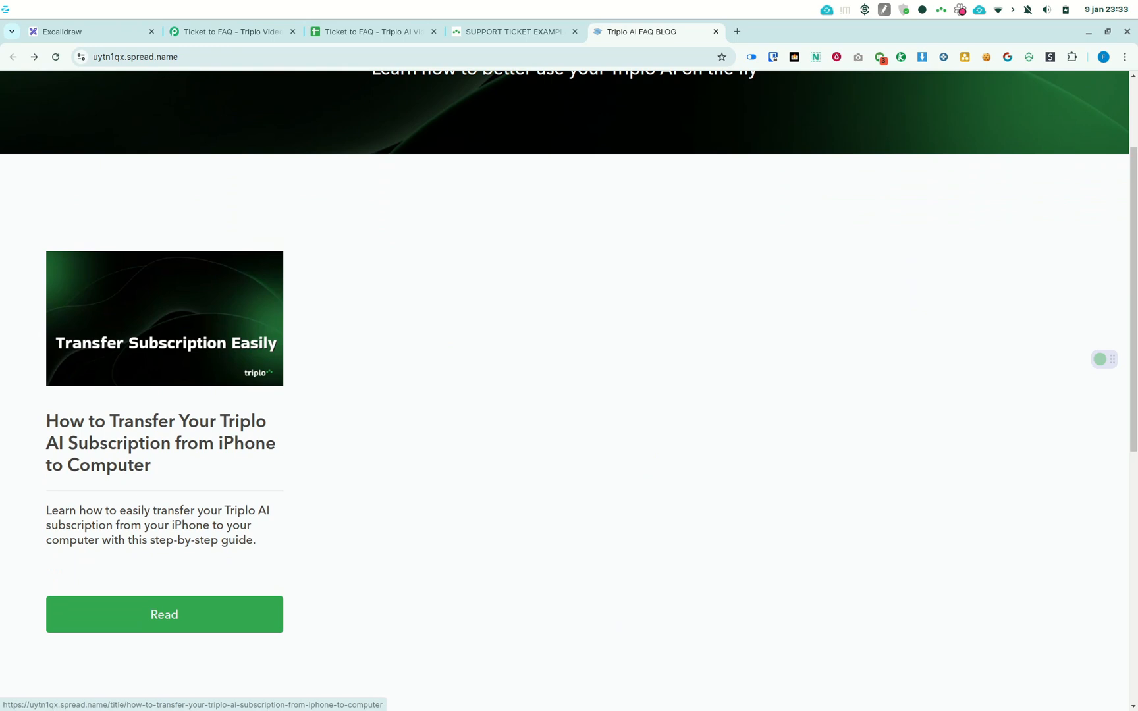
left_click(165, 614)
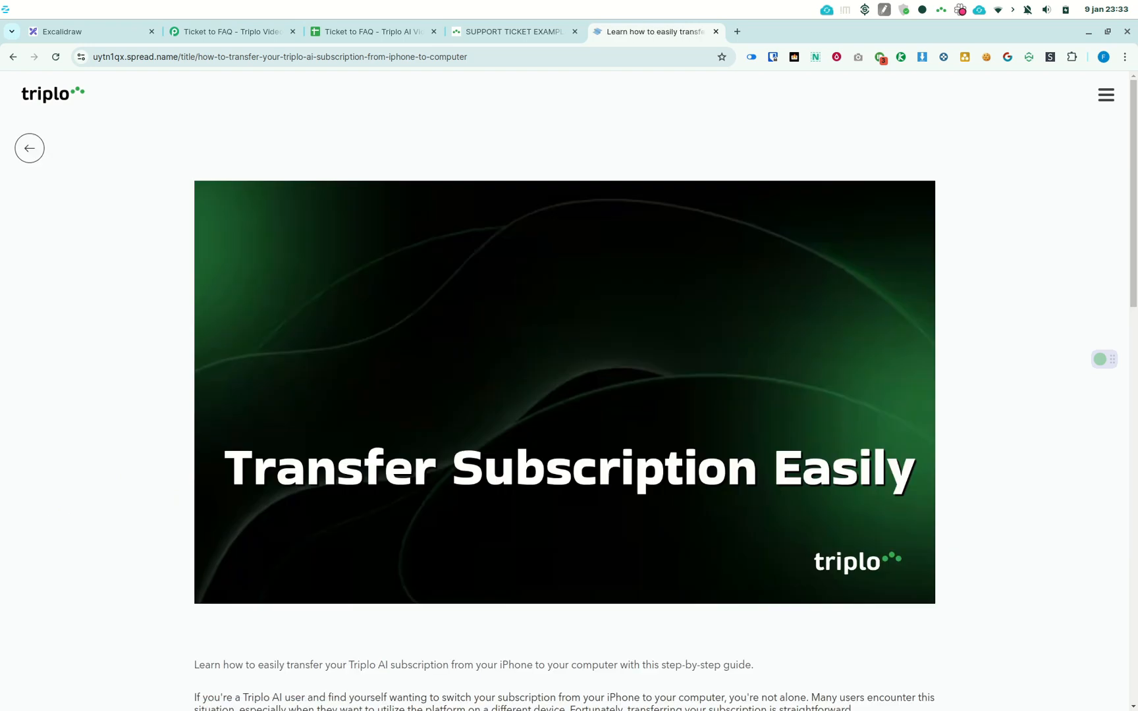
scroll("down", 3)
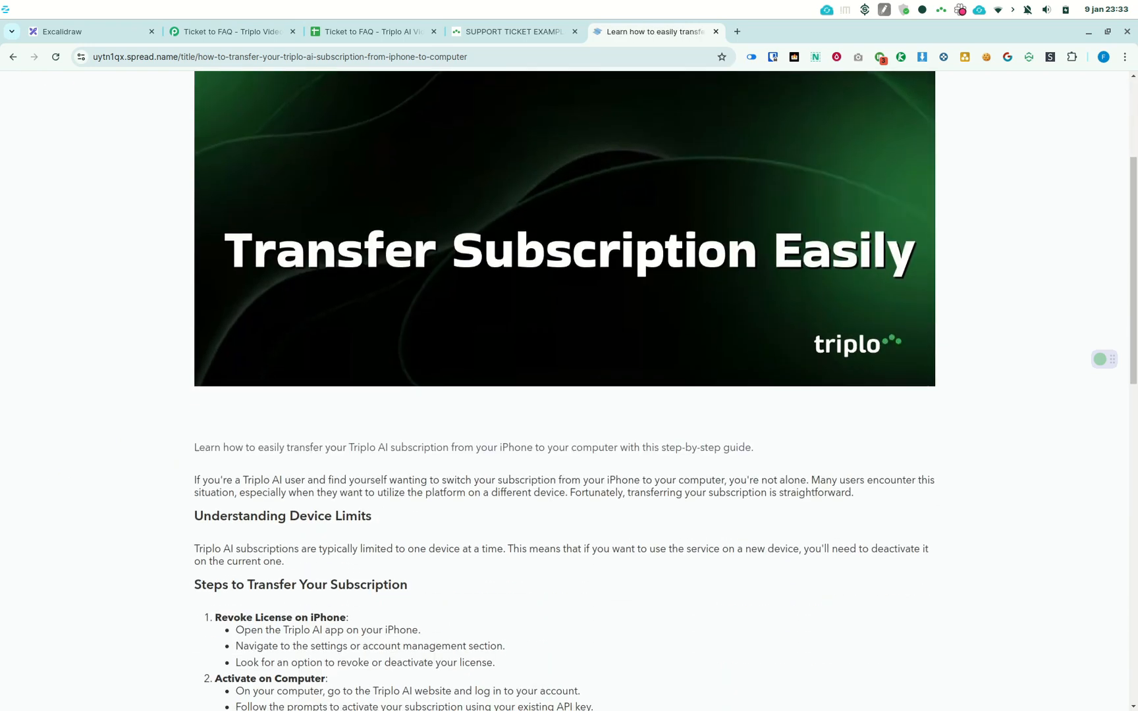
scroll("down", 3)
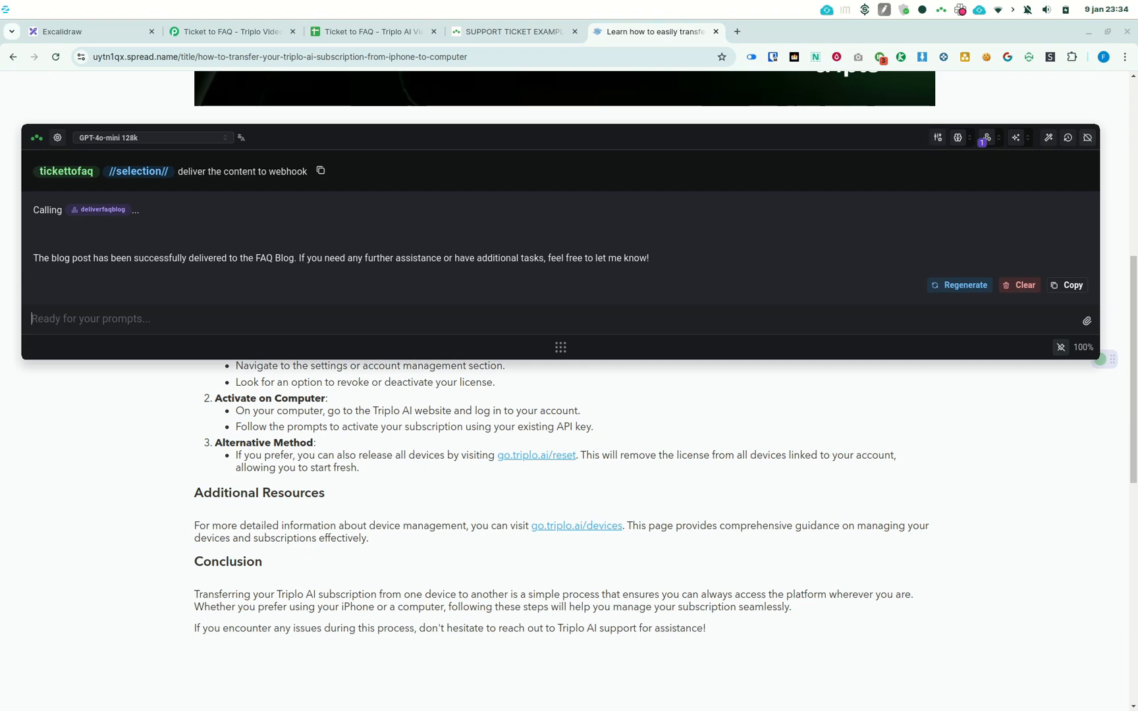
mouse_move(958, 138)
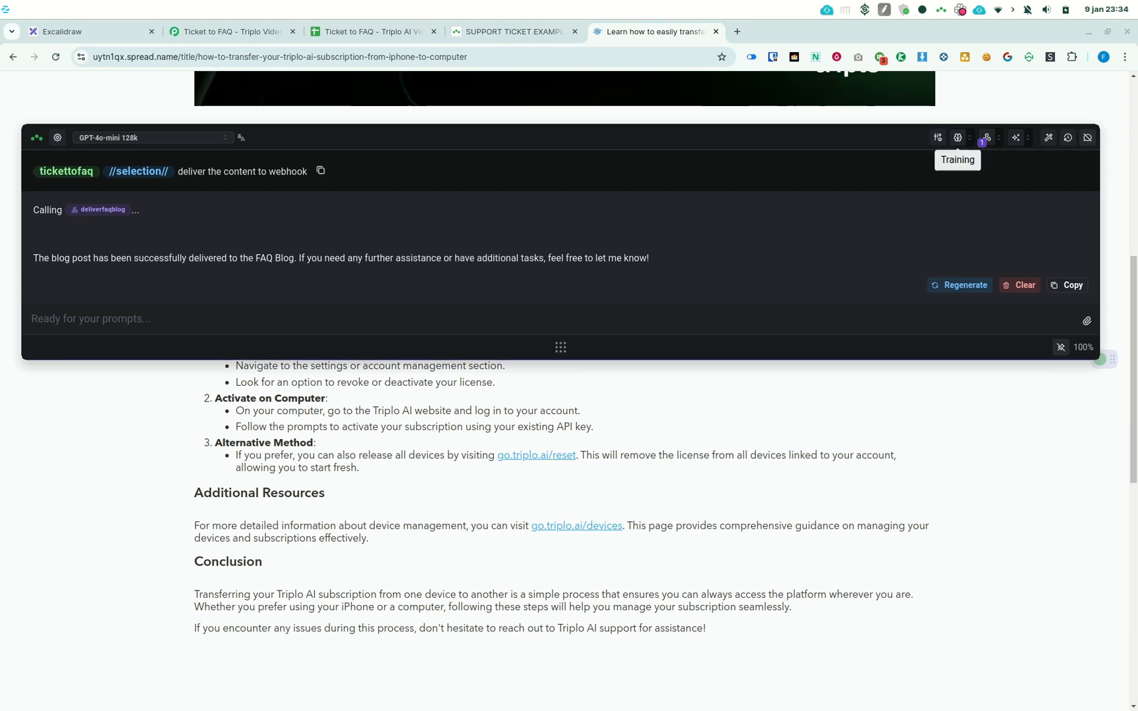
Select TriploDoc as the Current Active Mind in Training, then return to the support ticket examples.
left_click(958, 137)
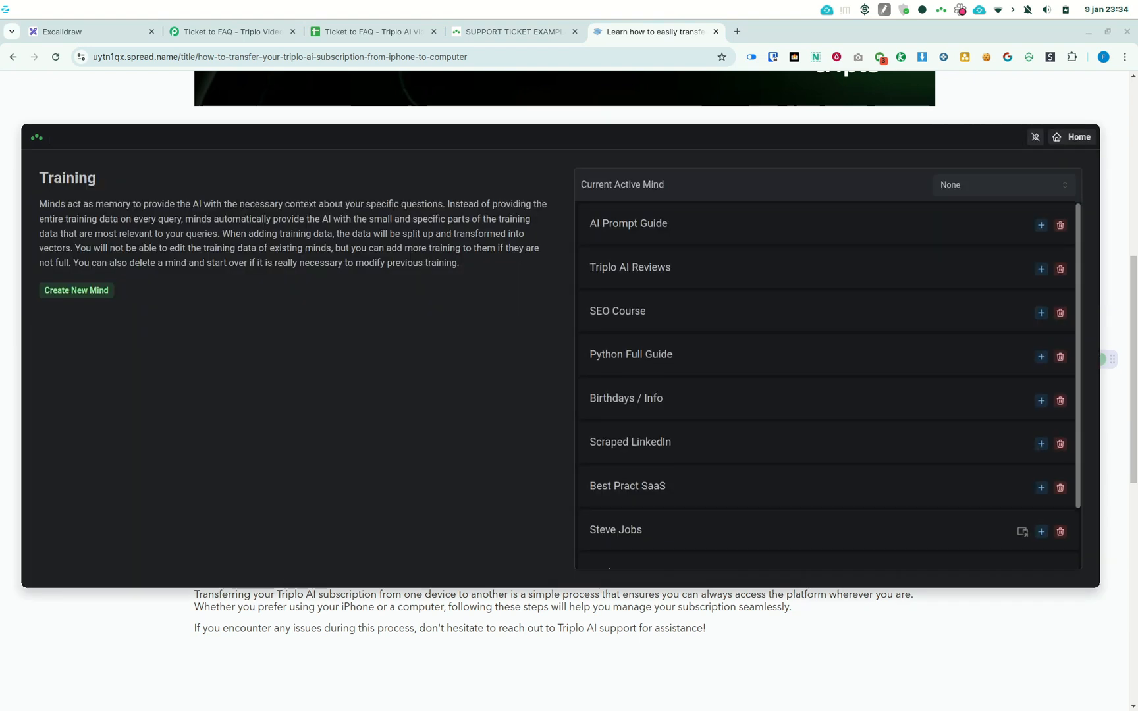
scroll("down", 3)
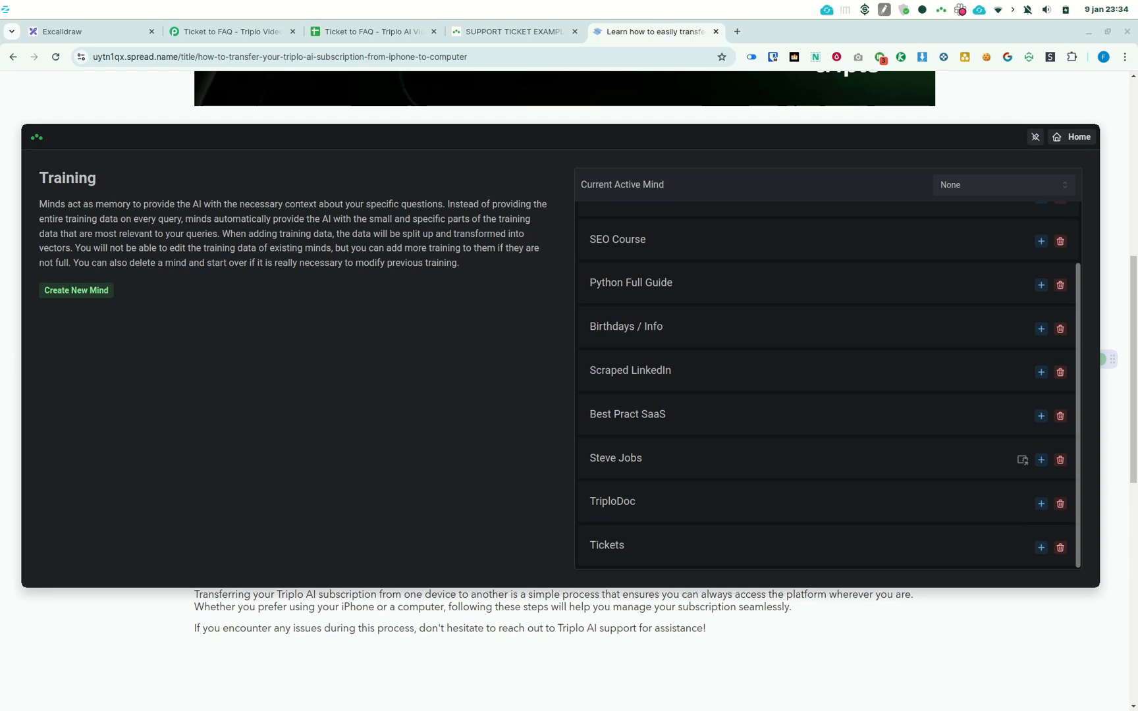
left_click(1004, 184)
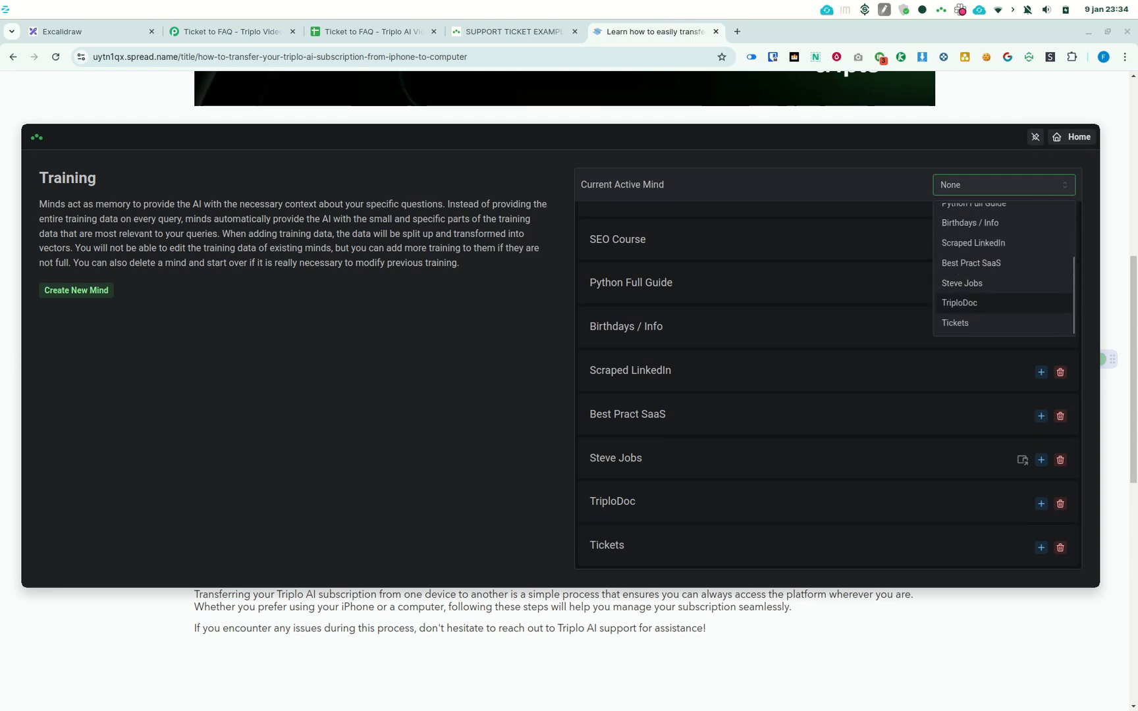
left_click(959, 303)
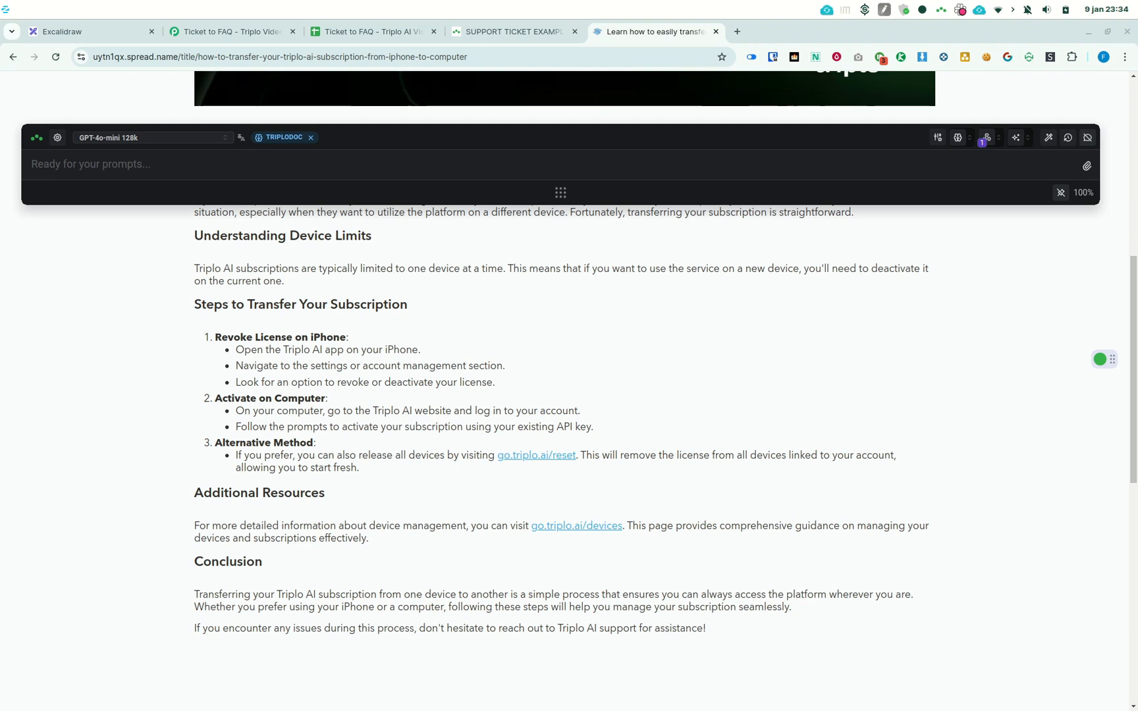
scroll("up", 3)
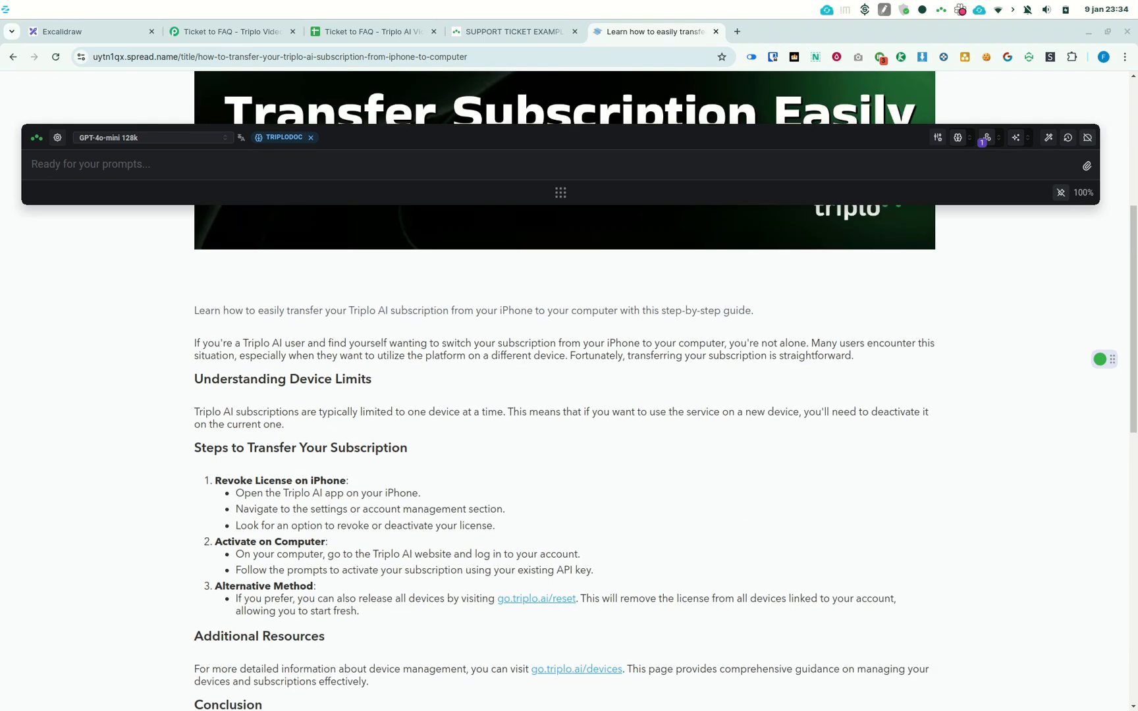
scroll("up", 3)
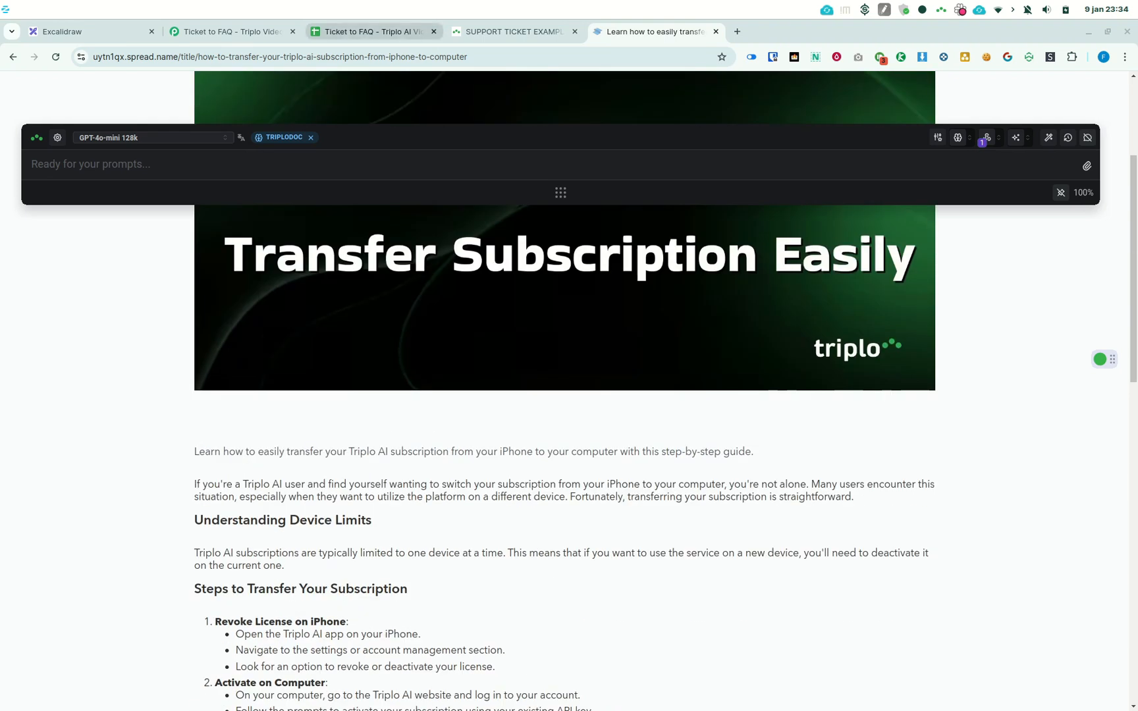
left_click(512, 31)
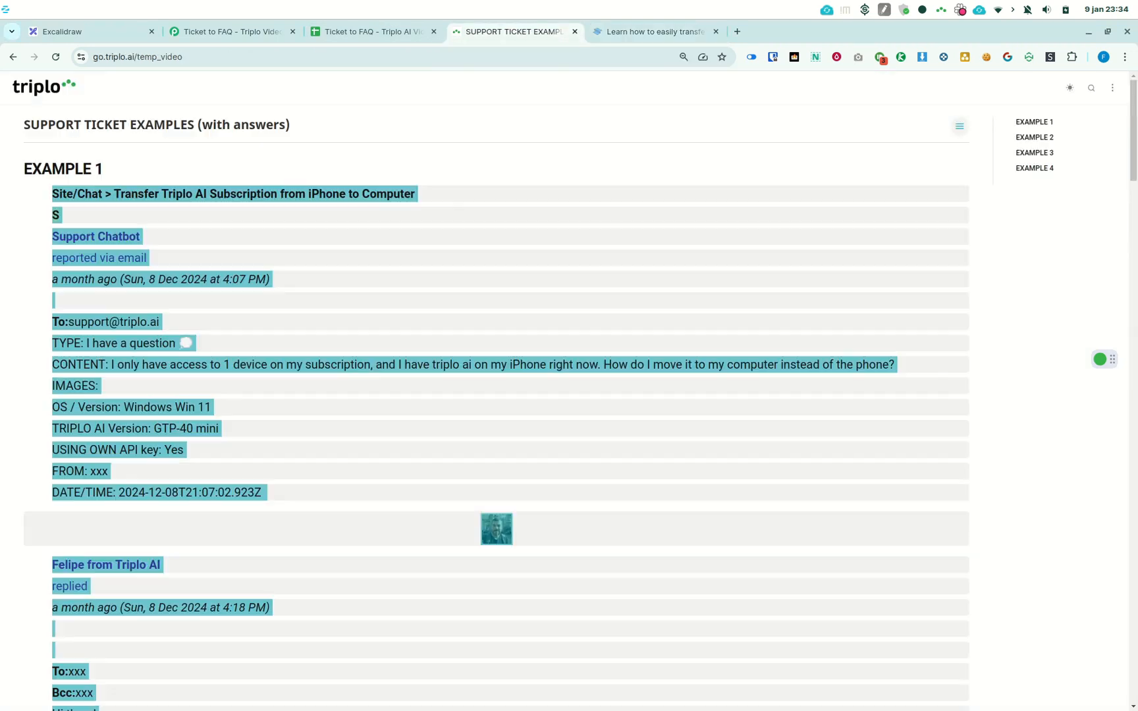
Submit 'tickettofaq //selection// deliver results to webhook' on Example 2's ticket text.
scroll("down", 3)
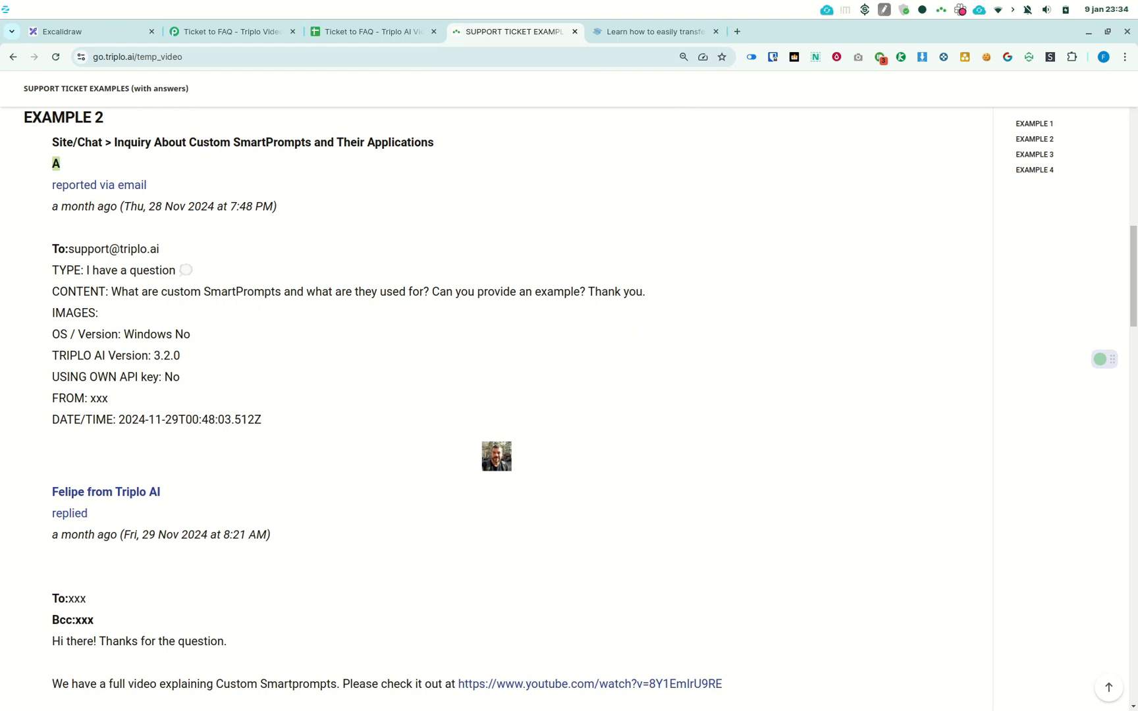
scroll("down", 3)
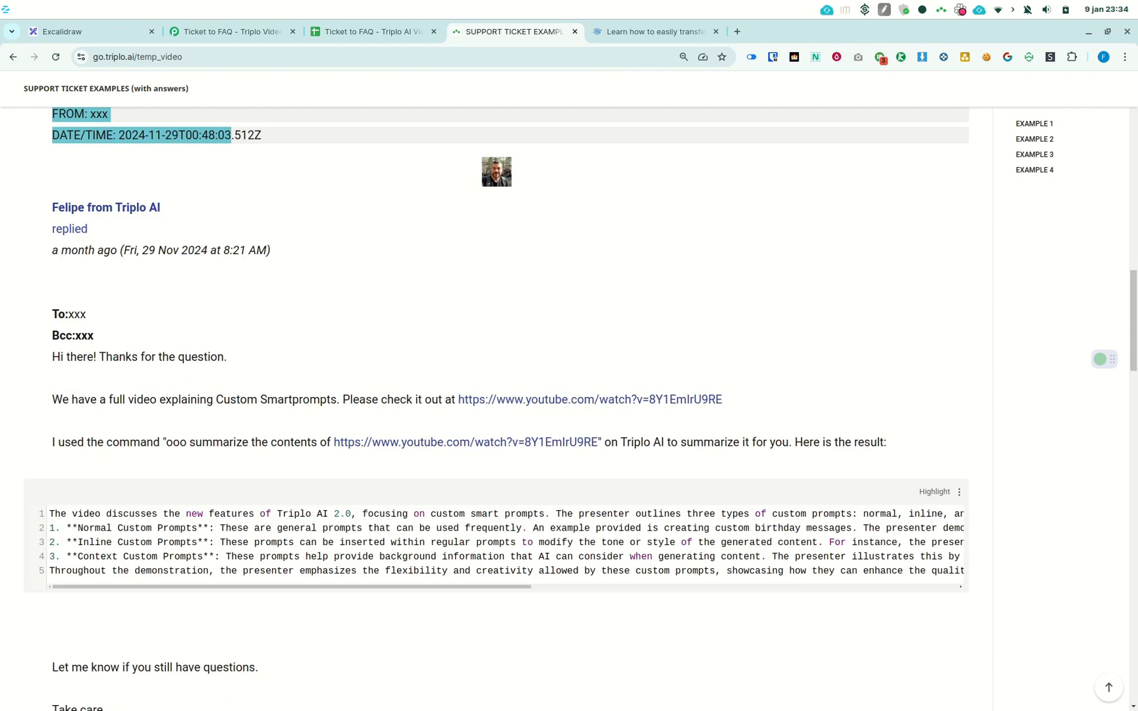
scroll("down", 3)
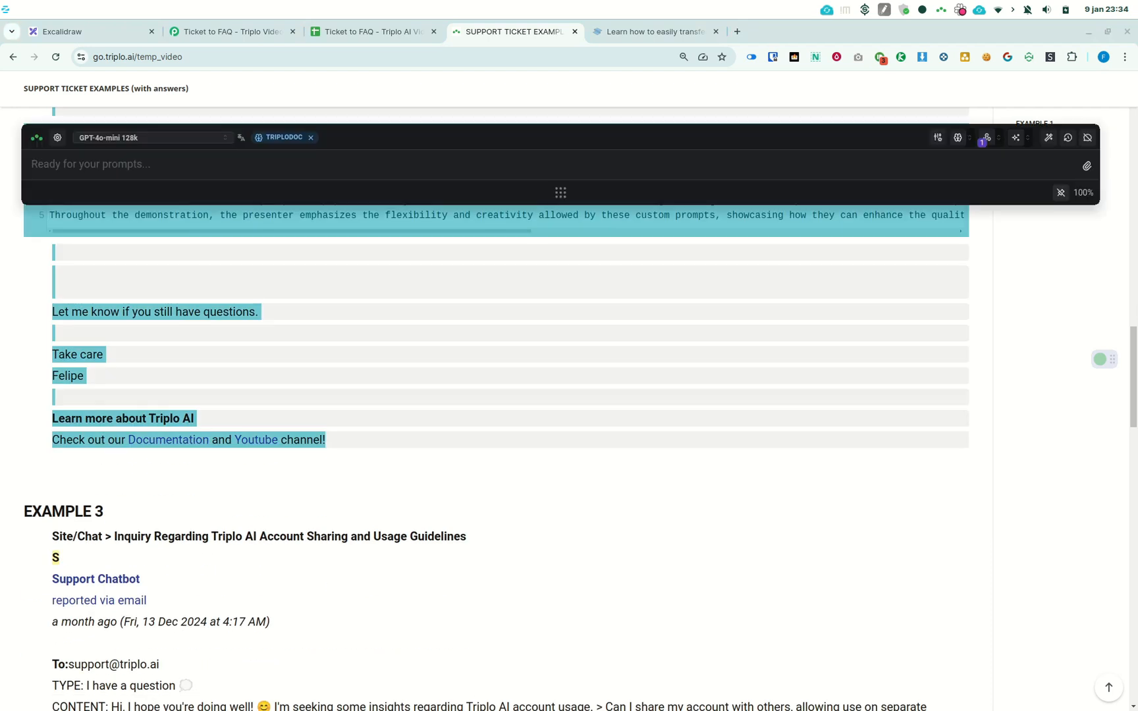
type("tickettofaq //selection//")
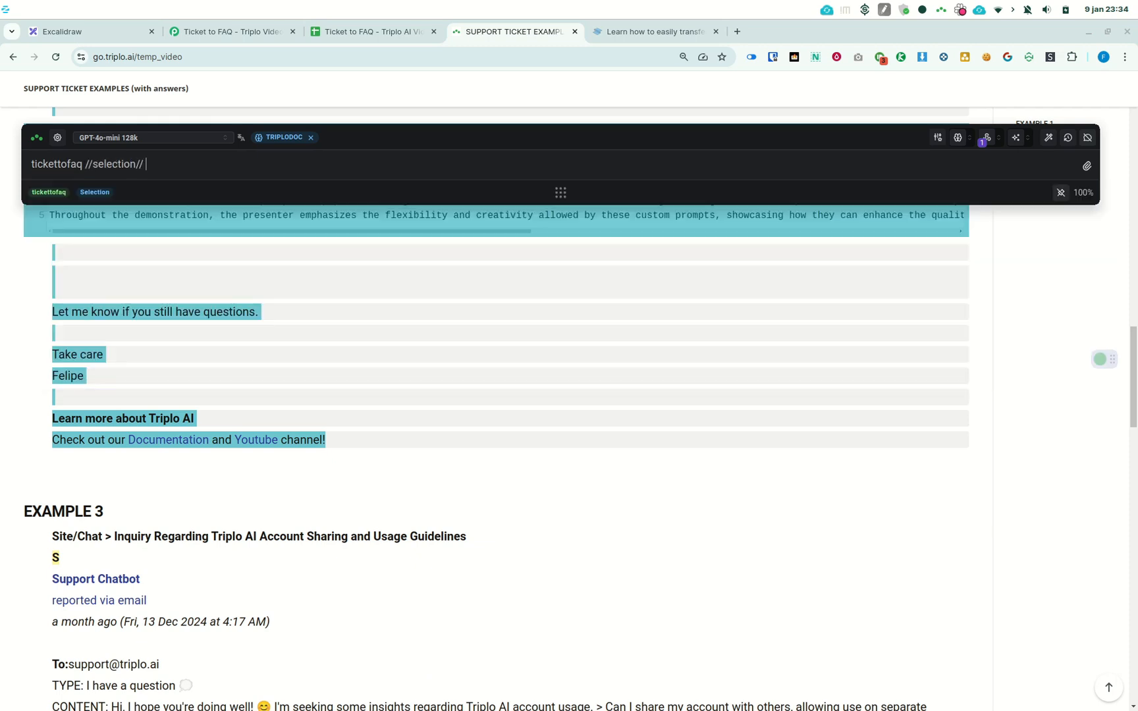
type("deliver result")
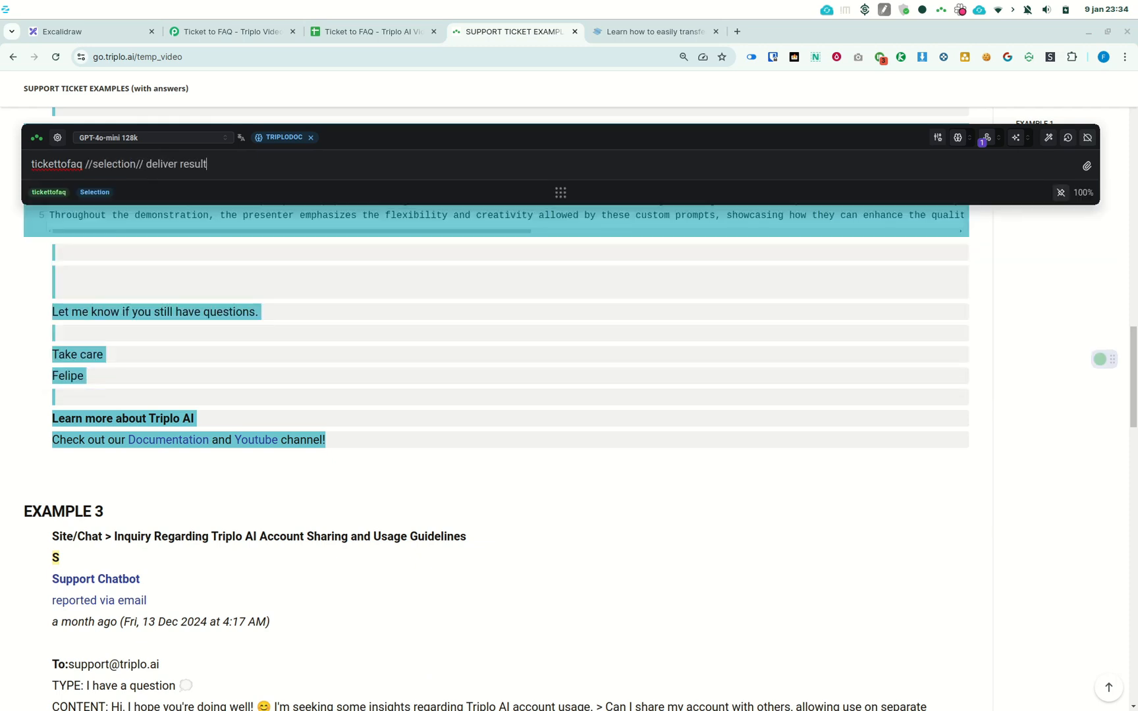
type("s to webhook")
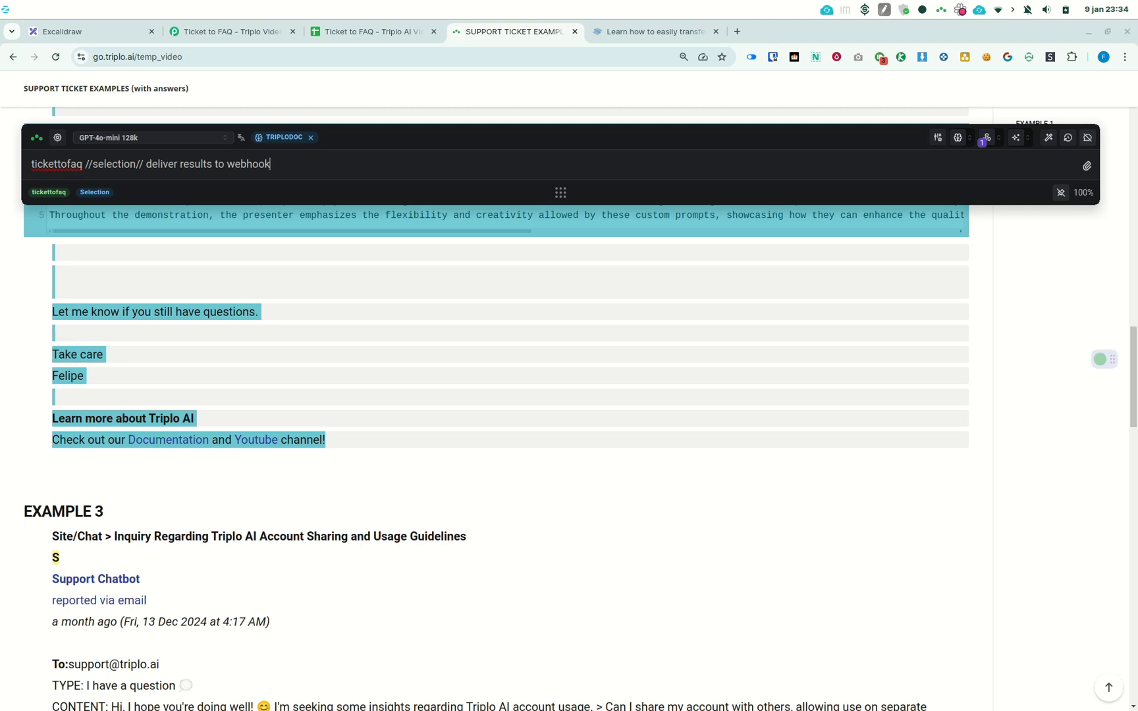
key("Return")
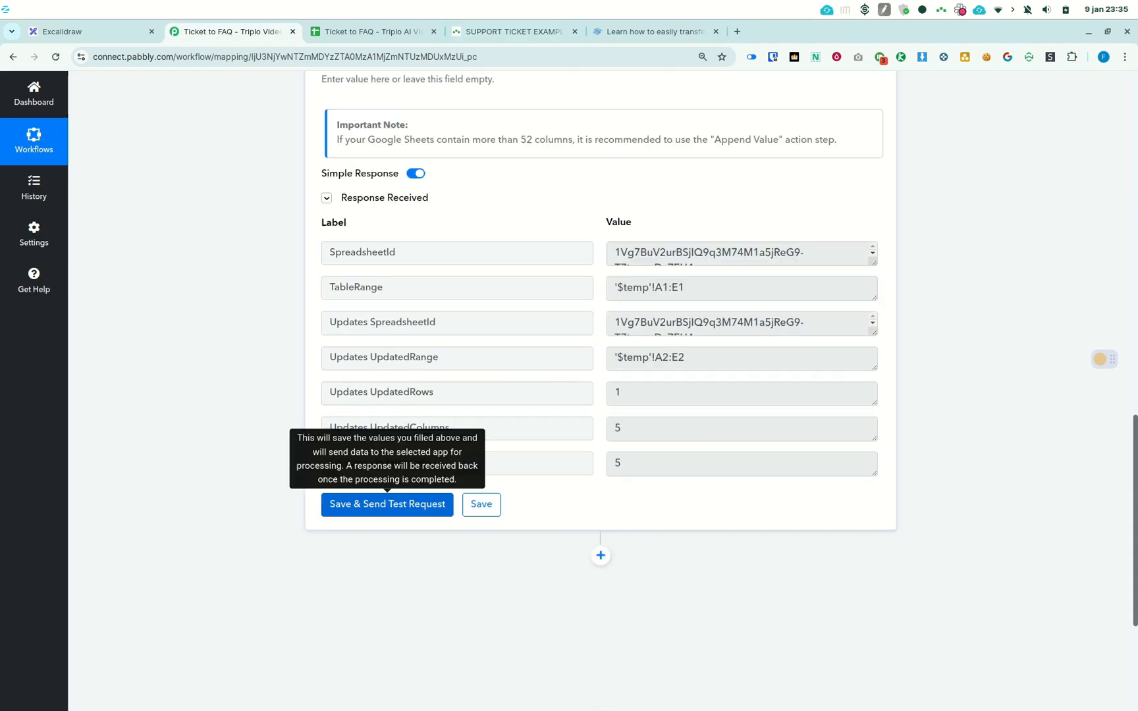
Watch Triplo AI's deliverfaqblog call progress, then bring up the Ticket to FAQ spreadsheet.
scroll("up", 3)
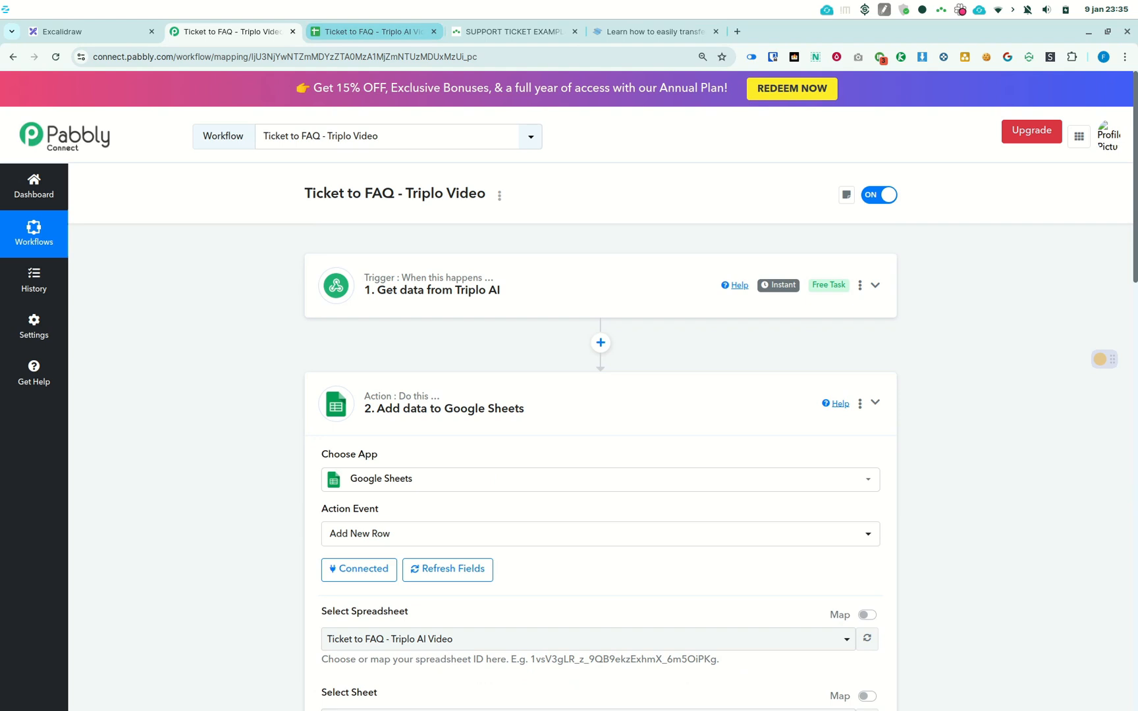
left_click(511, 32)
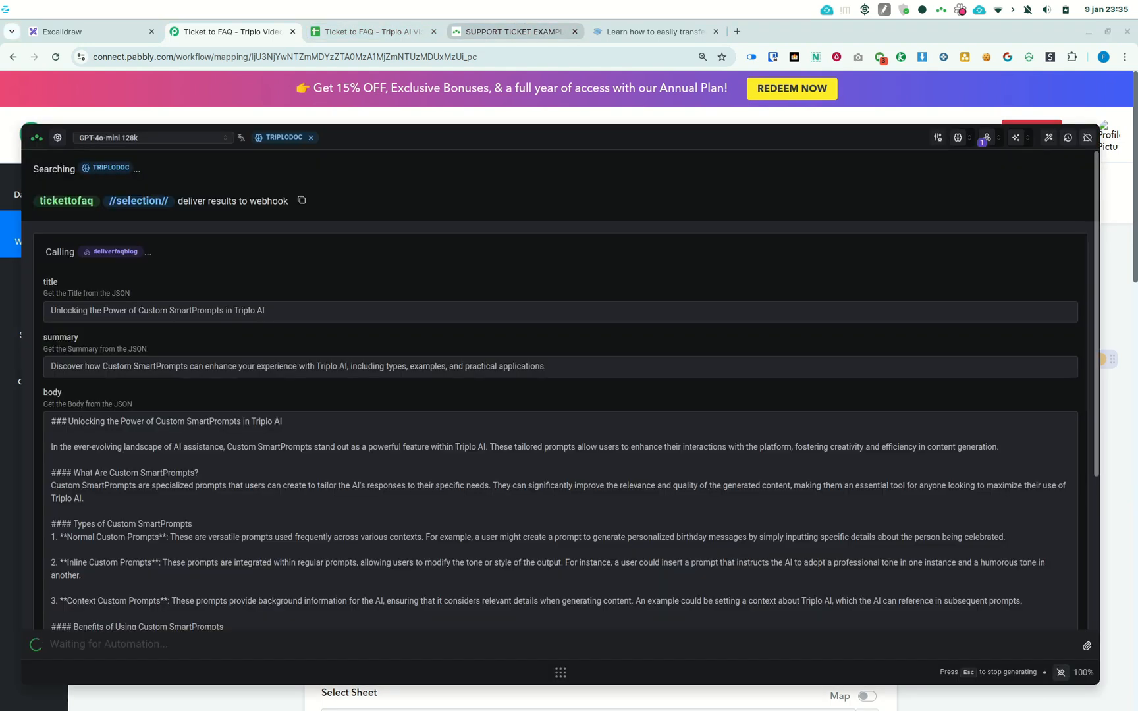
scroll("down", 3)
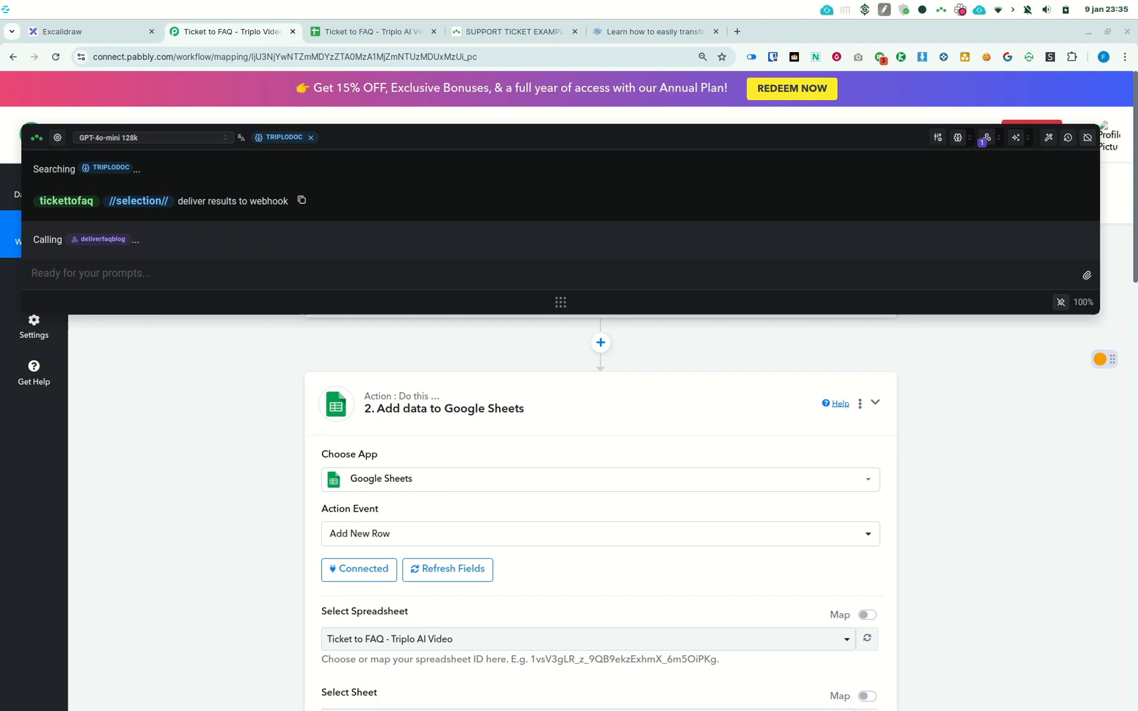
left_click(372, 32)
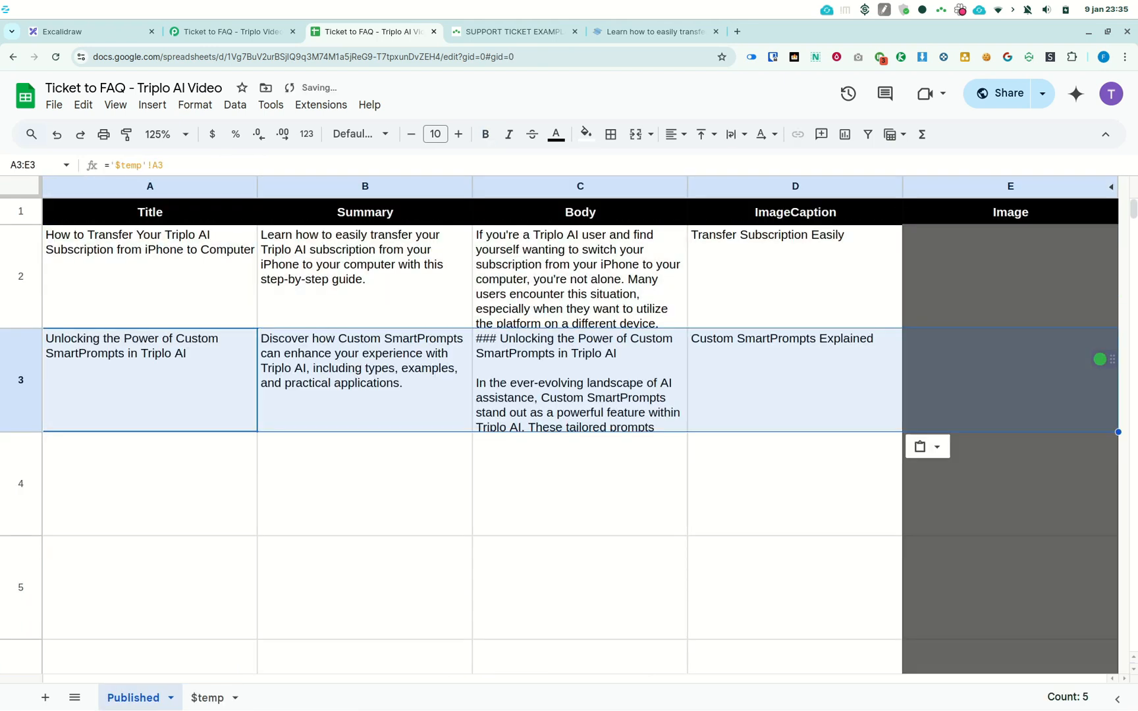
After seeing row 3 filled, go via the support ticket page to the Triplo AI FAQ blog.
left_click(514, 32)
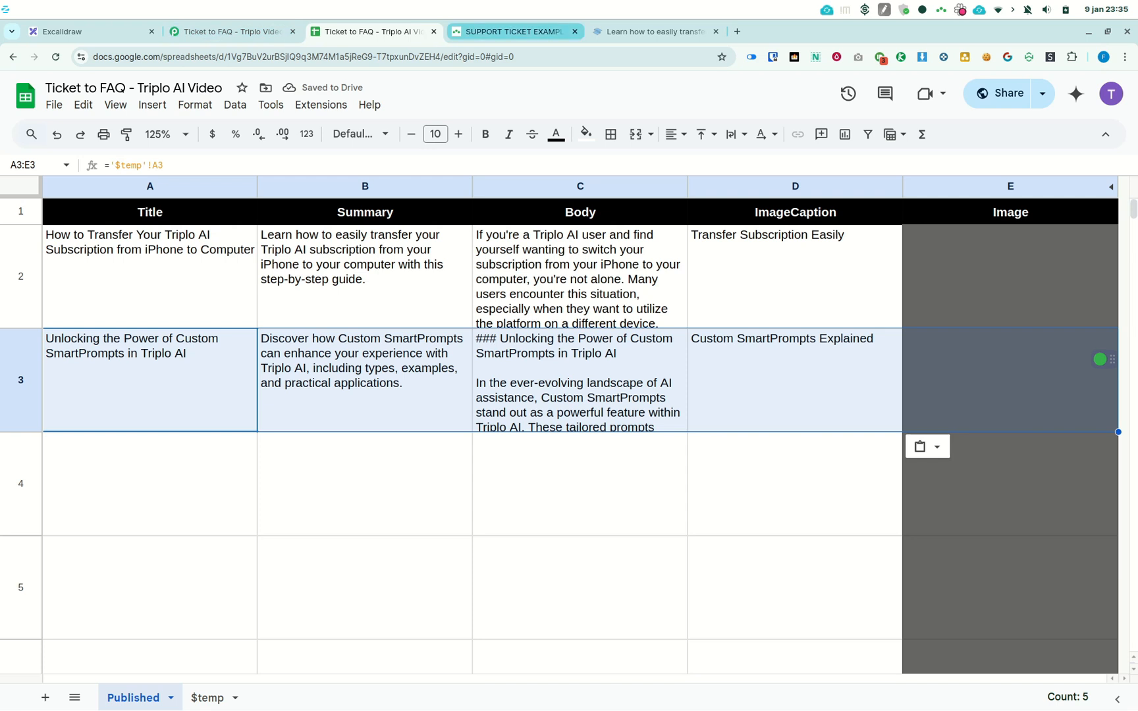
mouse_move(515, 31)
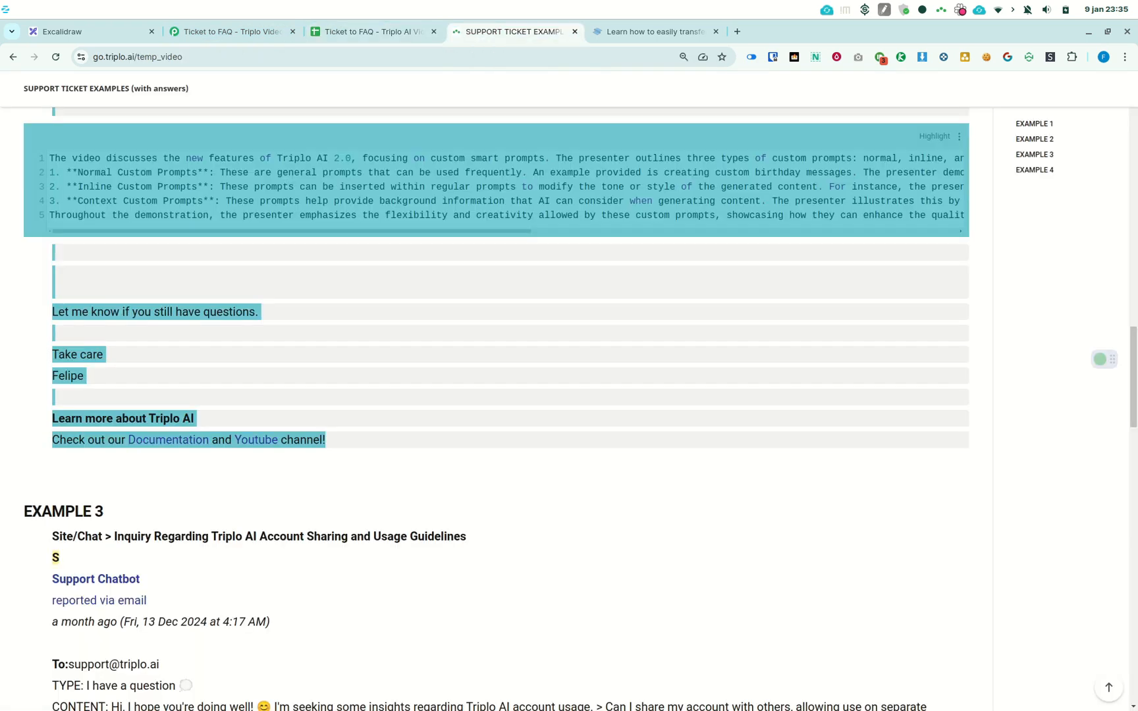
left_click(653, 32)
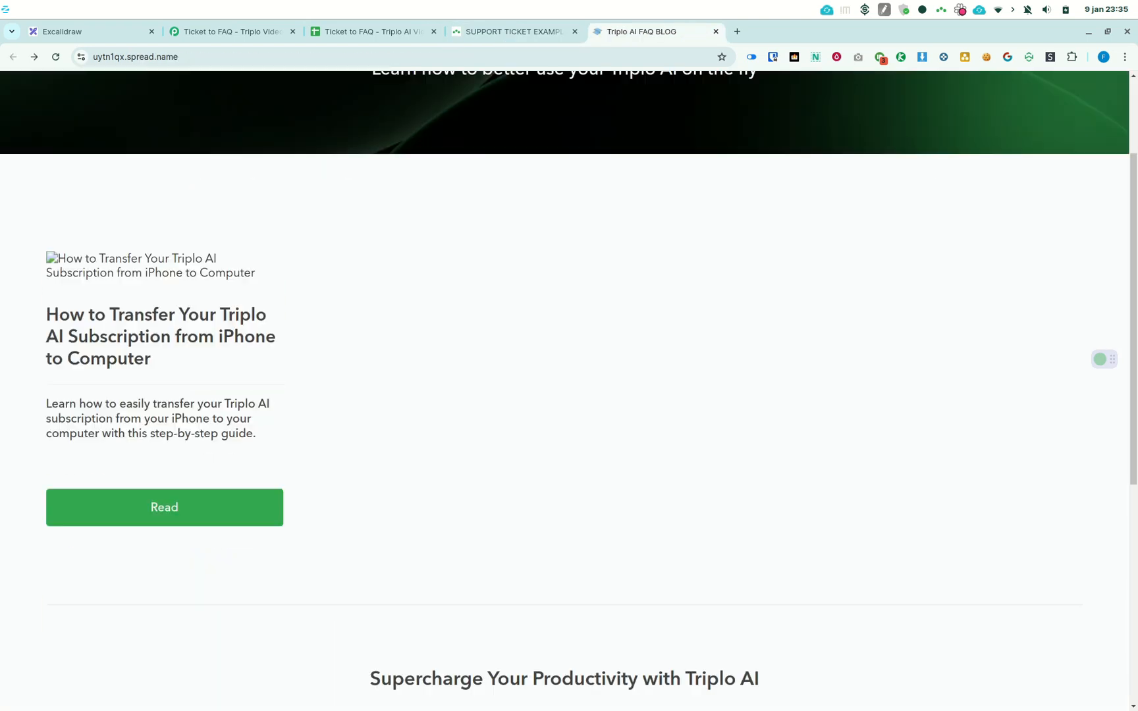
Read the 'Unlocking the Power of Custom SmartPrompts in Triplo AI' post from the blog home page.
scroll("up", 3)
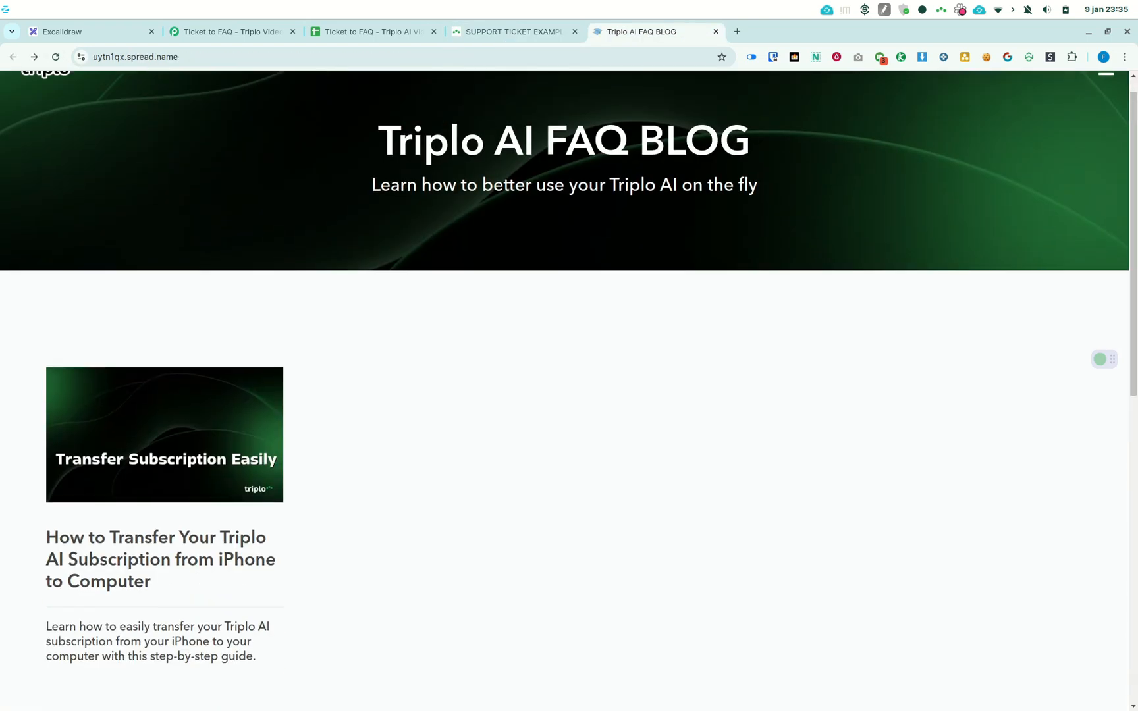
scroll("up", 3)
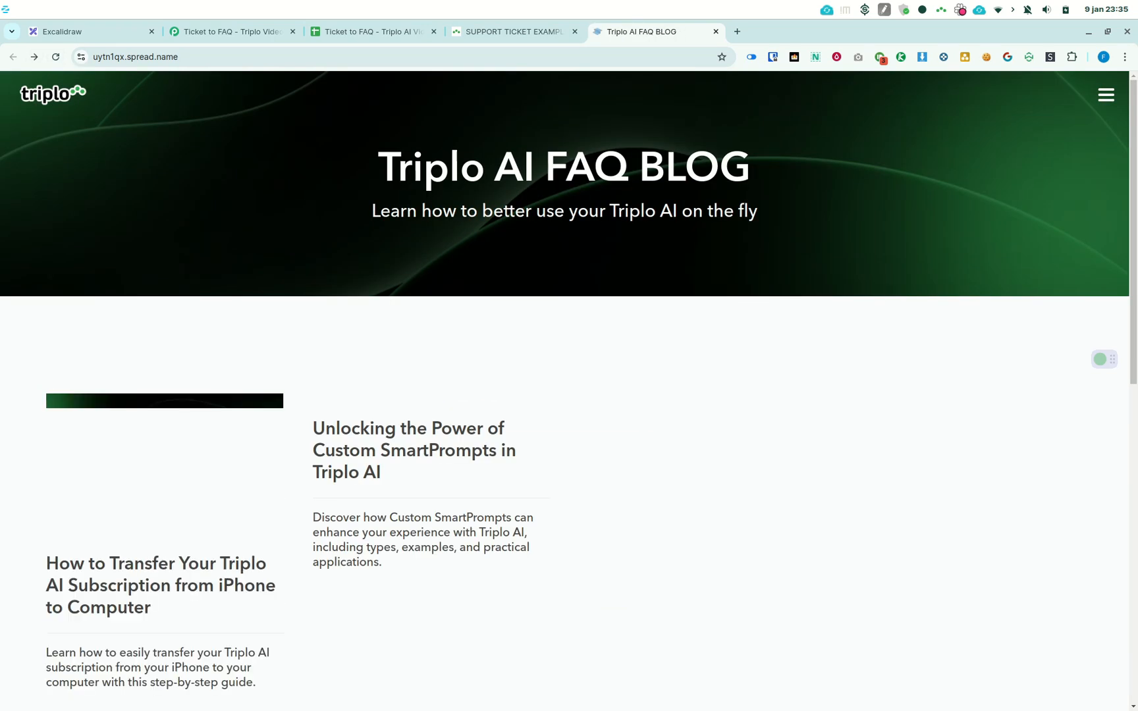
scroll("down", 3)
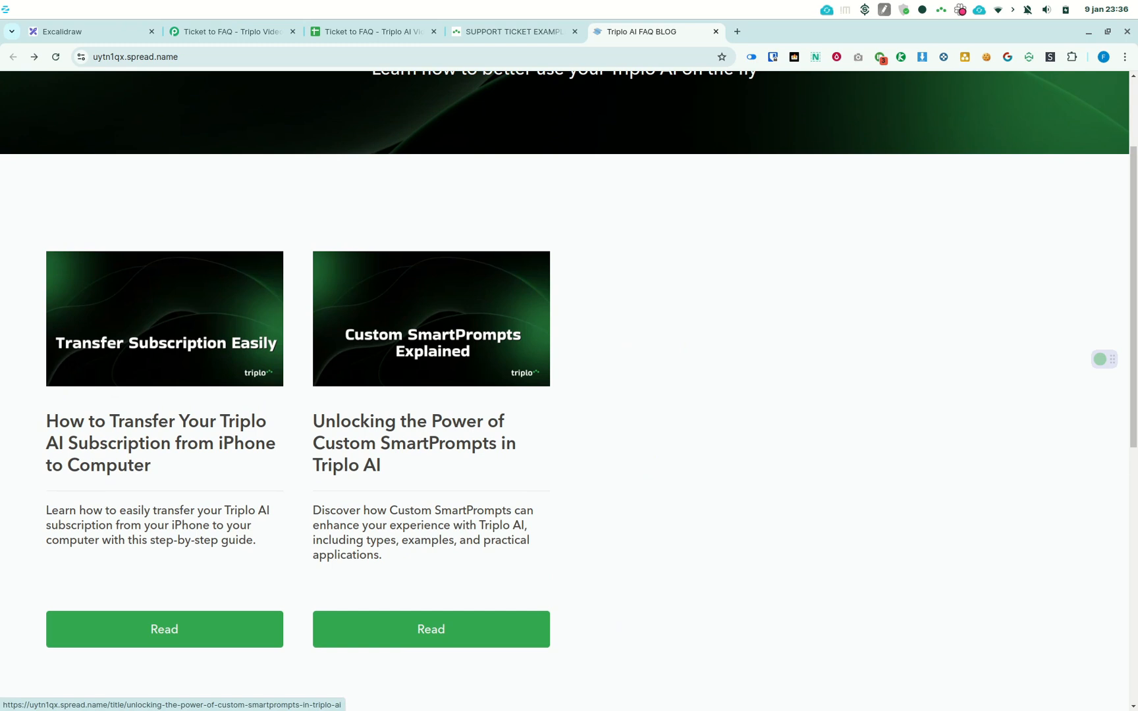
left_click(430, 630)
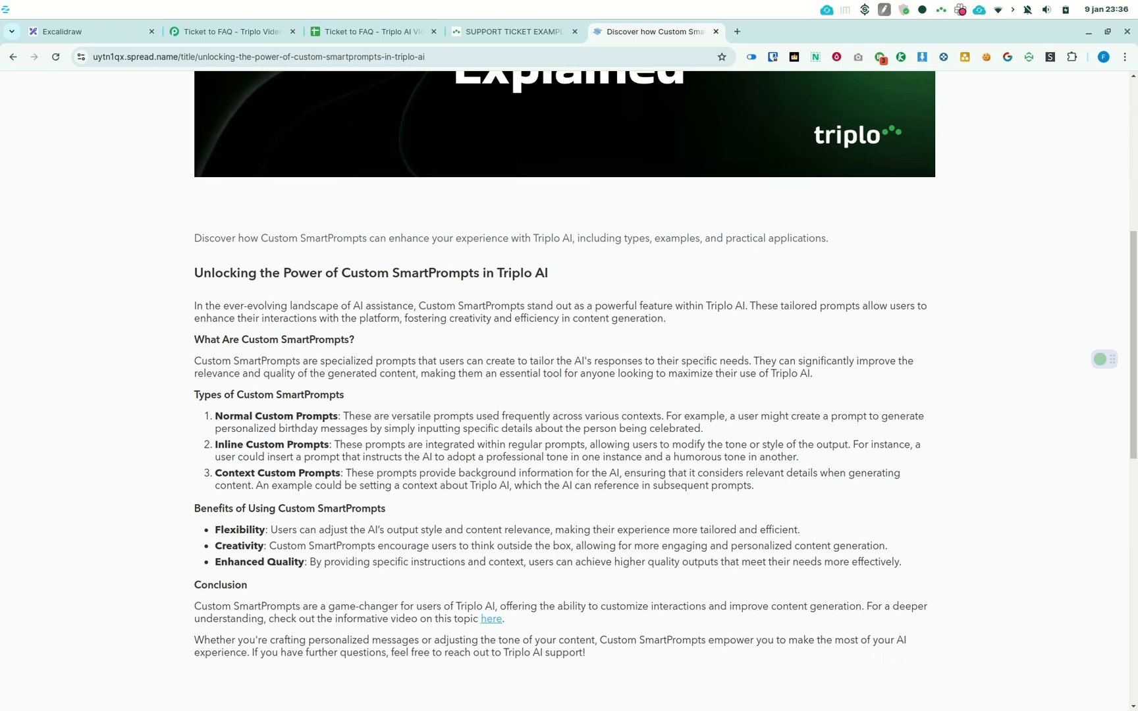
scroll("down", 3)
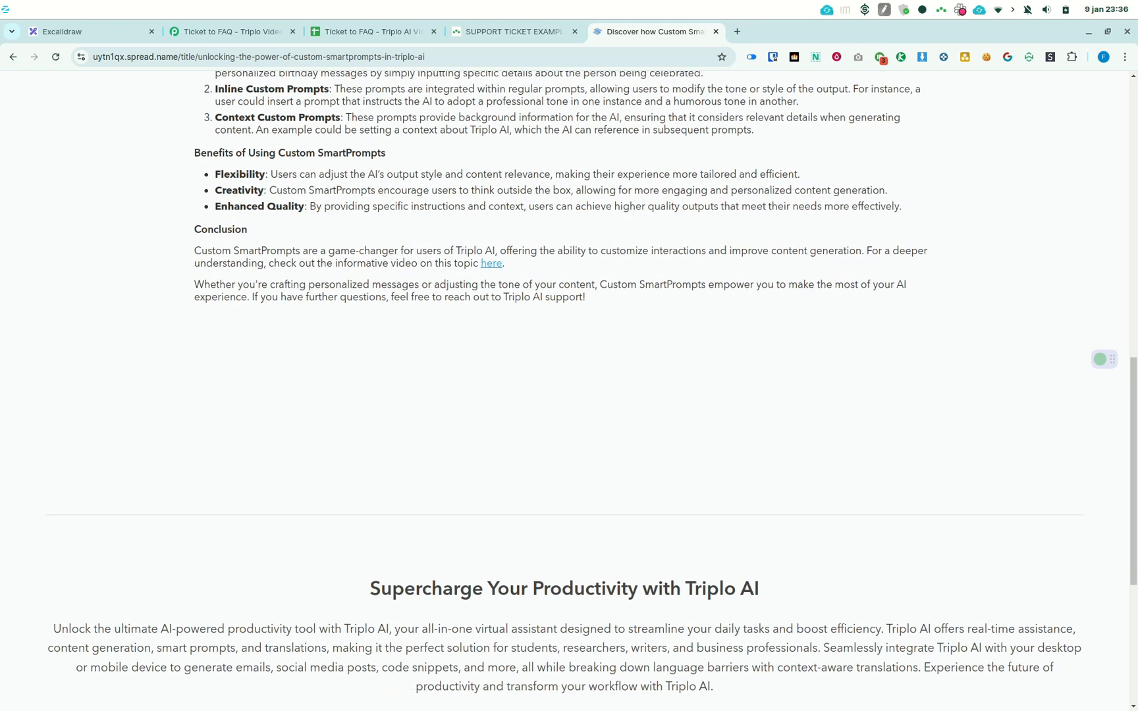
scroll("up", 3)
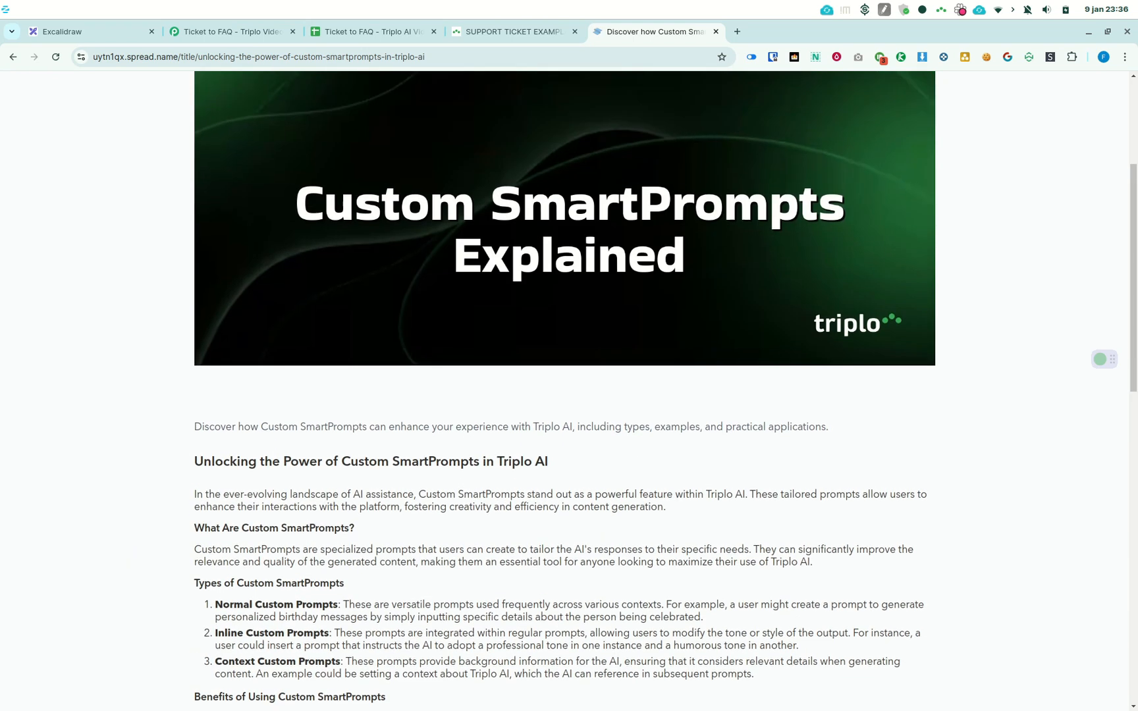
scroll("down", 3)
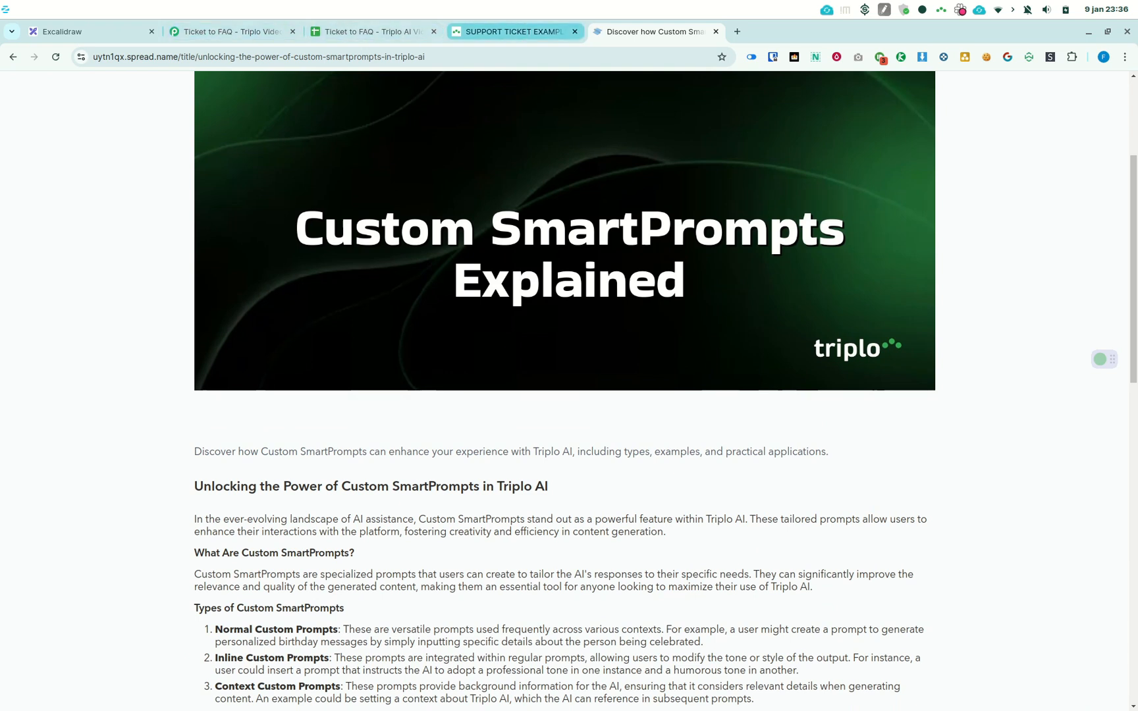
Begin a tickettofaq prompt in Triplo AI, then bring up the Ticket to FAQ spreadsheet.
left_click(511, 32)
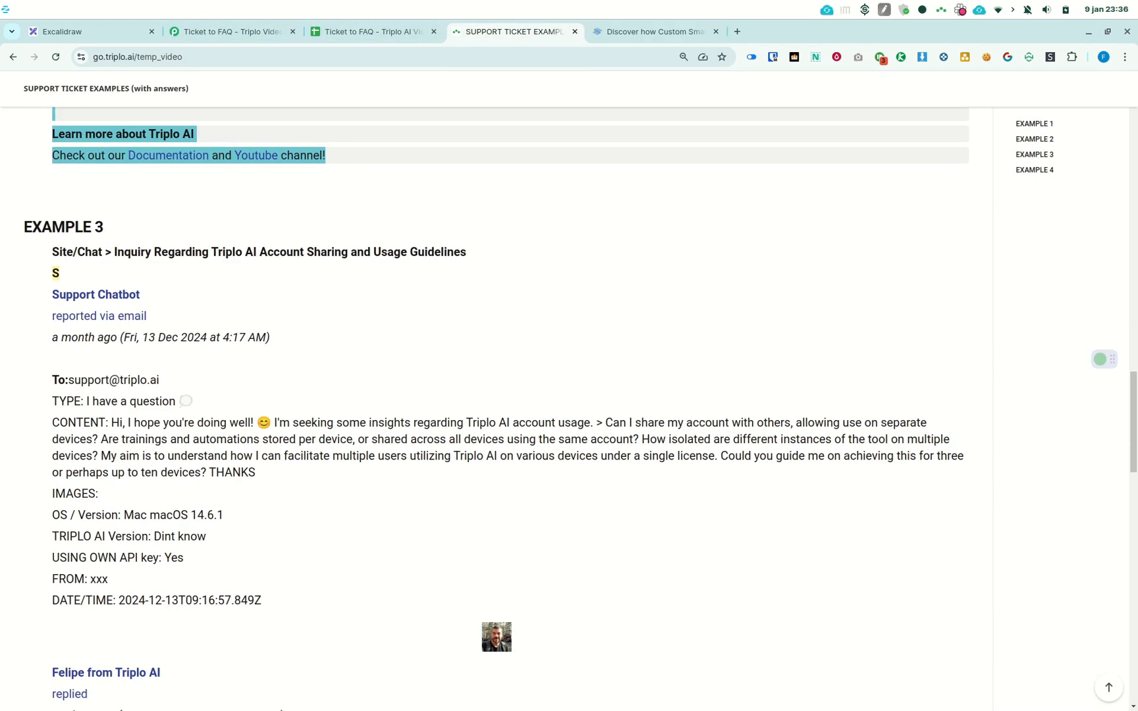
scroll("down", 3)
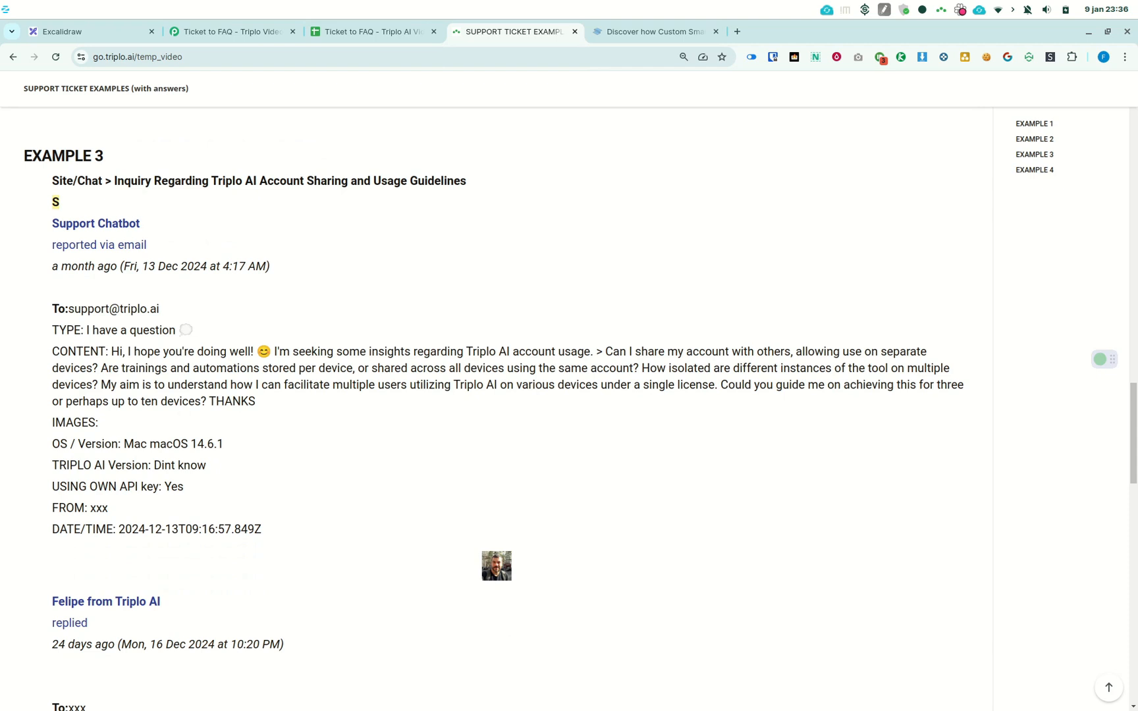
scroll("down", 3)
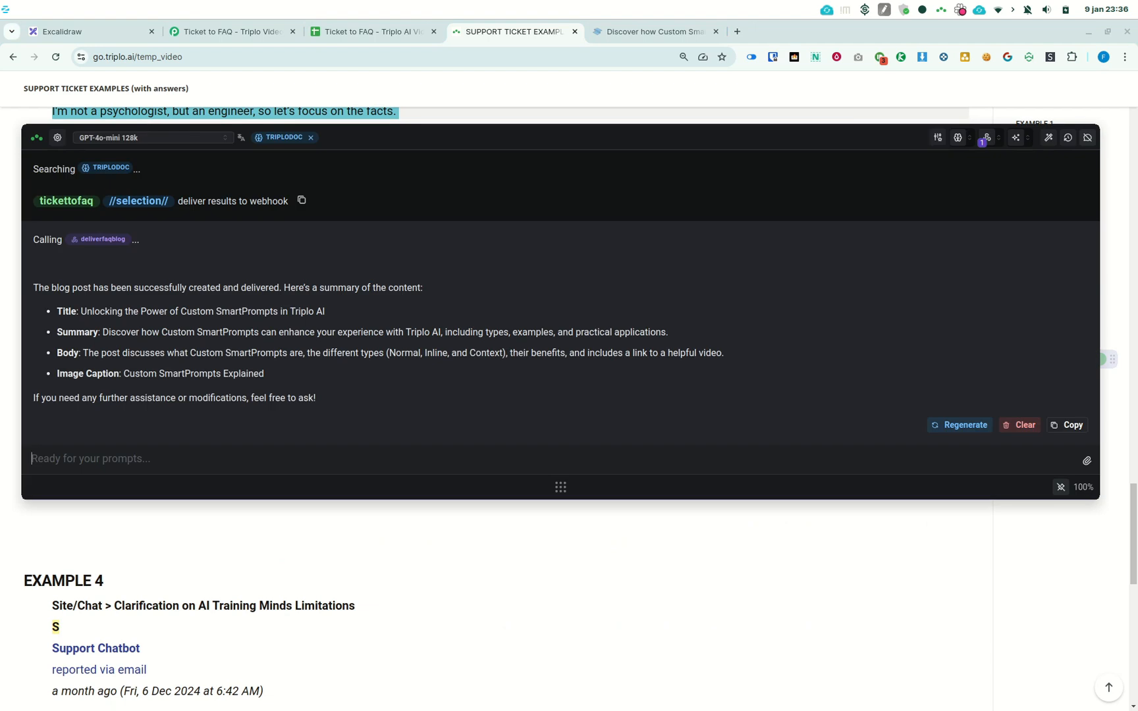
type("tickettofaq")
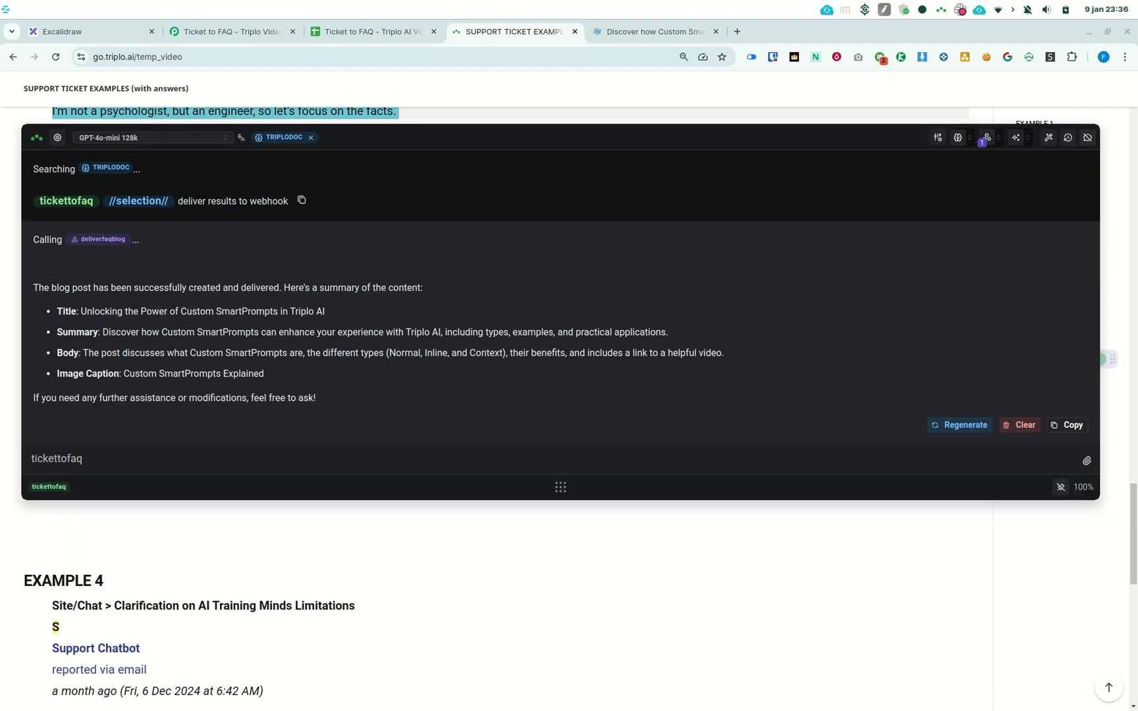
left_click(372, 31)
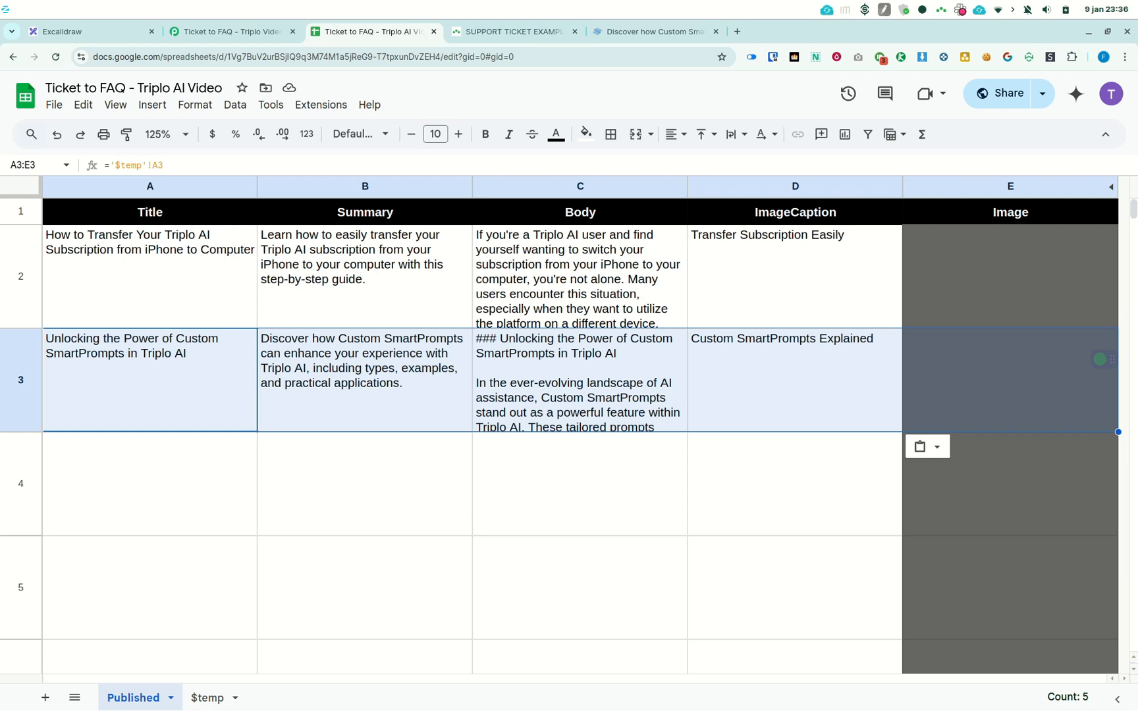
Scan the Published sheet rows, then return to the support ticket examples page.
scroll("down", 3)
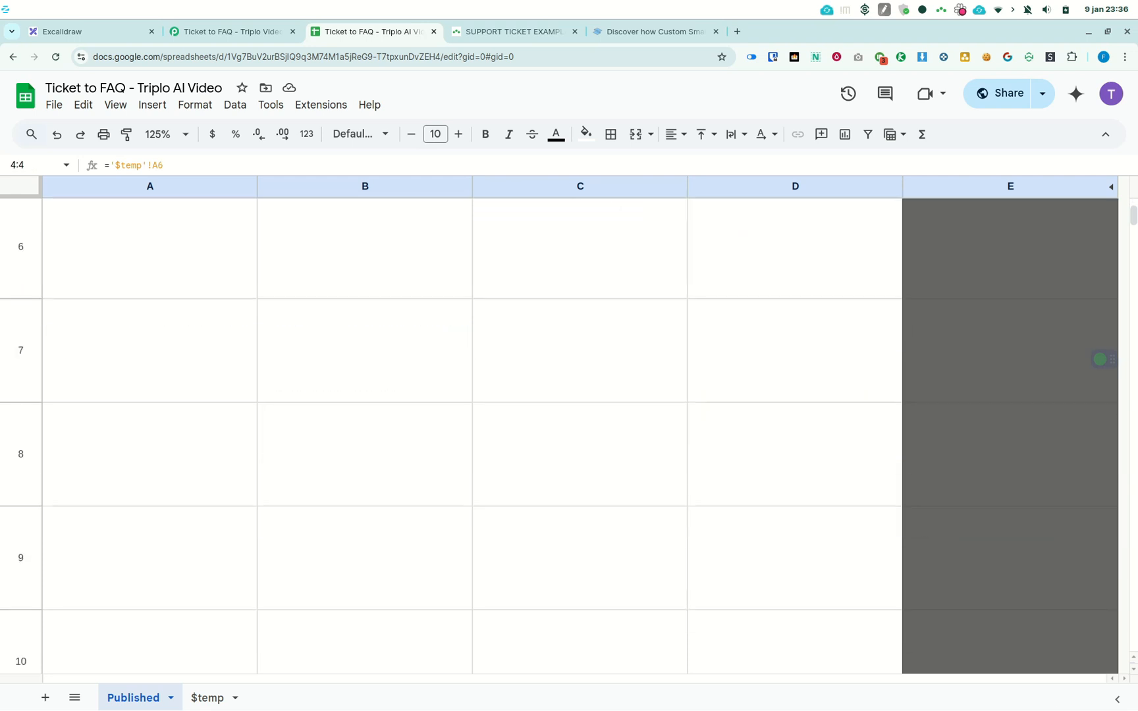
scroll("down", 3)
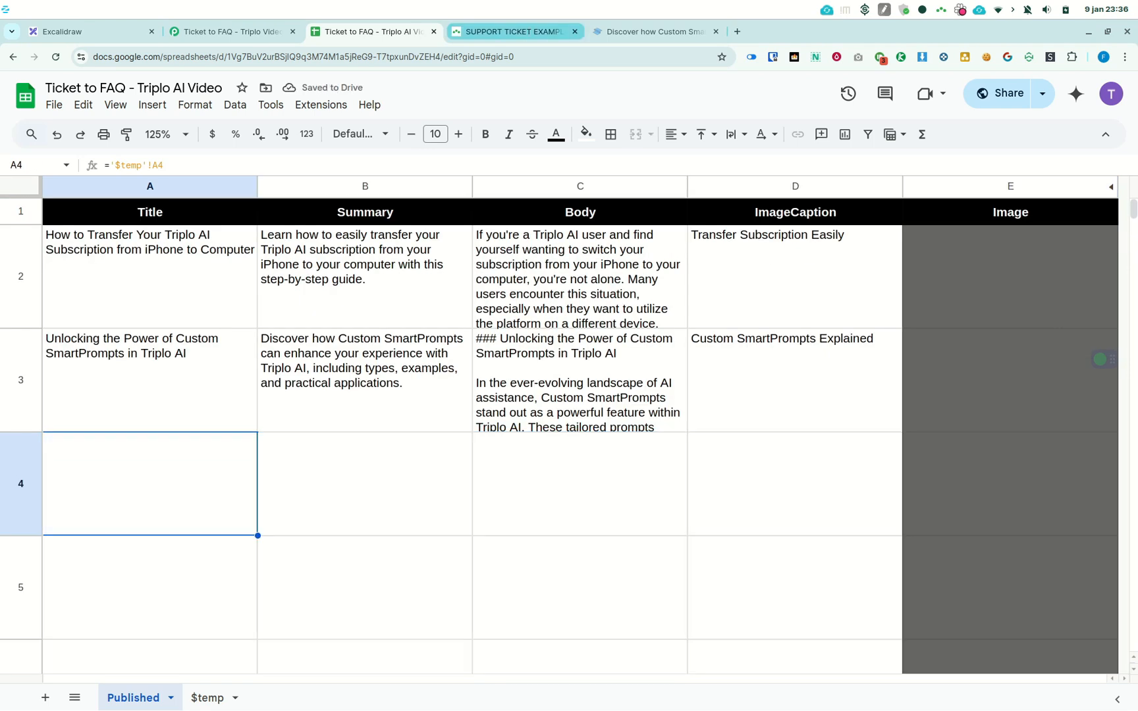
left_click(511, 32)
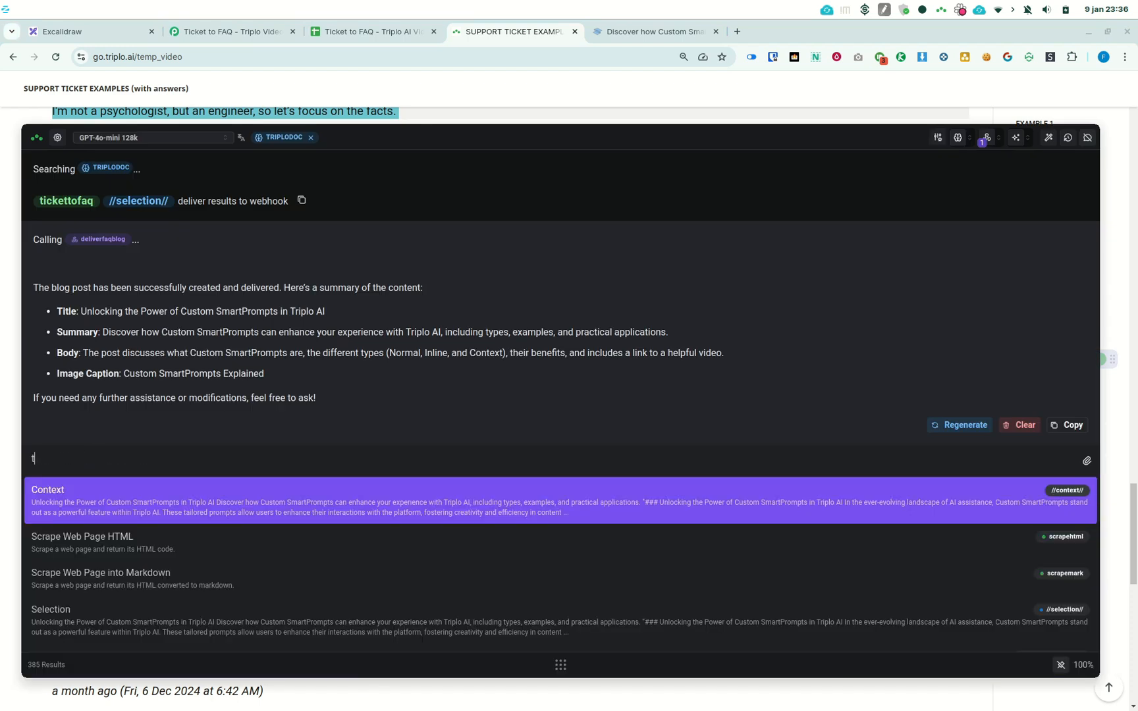
Run 'tickettofaq //selection//' and submit the deliverfaqblog form fields to the webhook.
type("ickettofaq //")
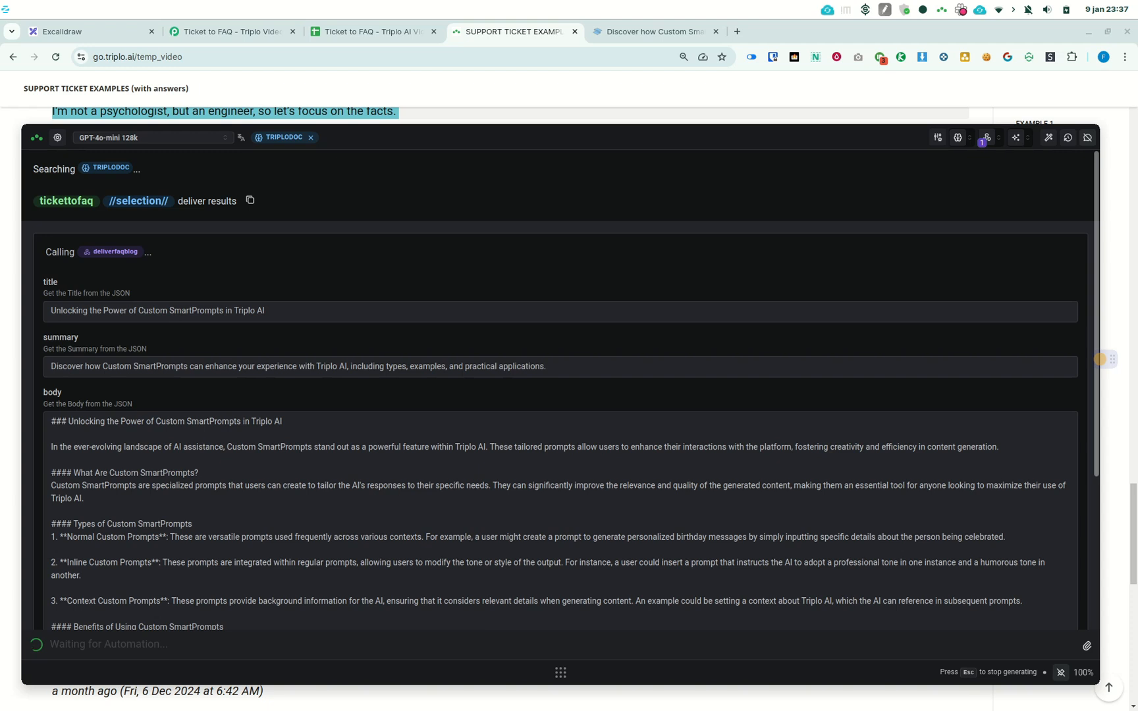
scroll("down", 3)
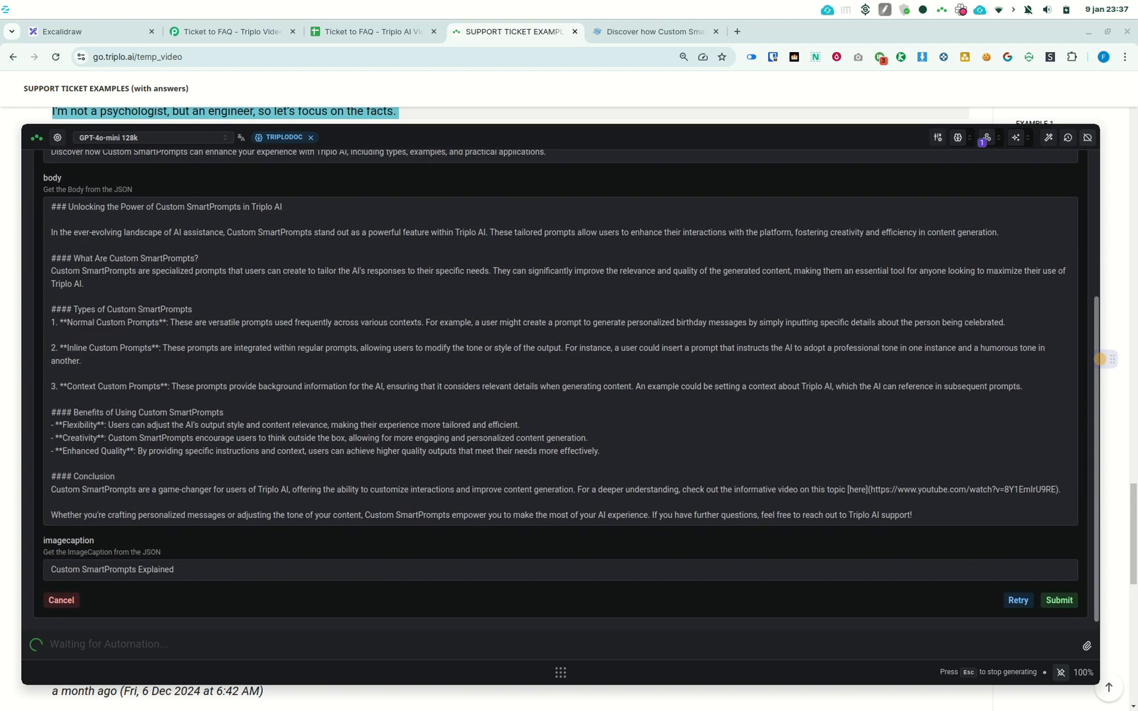
left_click(1058, 601)
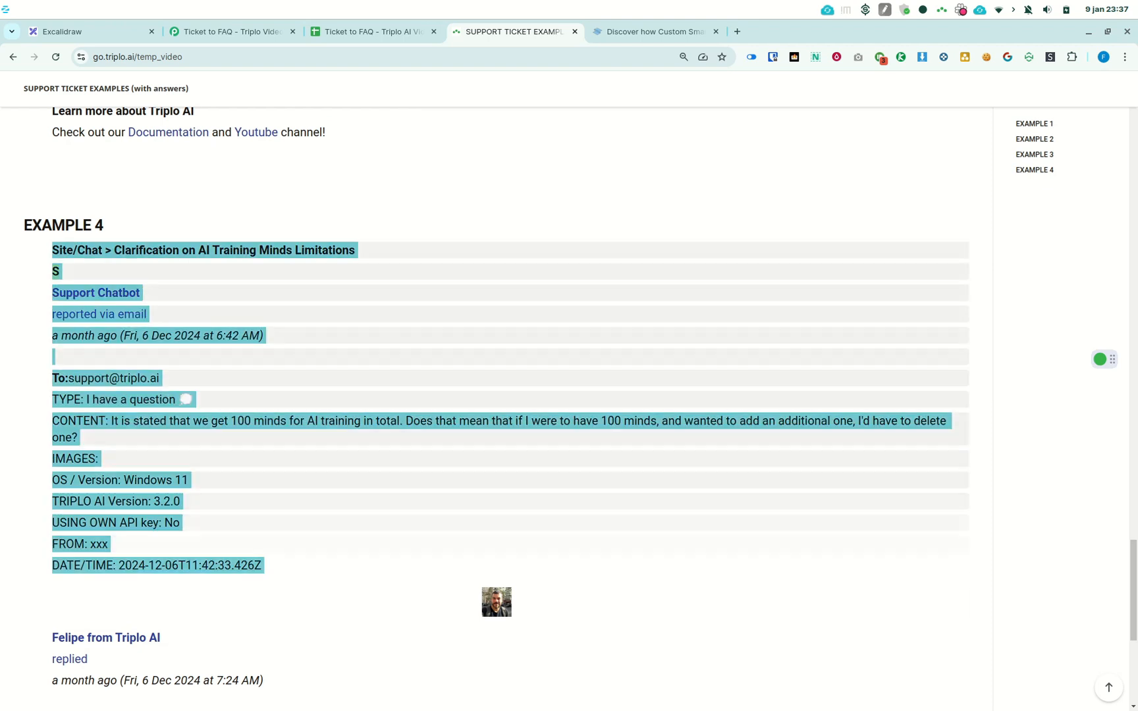
Run the tickettofaq prompt on the Example 4 ticket, producing the AI Training Minds Limitations post.
scroll("down", 3)
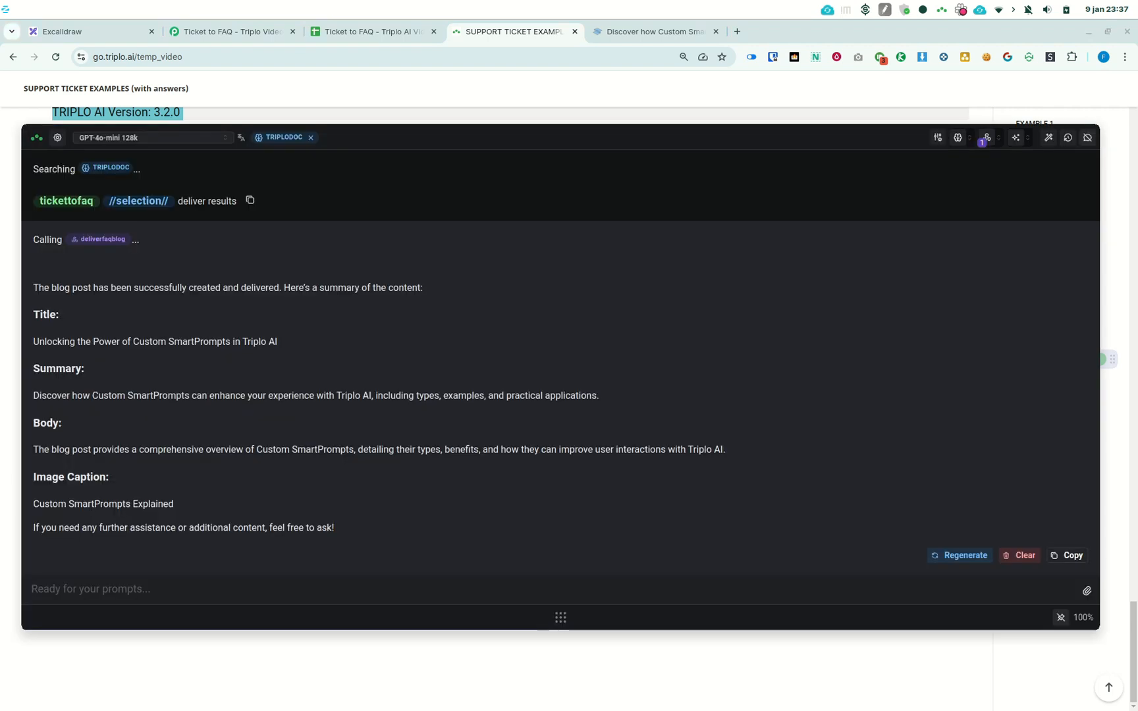
type("tickettofaq //selection// del")
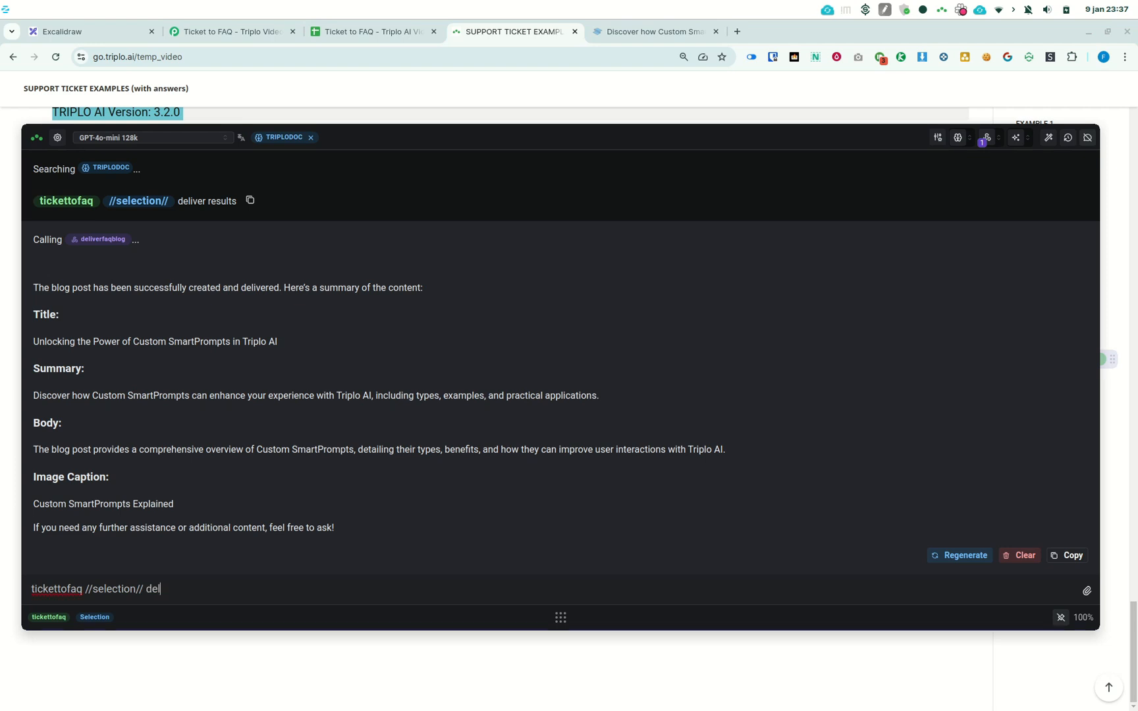
key("Return")
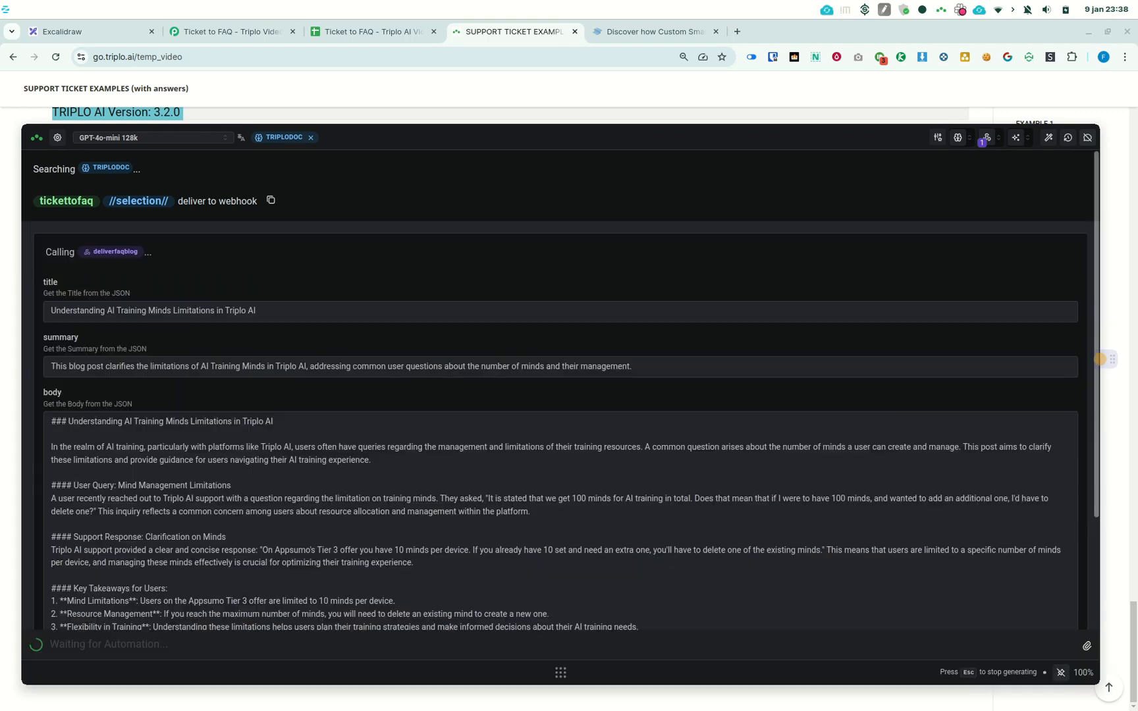
scroll("down", 3)
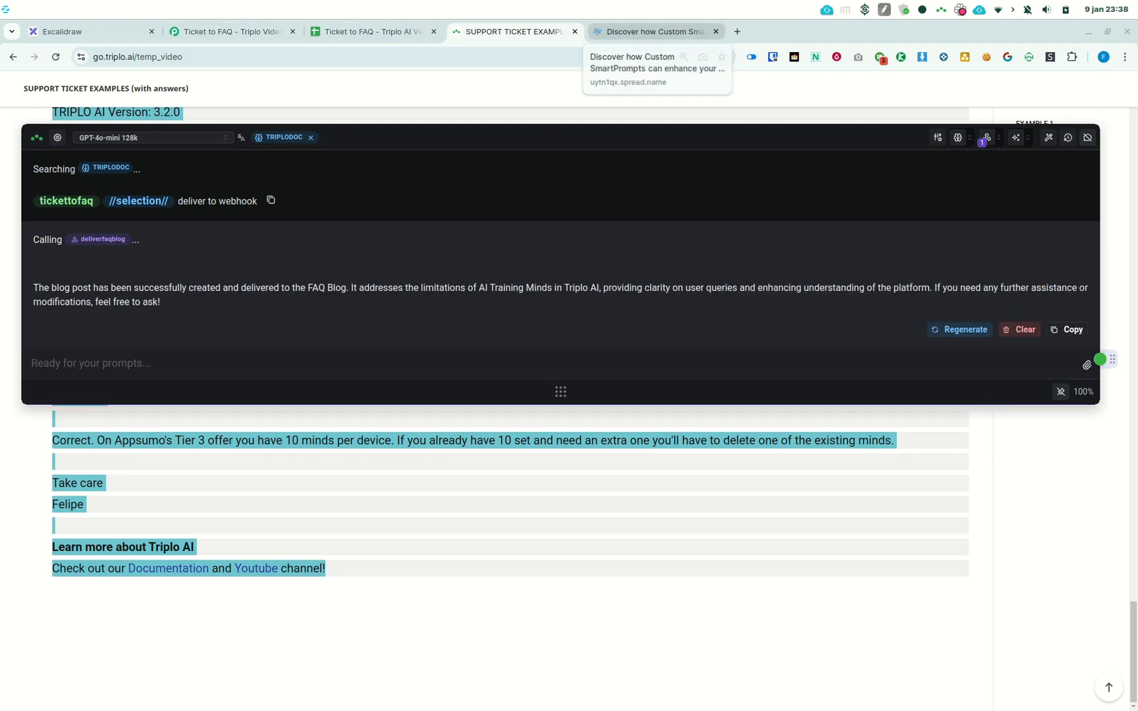
Return to the FAQ blog home and confirm all four posts are listed.
left_click(652, 32)
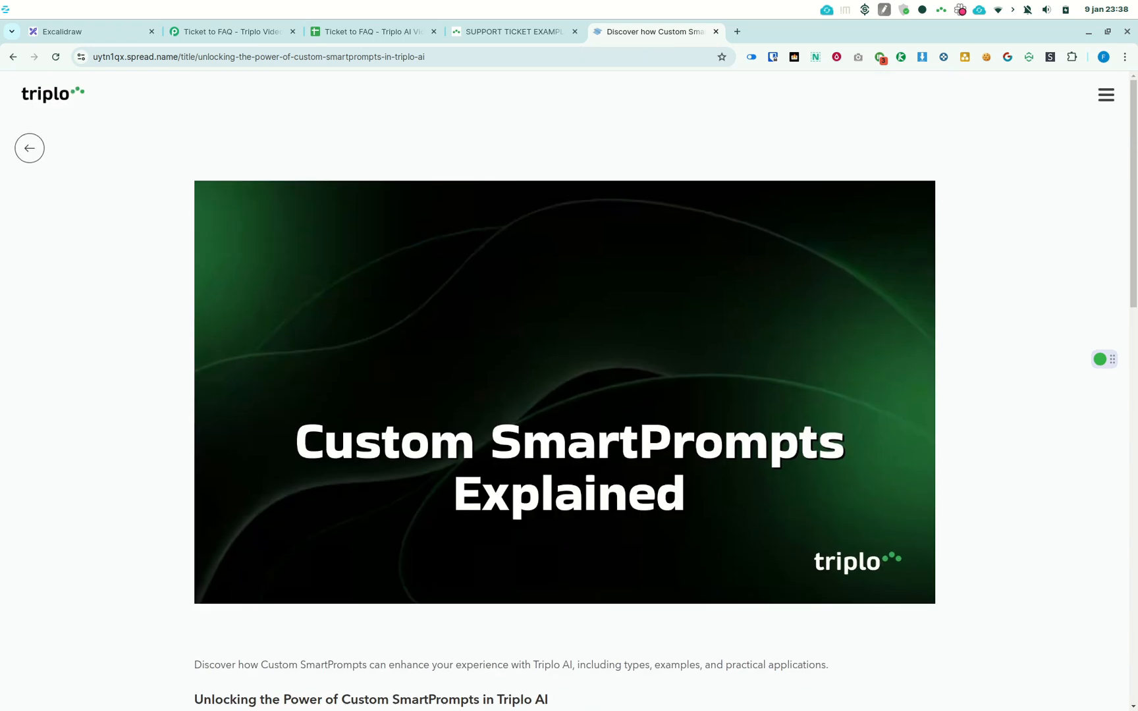
left_click(29, 148)
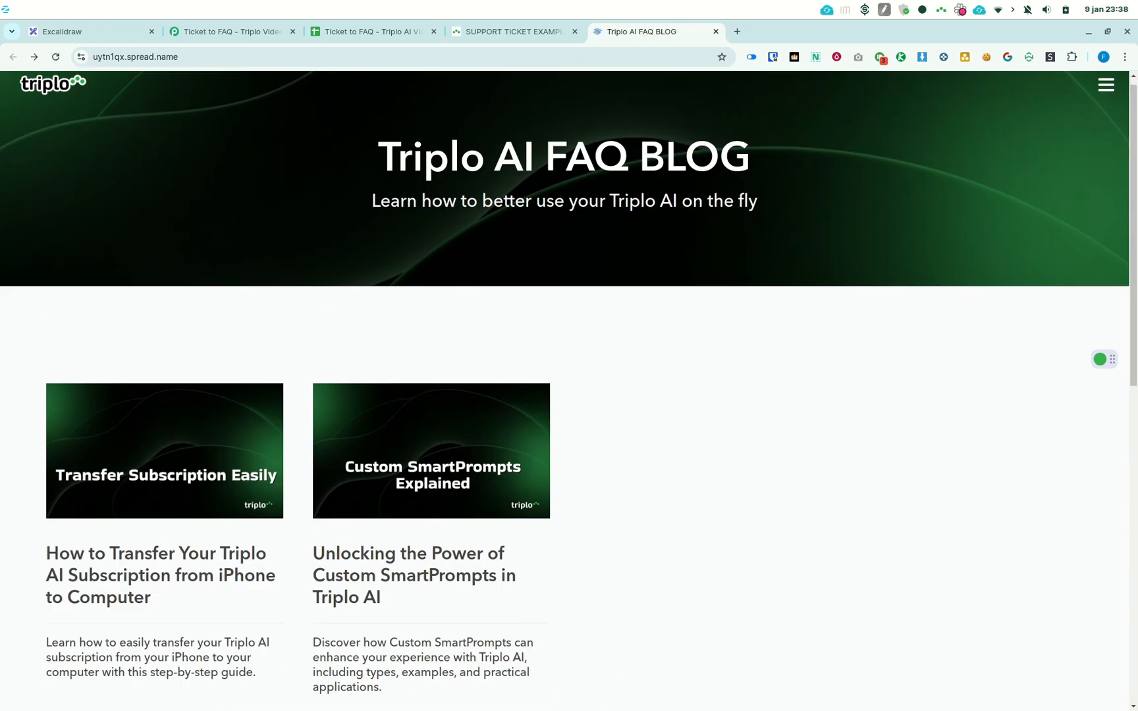
scroll("down", 3)
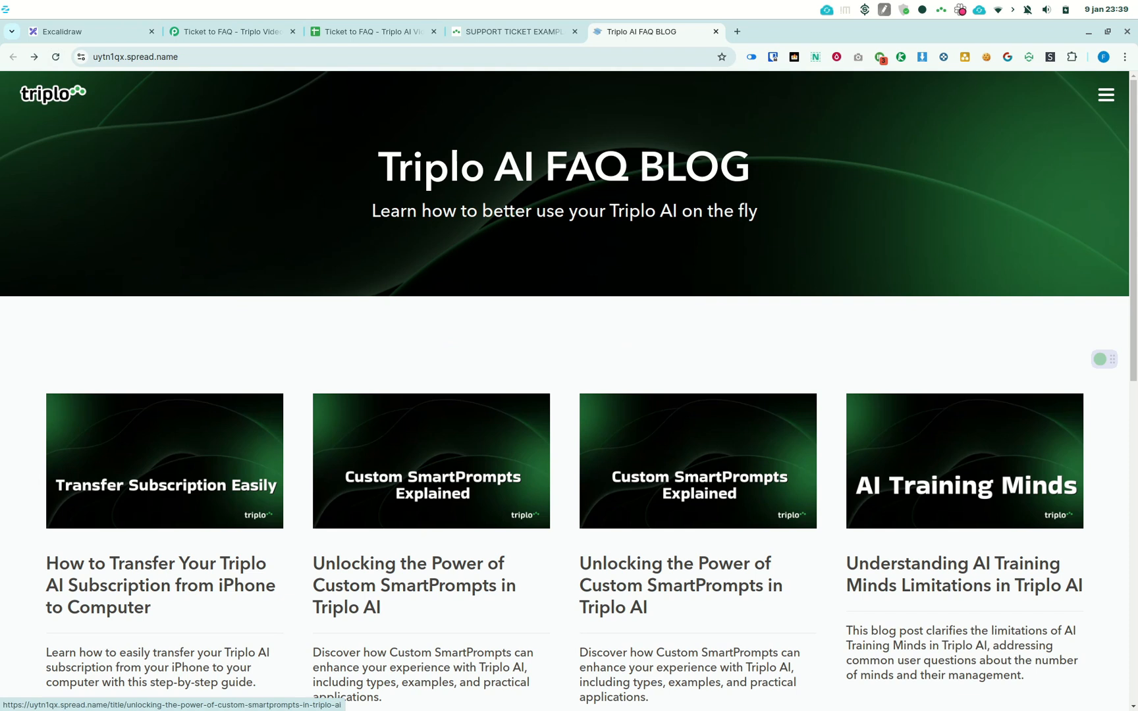
scroll("down", 3)
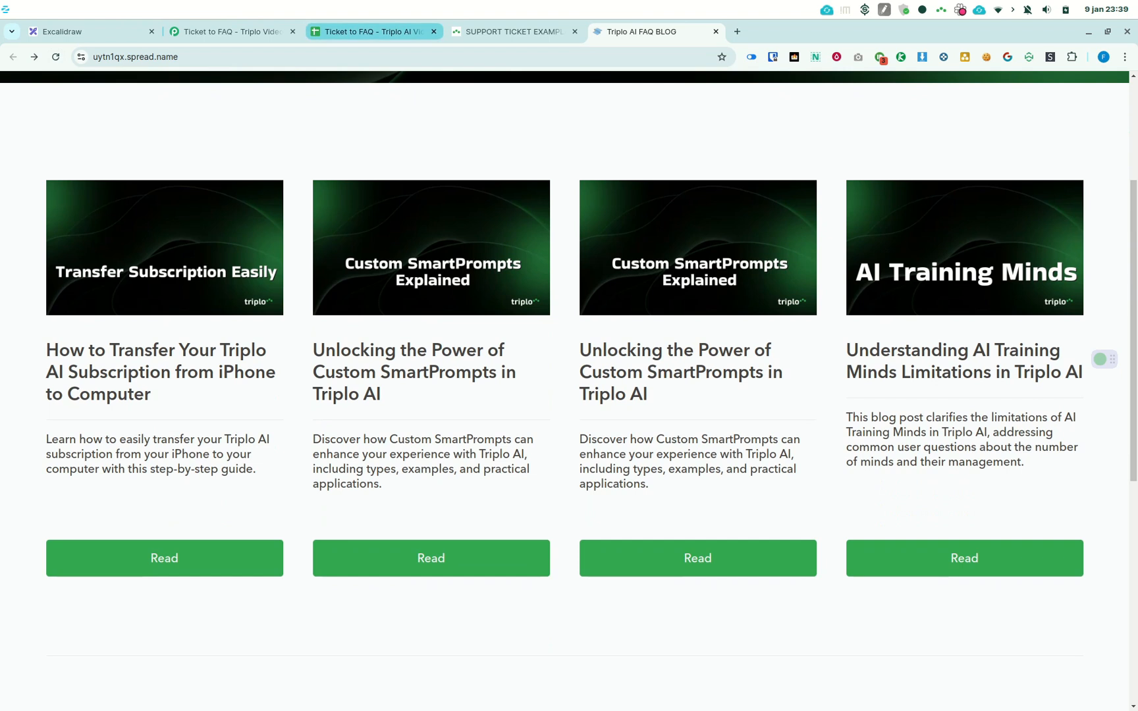
mouse_move(375, 31)
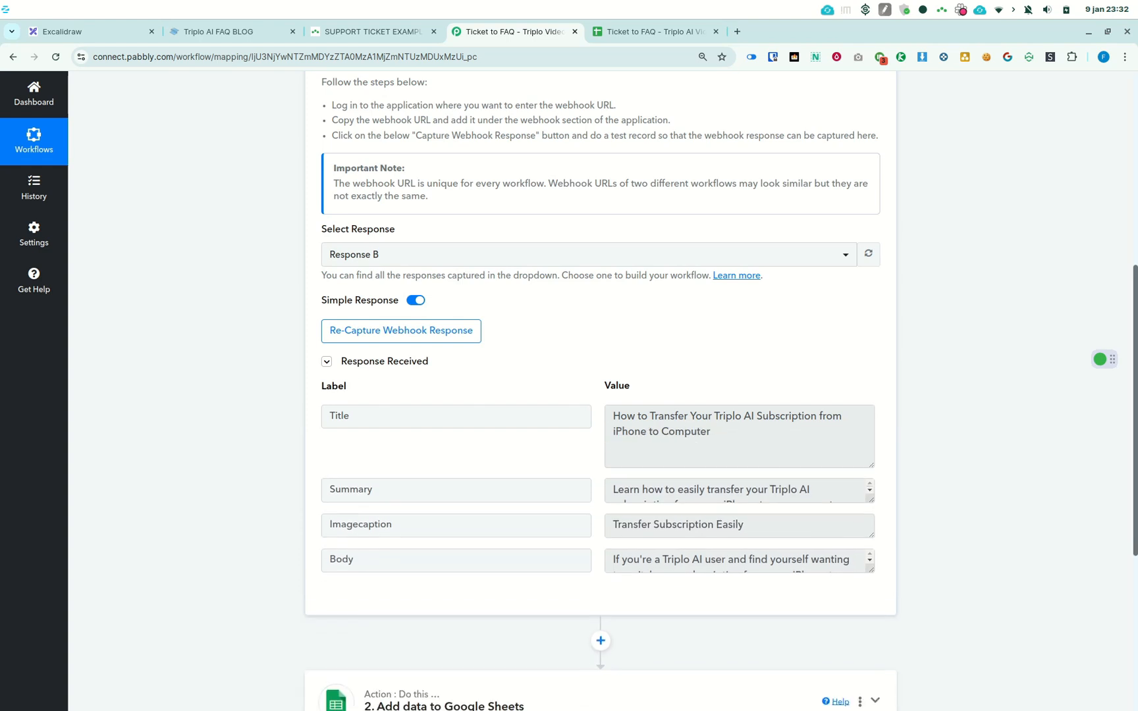
Review the webhook's captured response fields and the Published sheet's four FAQ rows, then return to the blog.
scroll("down", 3)
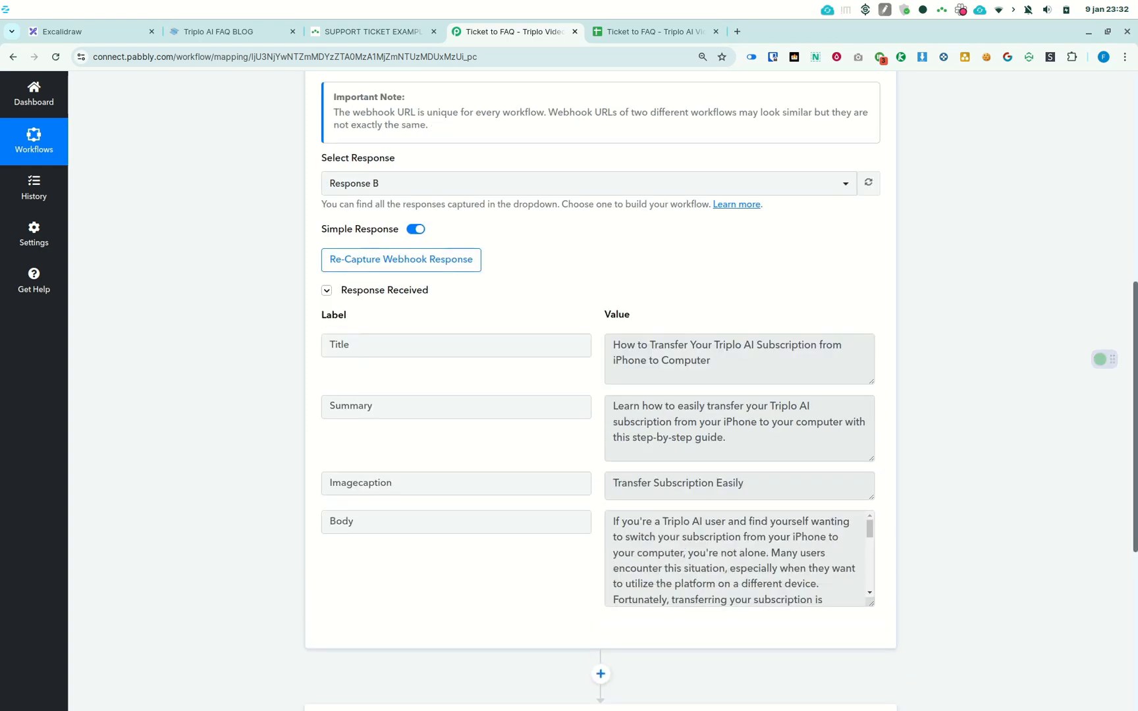
scroll("down", 3)
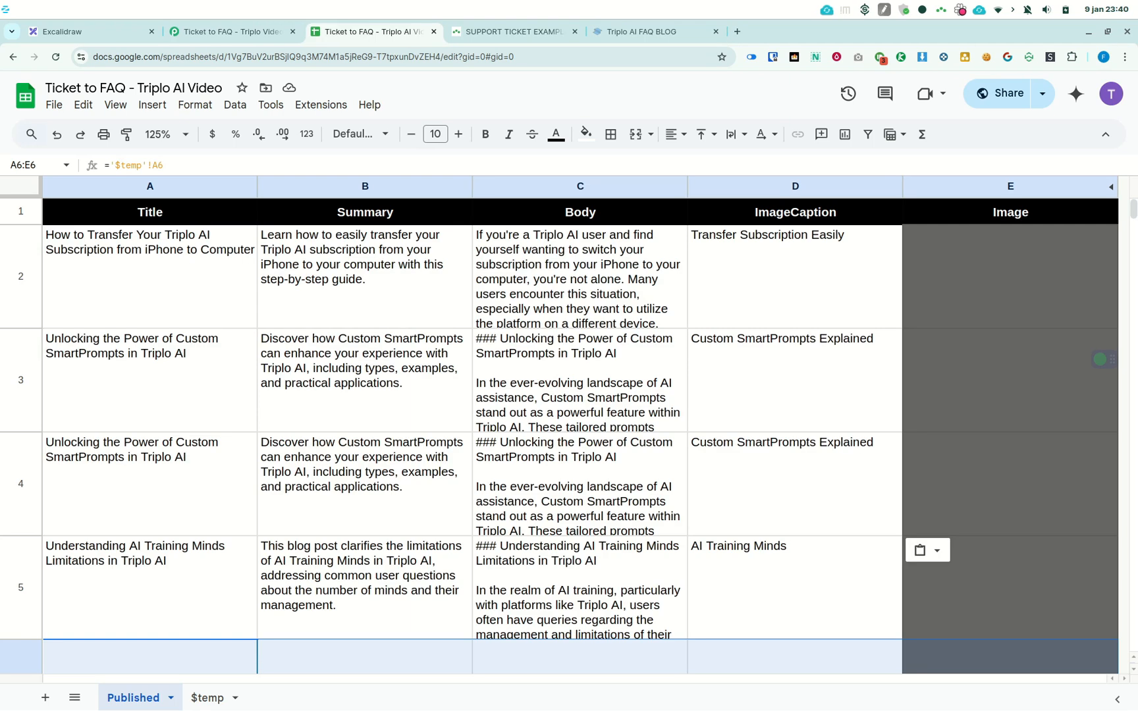
left_click(511, 32)
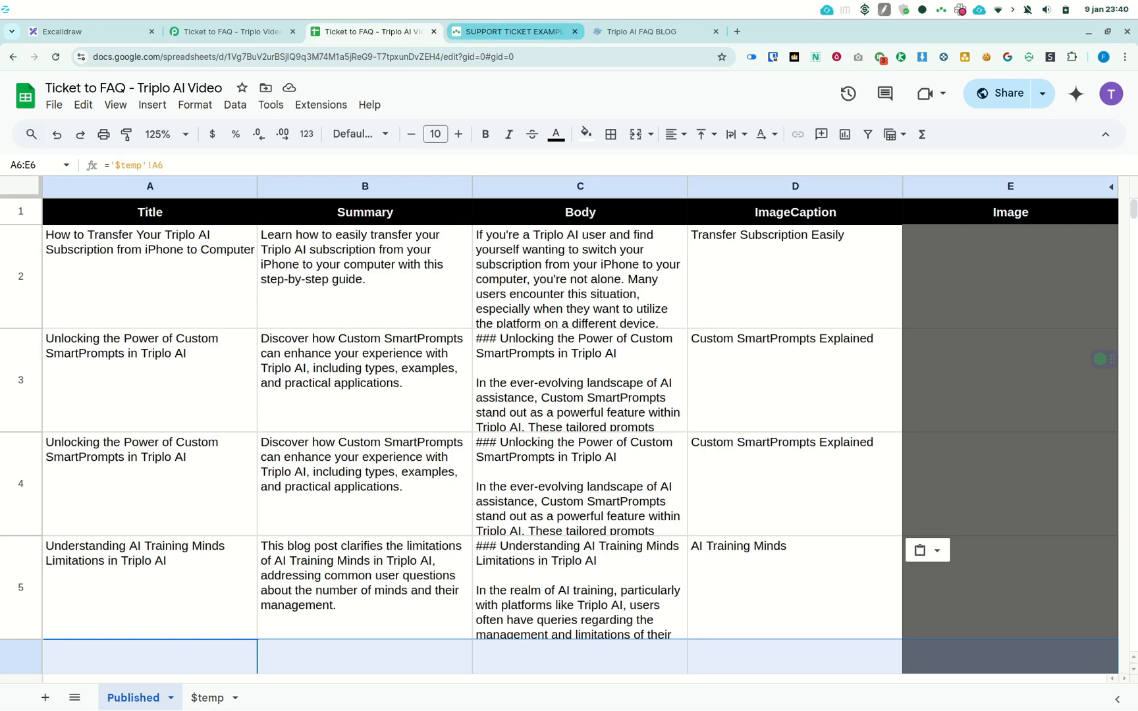
left_click(642, 32)
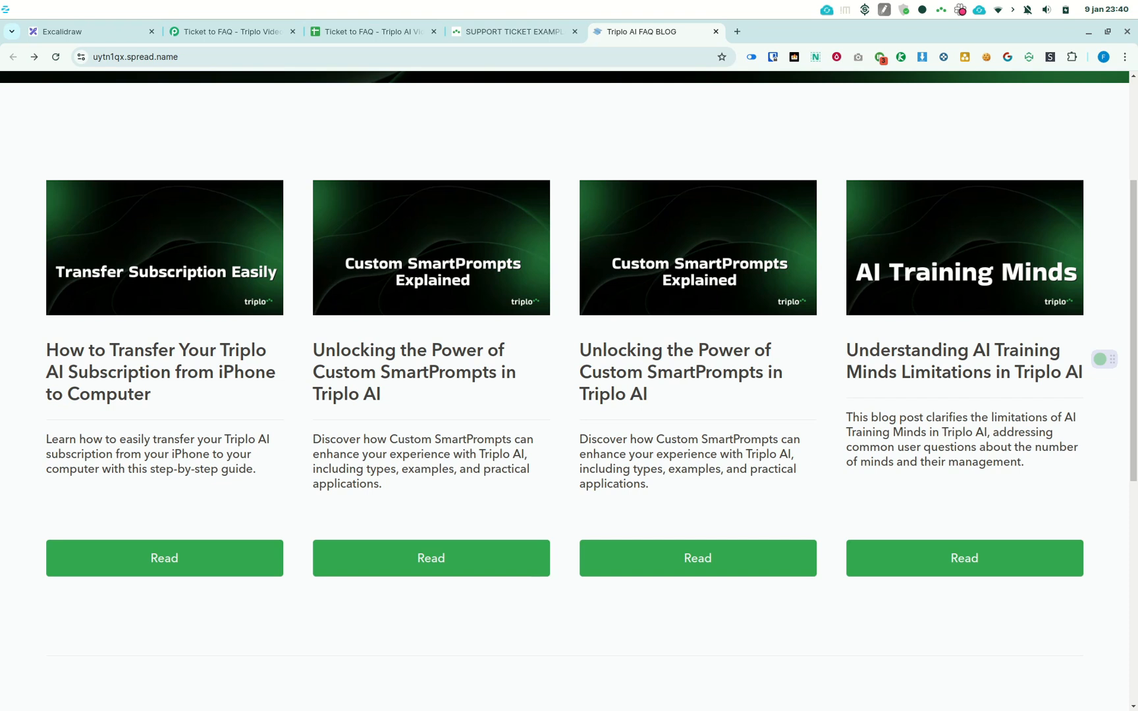
mouse_move(164, 559)
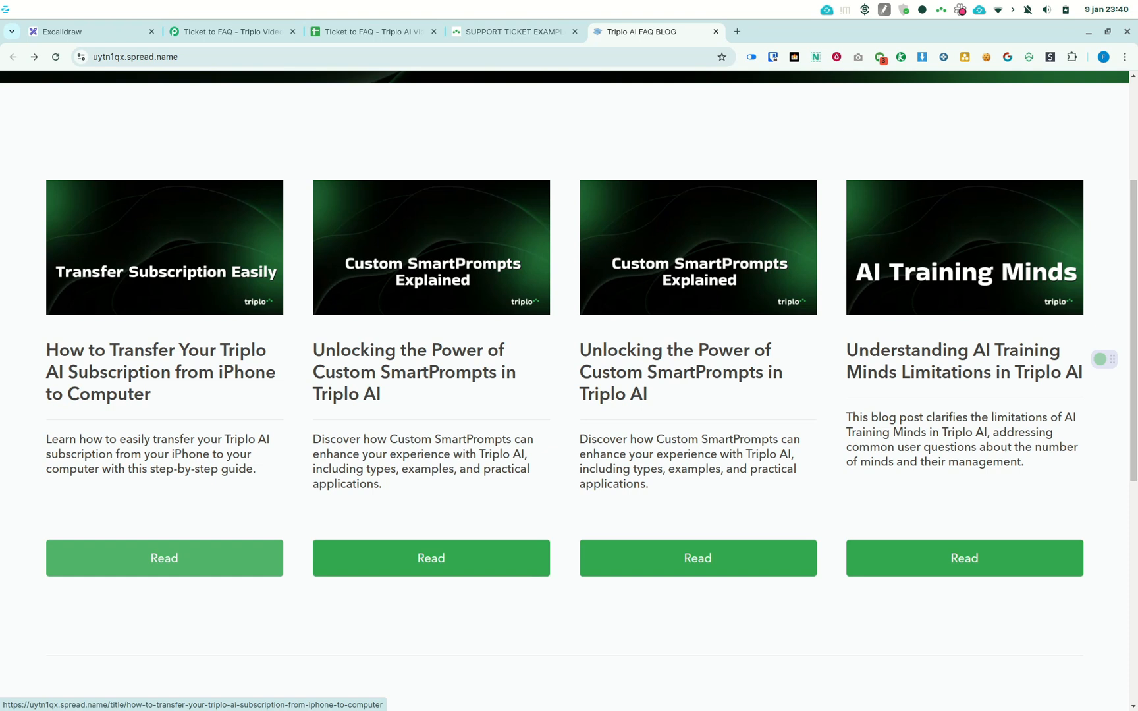
Read the Transfer Your Triplo AI Subscription from iPhone to Computer article through its conclusion.
left_click(165, 558)
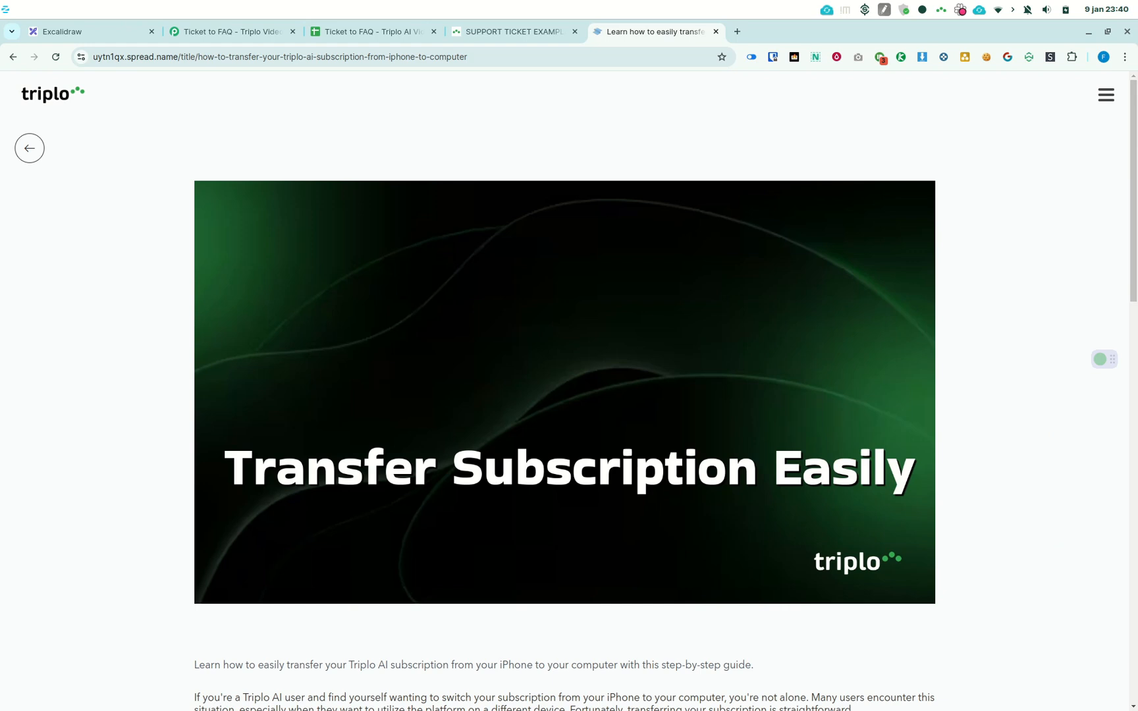
scroll("down", 3)
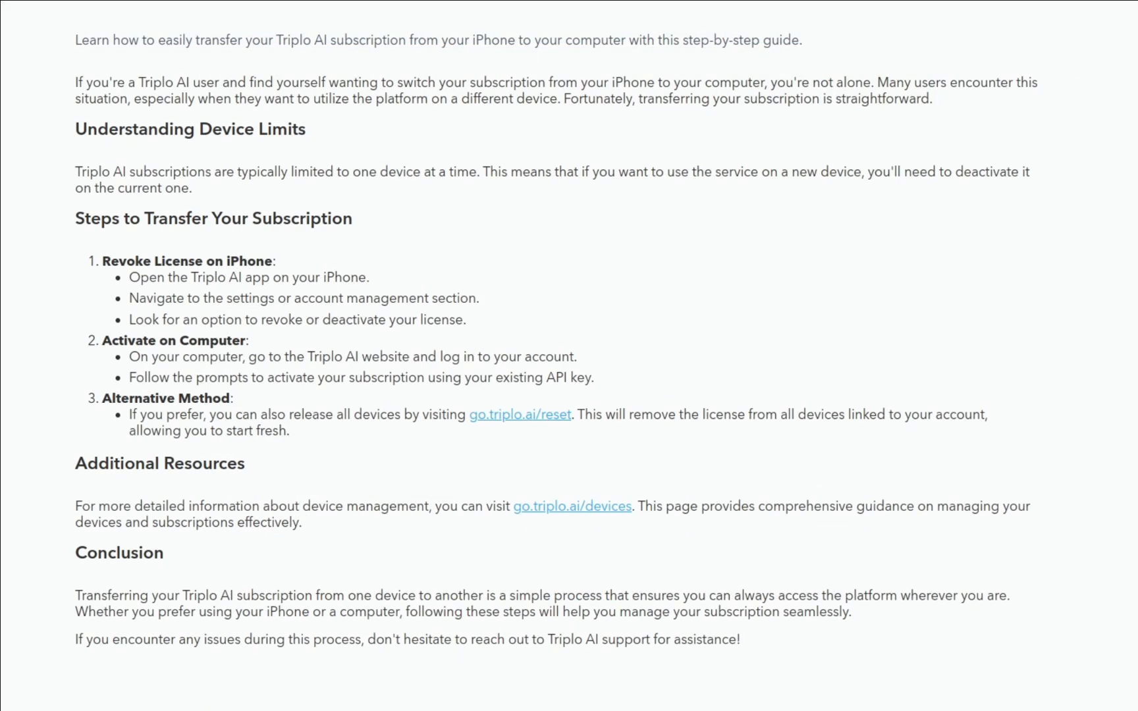